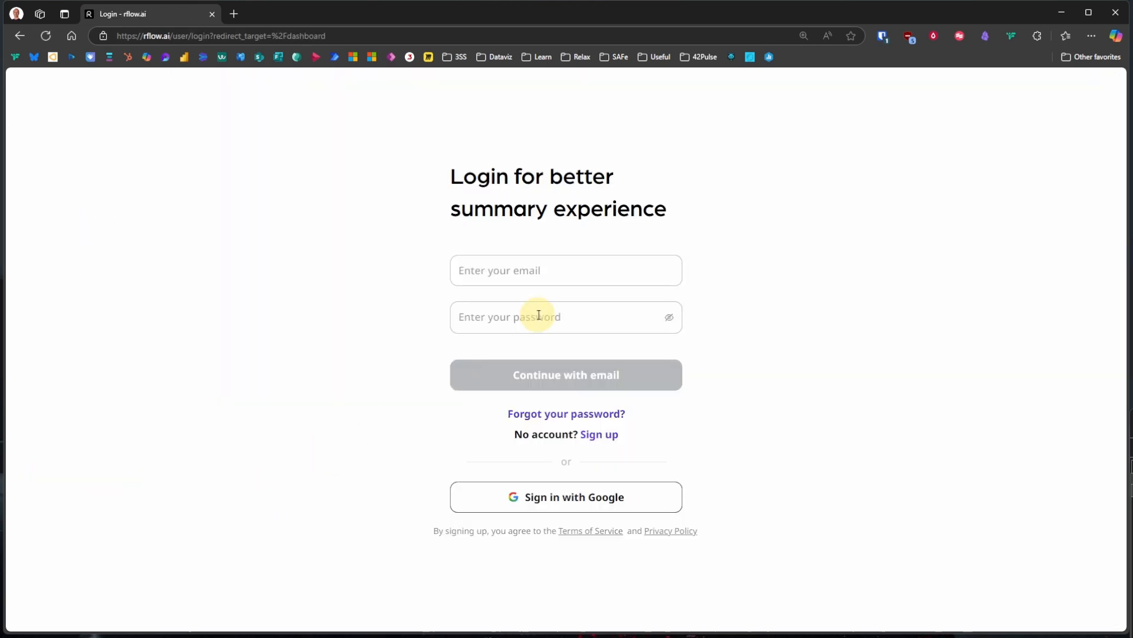
Step: Sign in on the rflow.ai login page with email to reach the research dashboard
{"action": "left_click", "coordinate": [566, 374]}
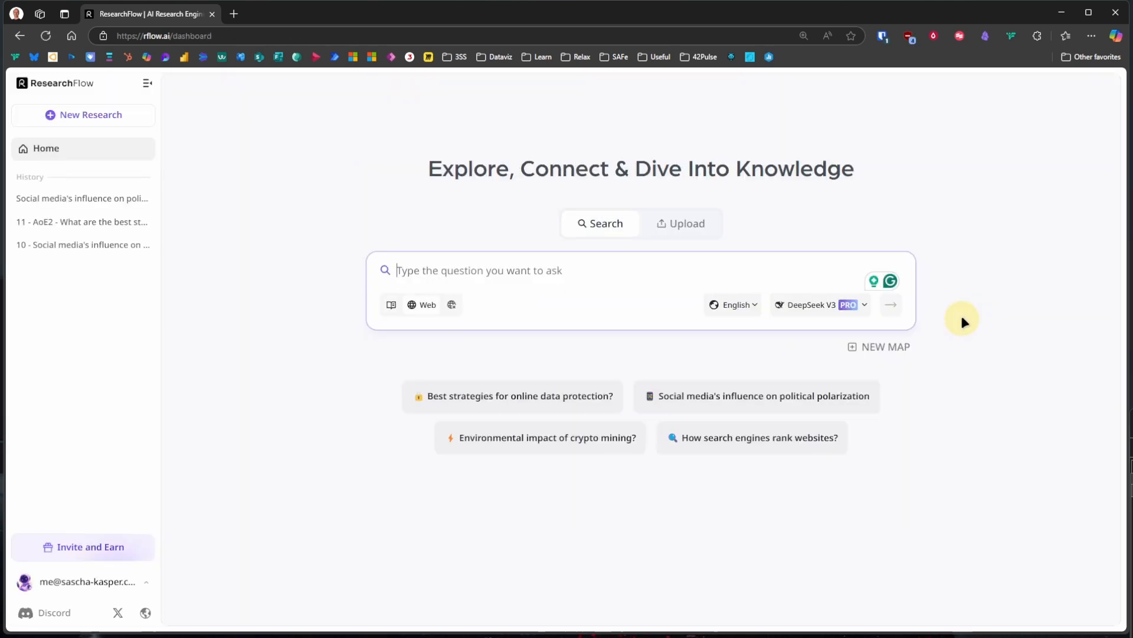
{"action": "mouse_move", "coordinate": [474, 361]}
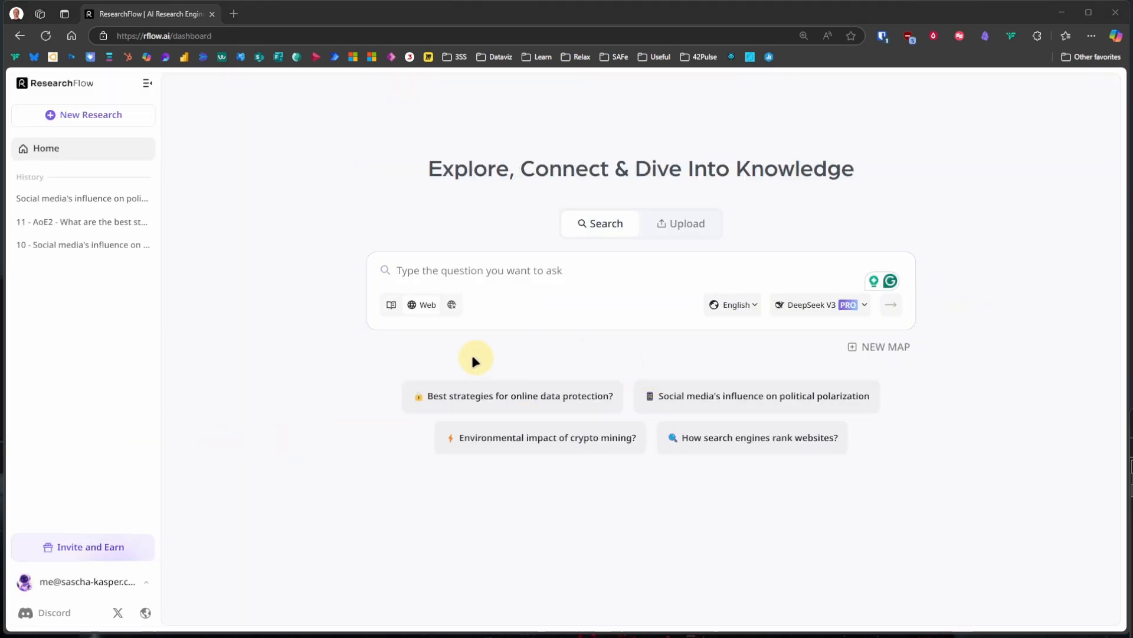
{"action": "mouse_move", "coordinate": [458, 357]}
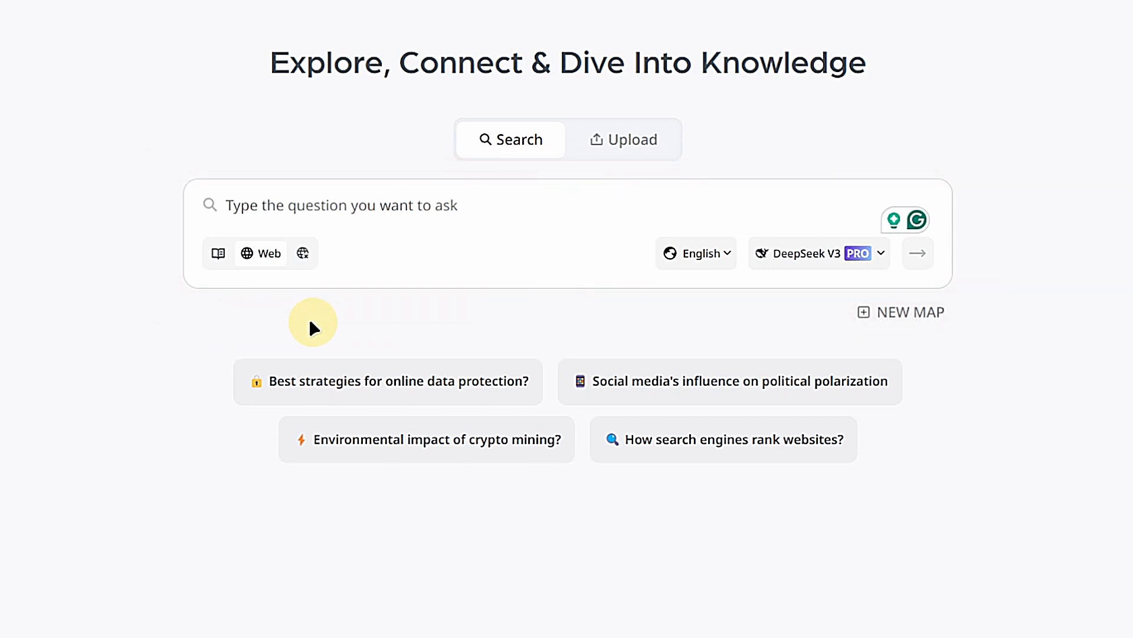
{"action": "mouse_move", "coordinate": [216, 253]}
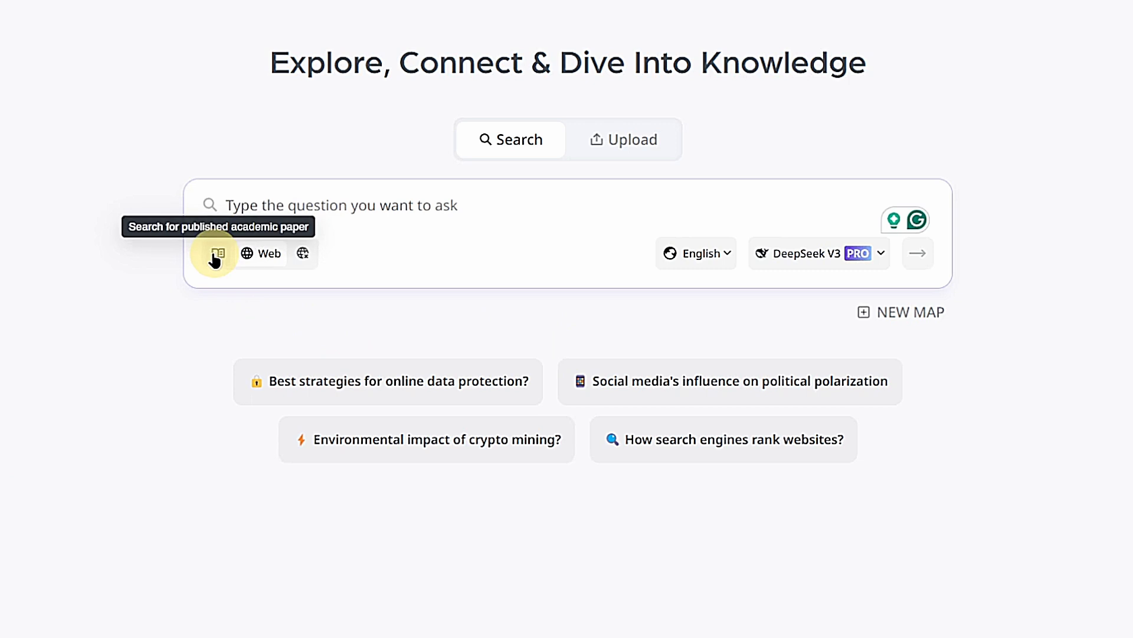
{"action": "left_click", "coordinate": [215, 253]}
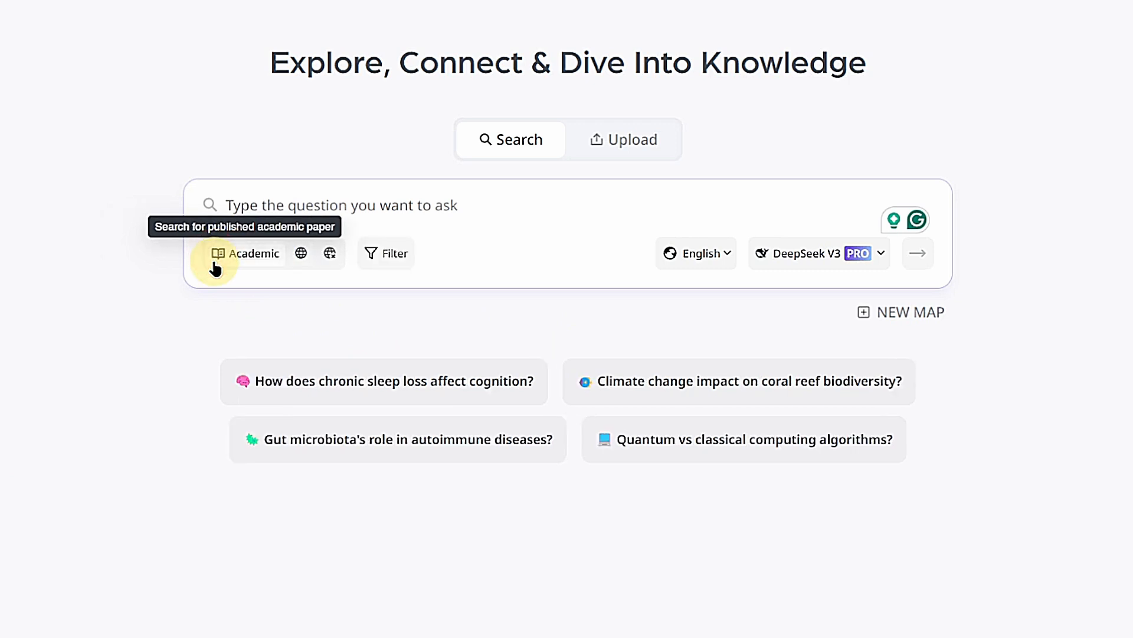
{"action": "left_click", "coordinate": [299, 253]}
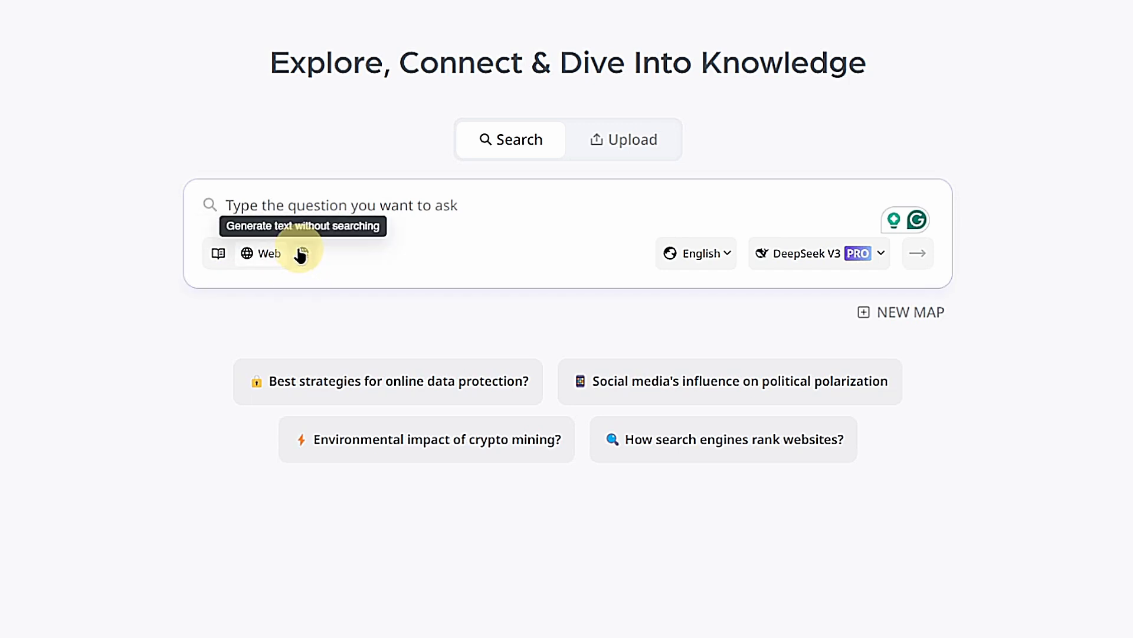
{"action": "left_click", "coordinate": [293, 253]}
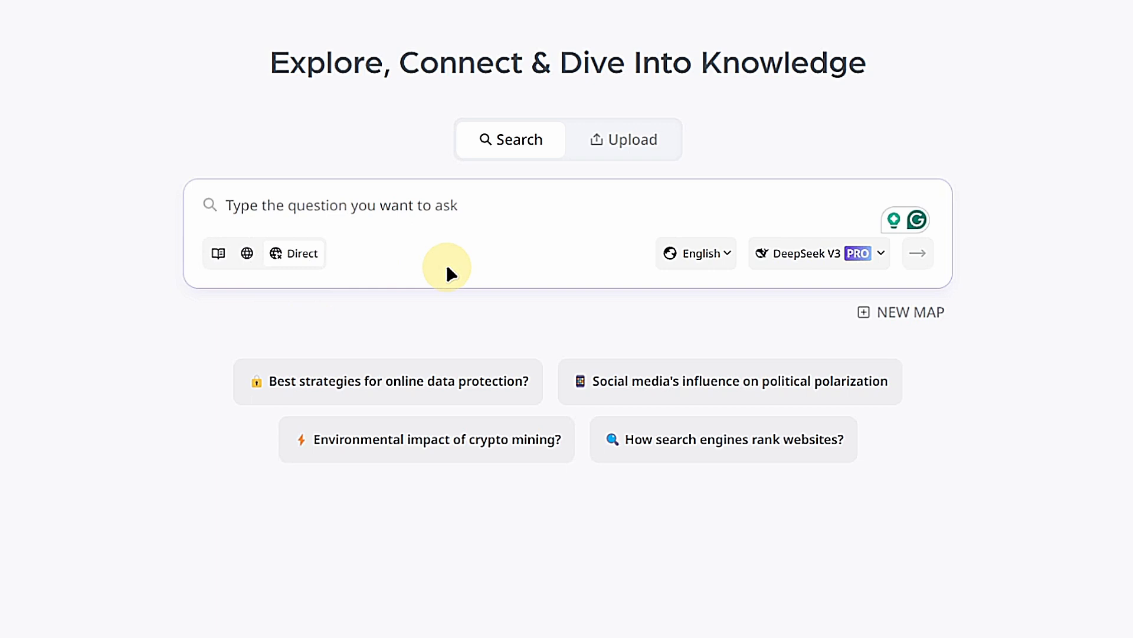
{"action": "left_click", "coordinate": [695, 253]}
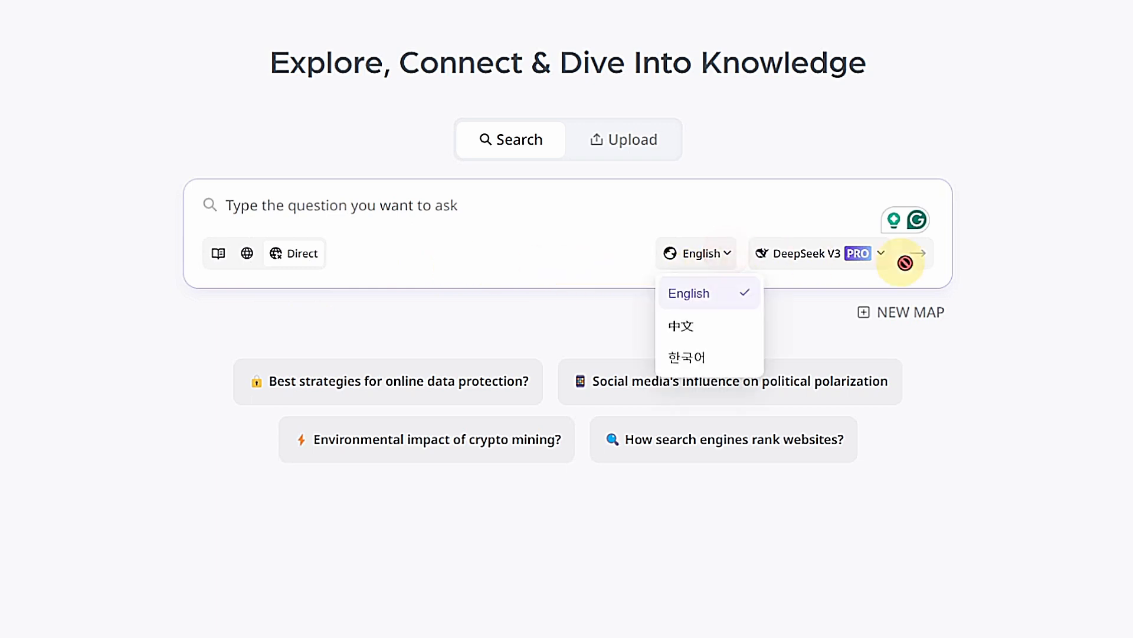
{"action": "mouse_move", "coordinate": [1005, 273]}
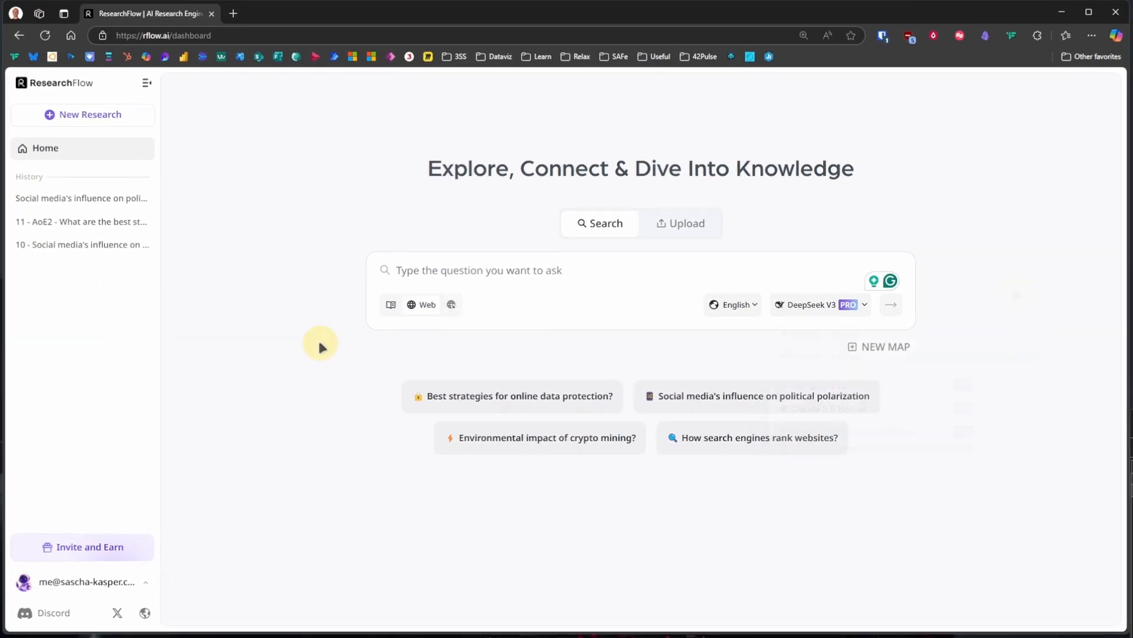
Step: Create a blank New Flow board and view the title card's Ask AI quick actions
{"action": "left_click", "coordinate": [85, 114]}
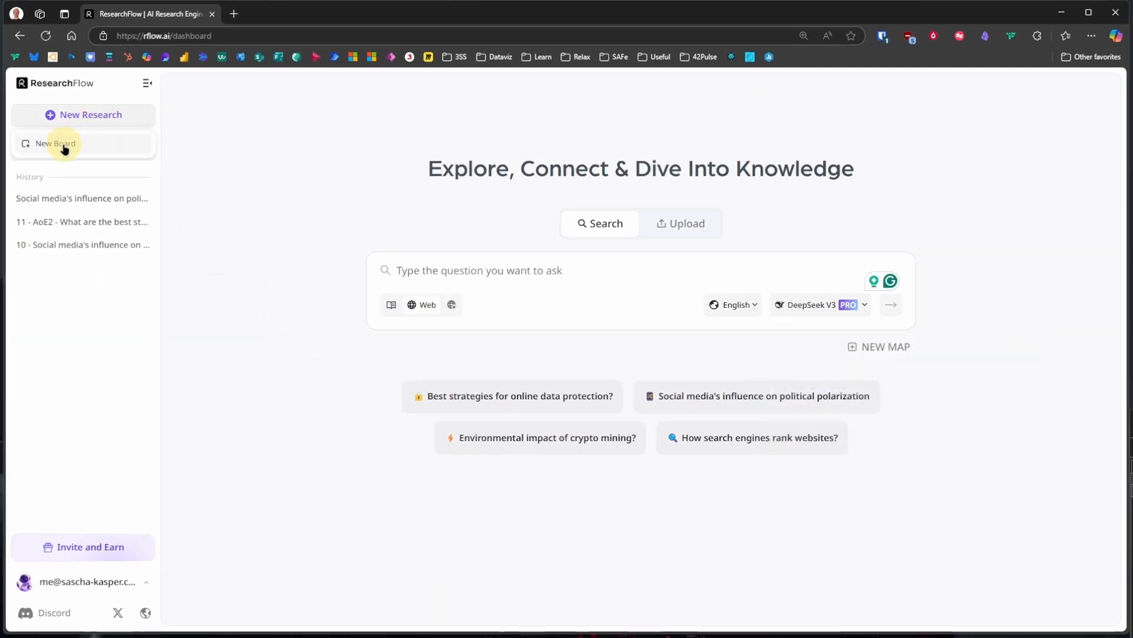
{"action": "left_click", "coordinate": [55, 143]}
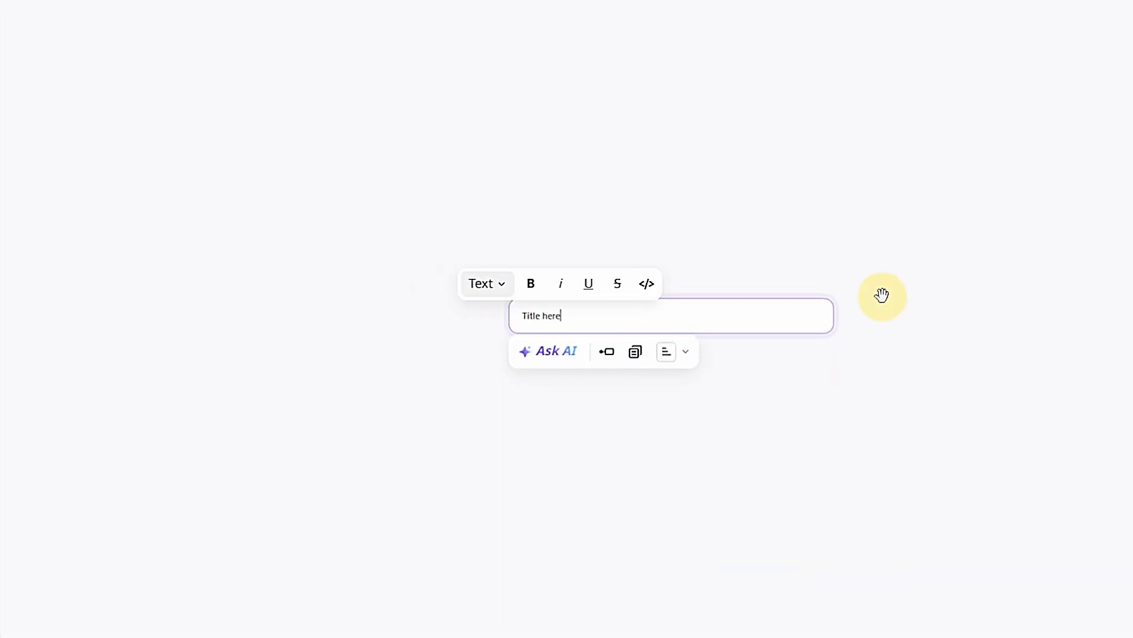
{"action": "mouse_move", "coordinate": [557, 352]}
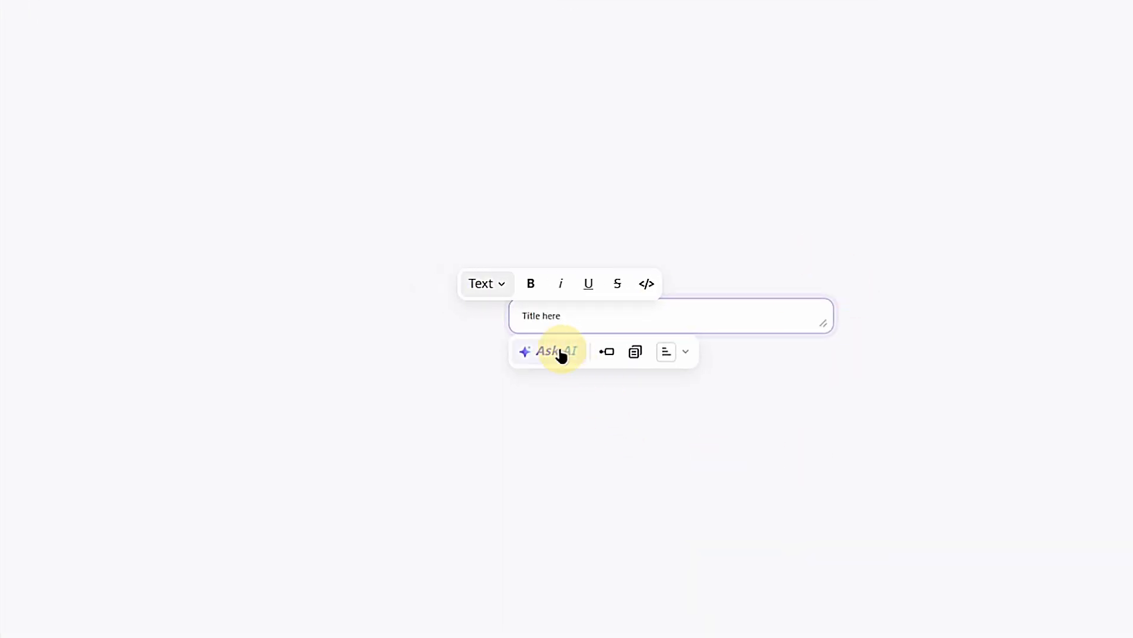
{"action": "left_click", "coordinate": [557, 352]}
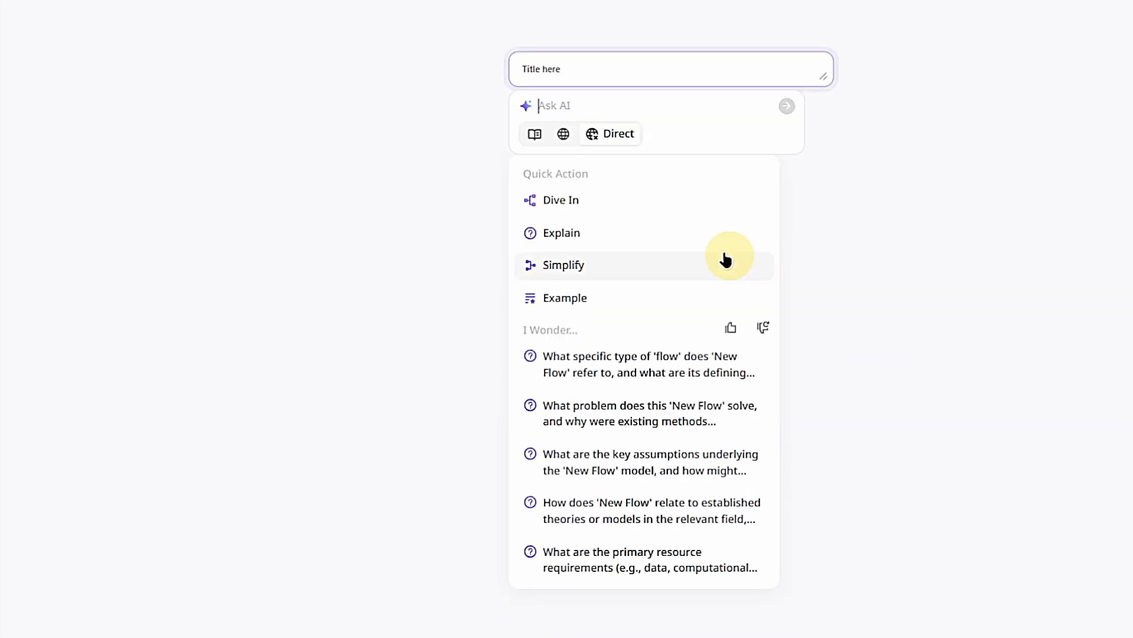
{"action": "mouse_move", "coordinate": [563, 135]}
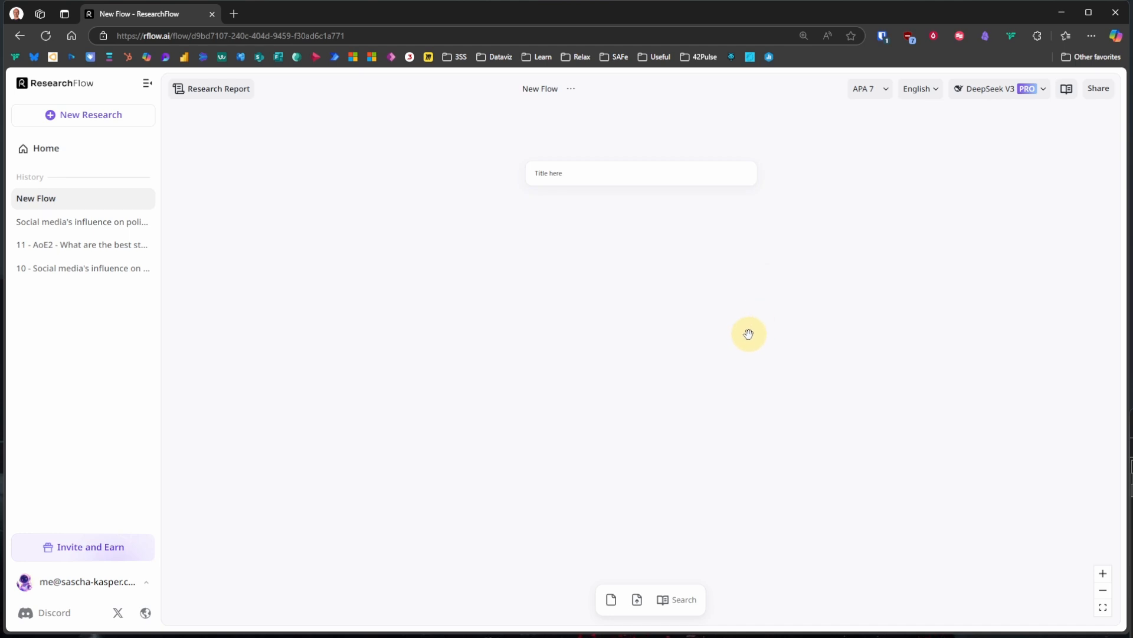
{"action": "mouse_move", "coordinate": [637, 599]}
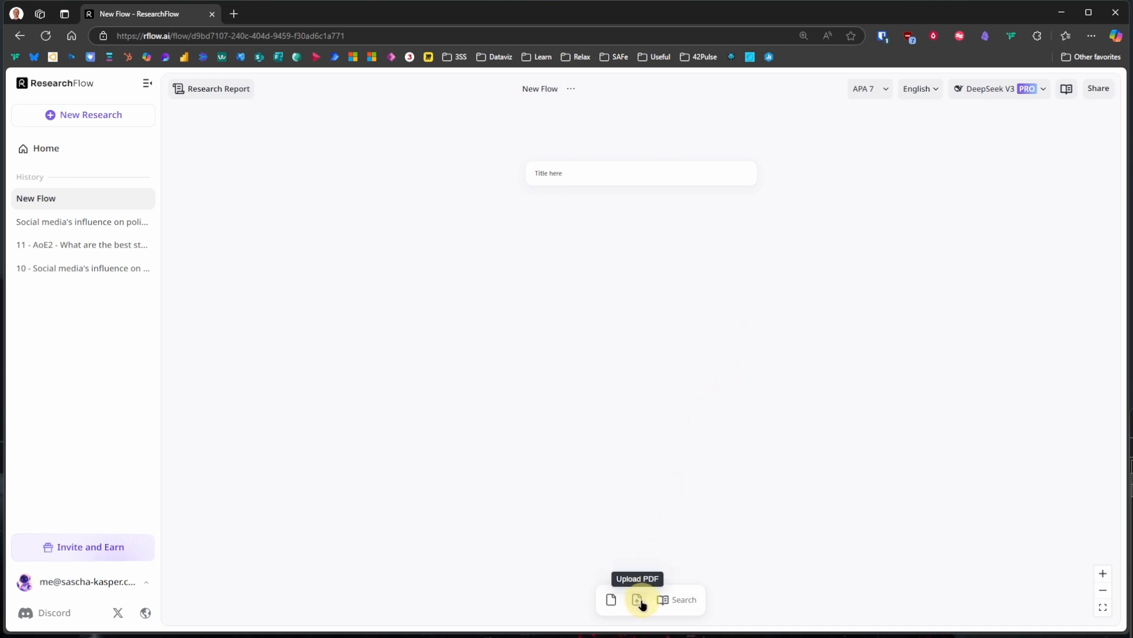
Step: Upload the political polarization literature review PDF from Downloads and dismiss the upload status
{"action": "left_click", "coordinate": [636, 601]}
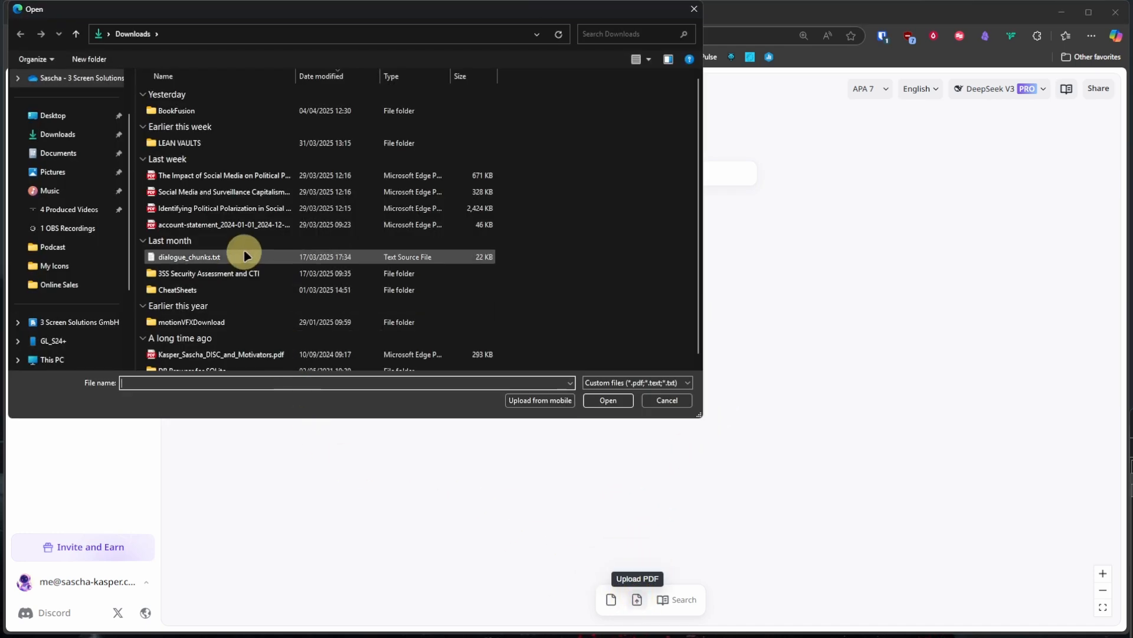
{"action": "left_click", "coordinate": [666, 400]}
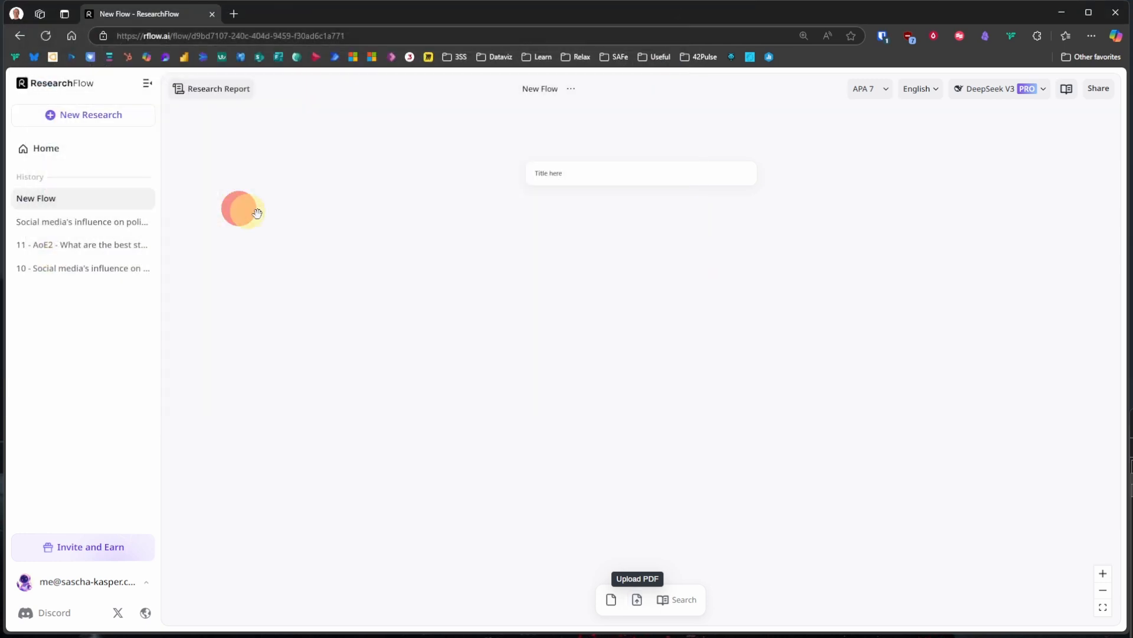
{"action": "left_click", "coordinate": [611, 599]}
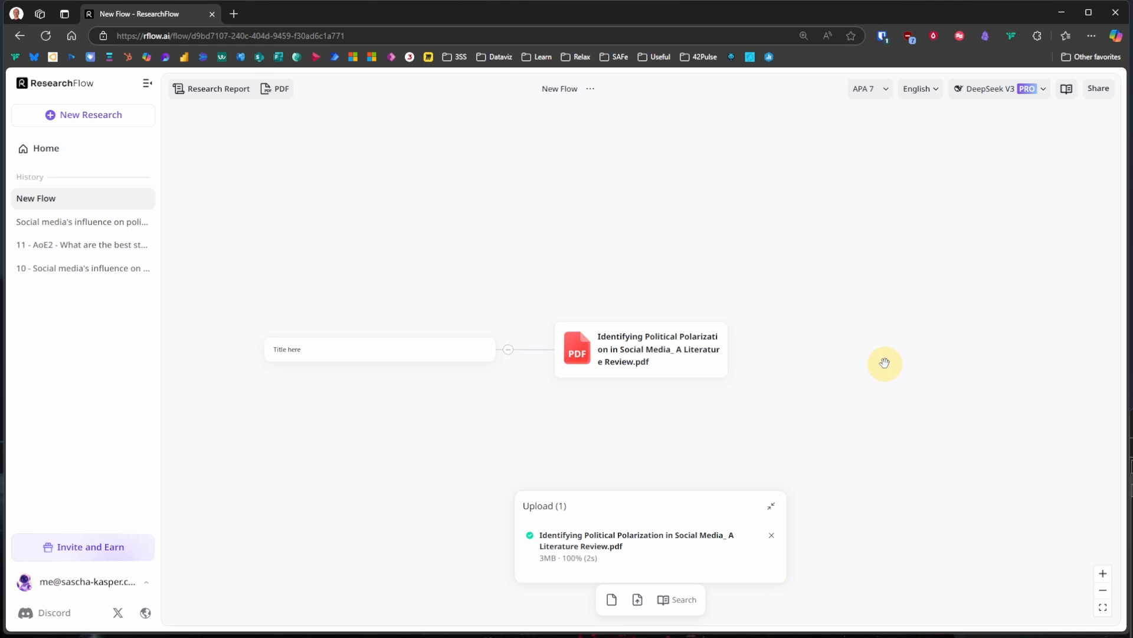
{"action": "left_click", "coordinate": [771, 505]}
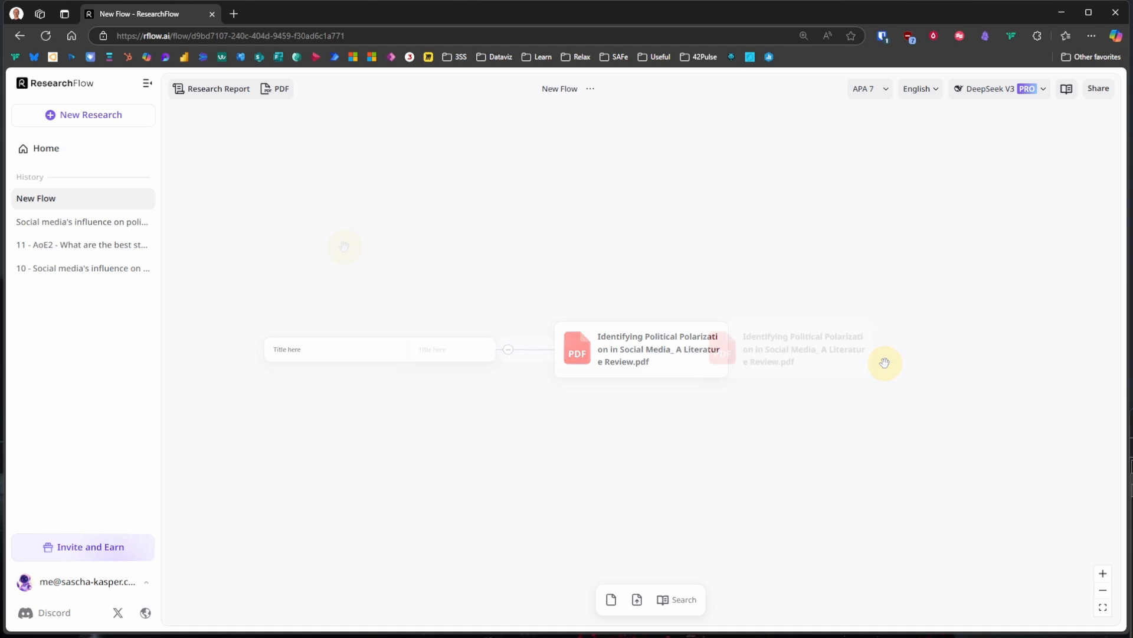
{"action": "left_click", "coordinate": [90, 115]}
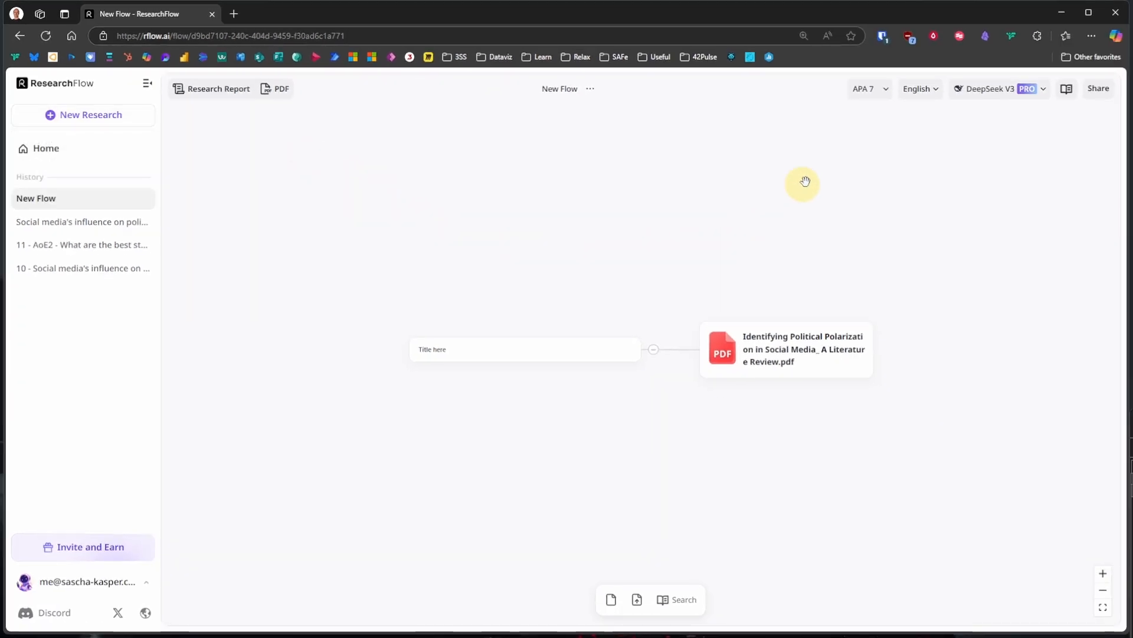
{"action": "left_click", "coordinate": [870, 88]}
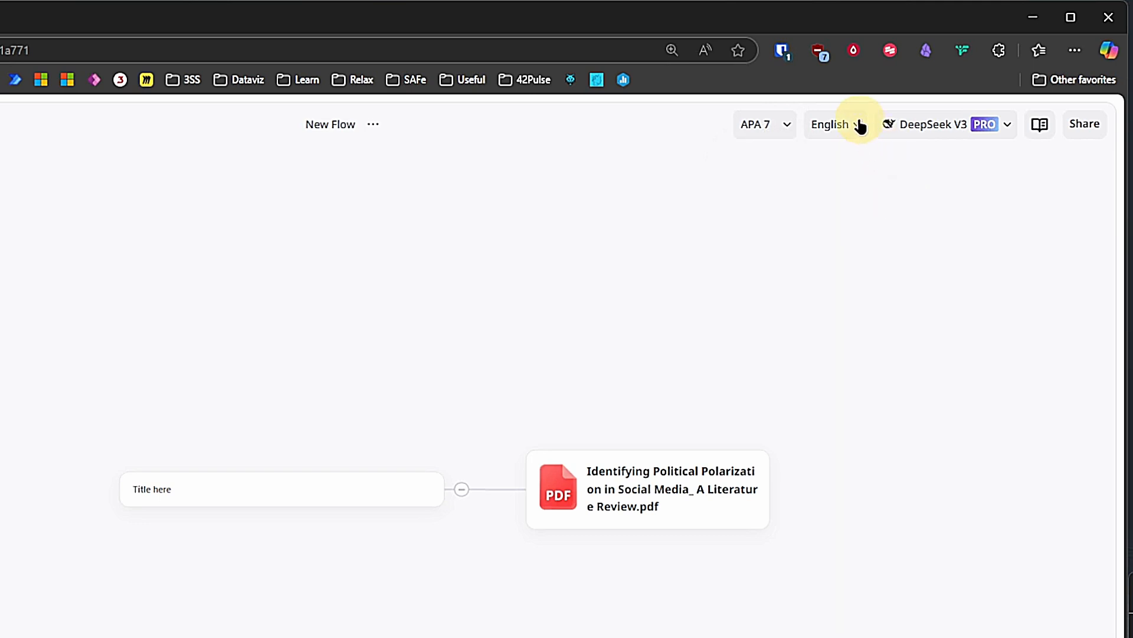
Step: Review the answer language and AI model options, then bring up Academic Search
{"action": "left_click", "coordinate": [835, 124]}
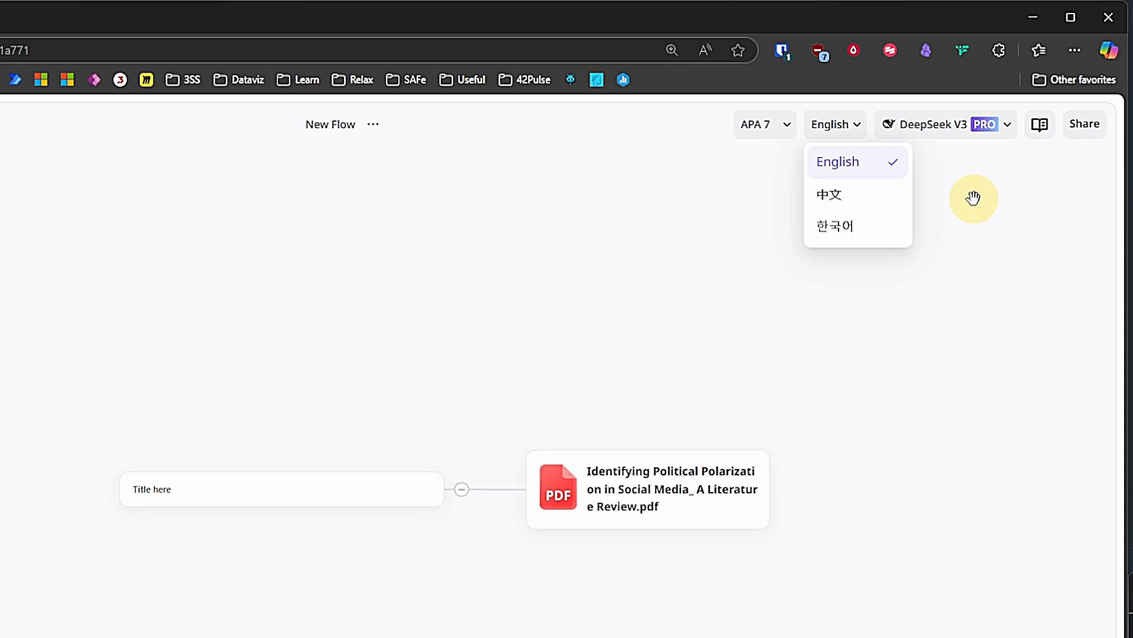
{"action": "left_click", "coordinate": [1007, 123]}
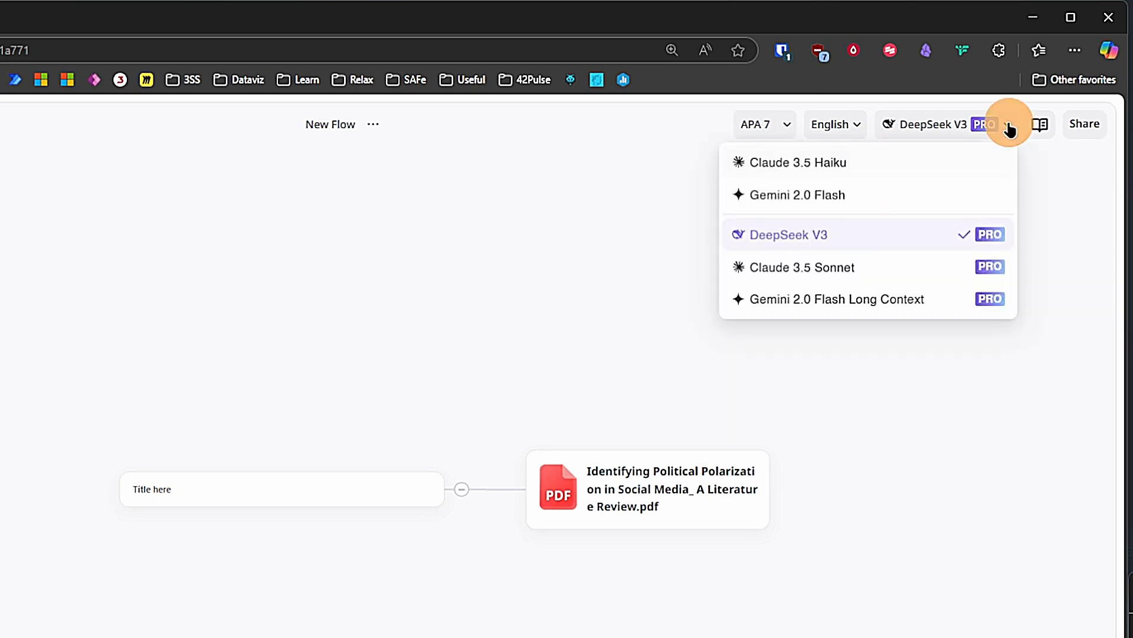
{"action": "mouse_move", "coordinate": [1073, 257]}
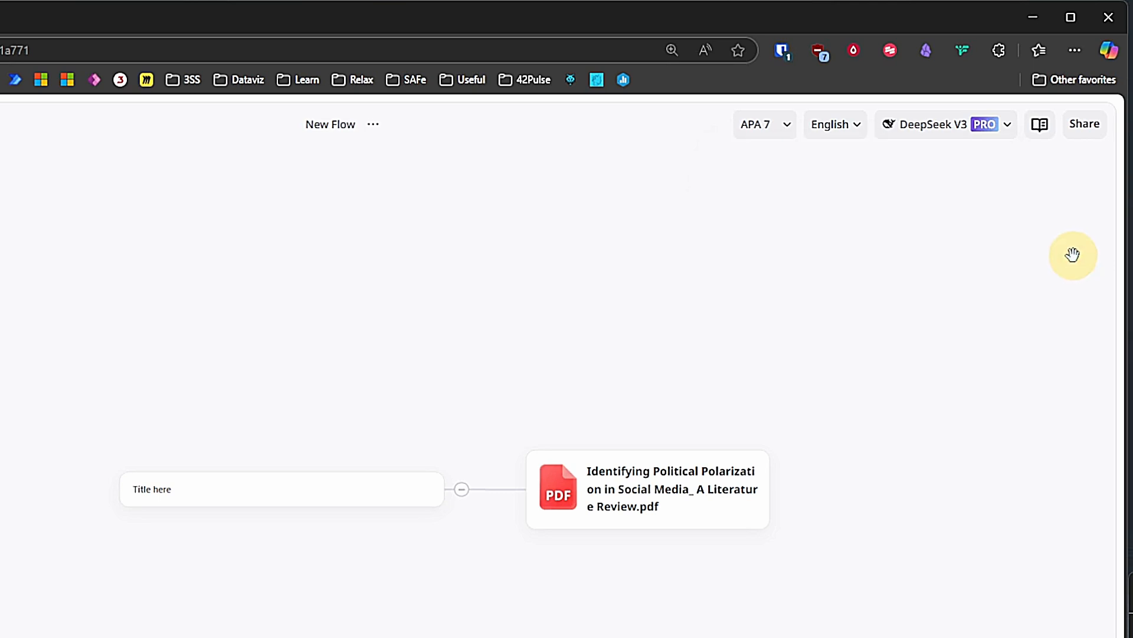
{"action": "left_click", "coordinate": [1040, 123]}
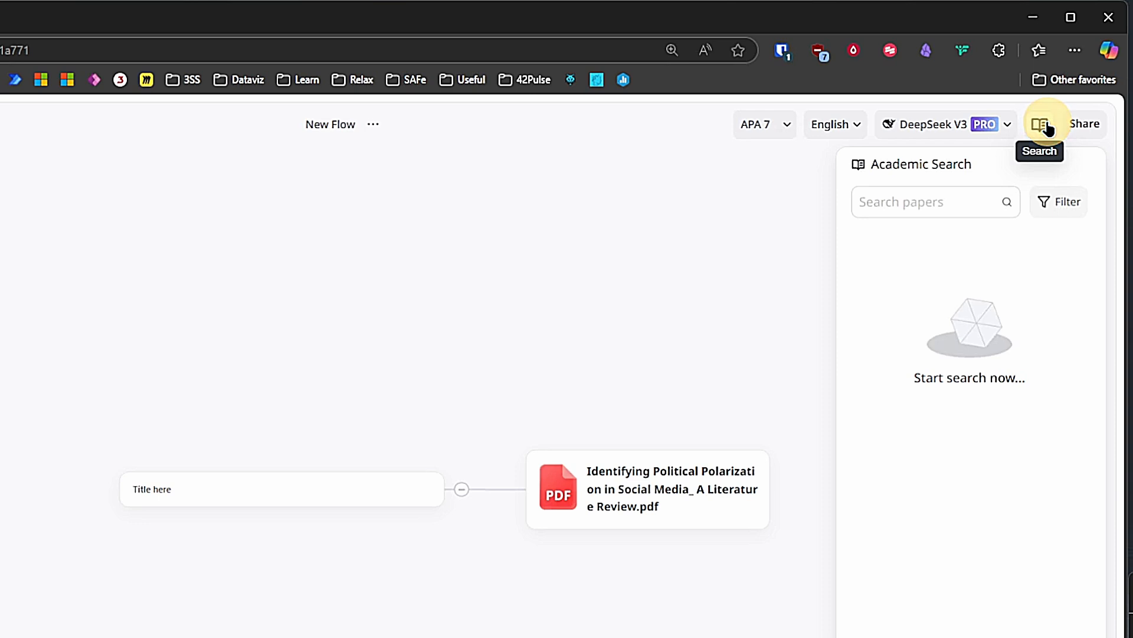
{"action": "mouse_move", "coordinate": [783, 303]}
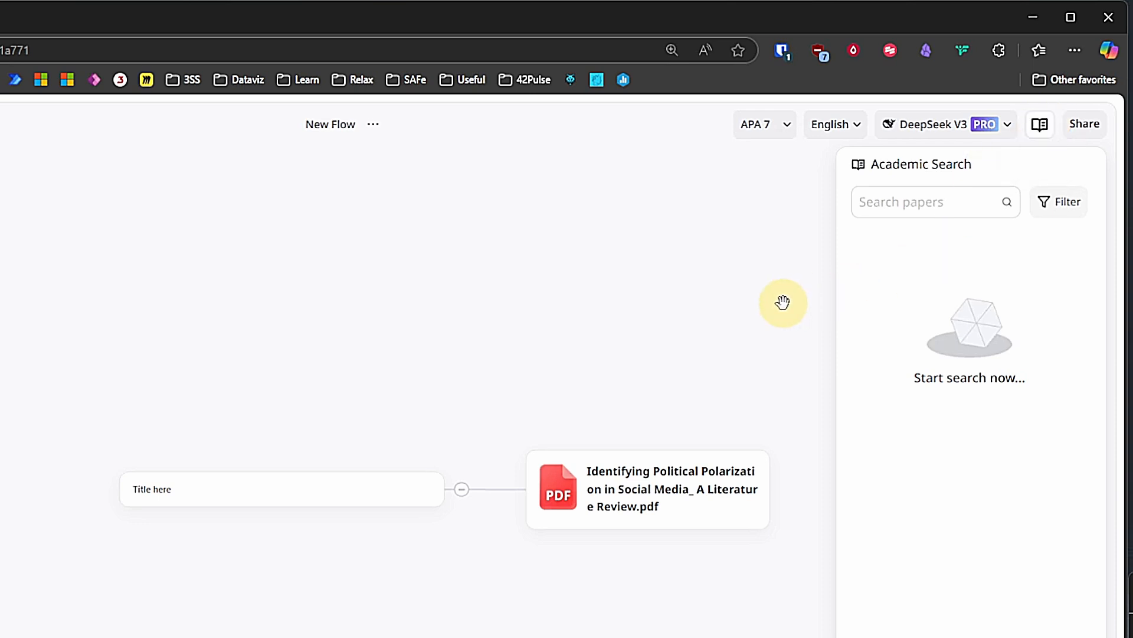
Step: Add a blank card branching from the title beneath the PDF card and select it
{"action": "scroll", "scroll_direction": "down", "scroll_amount": 3}
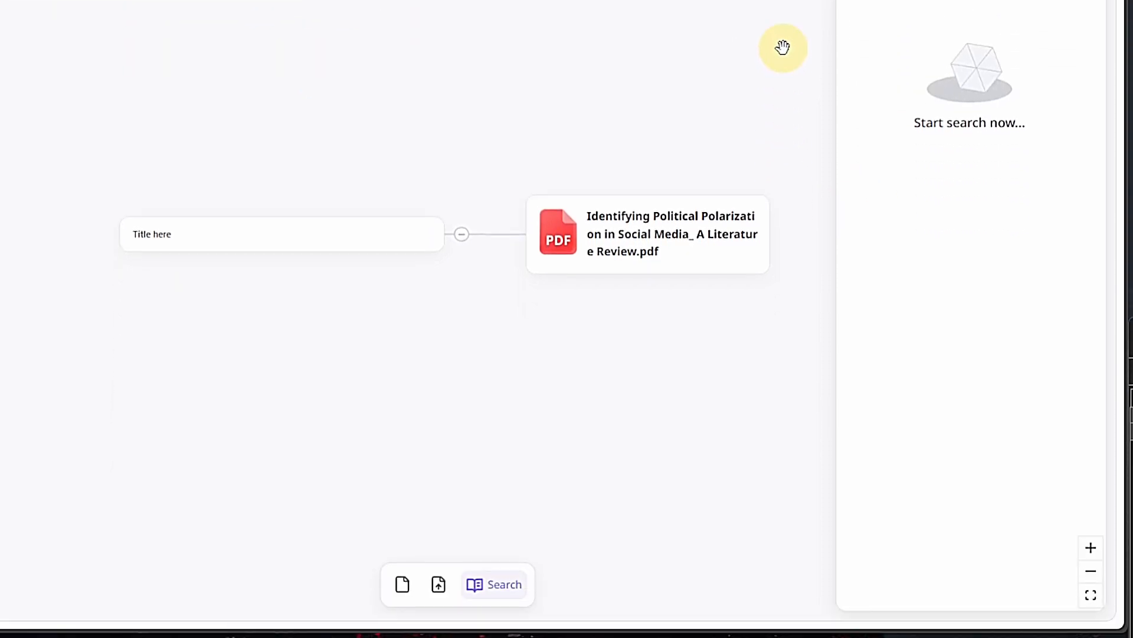
{"action": "mouse_move", "coordinate": [403, 583]}
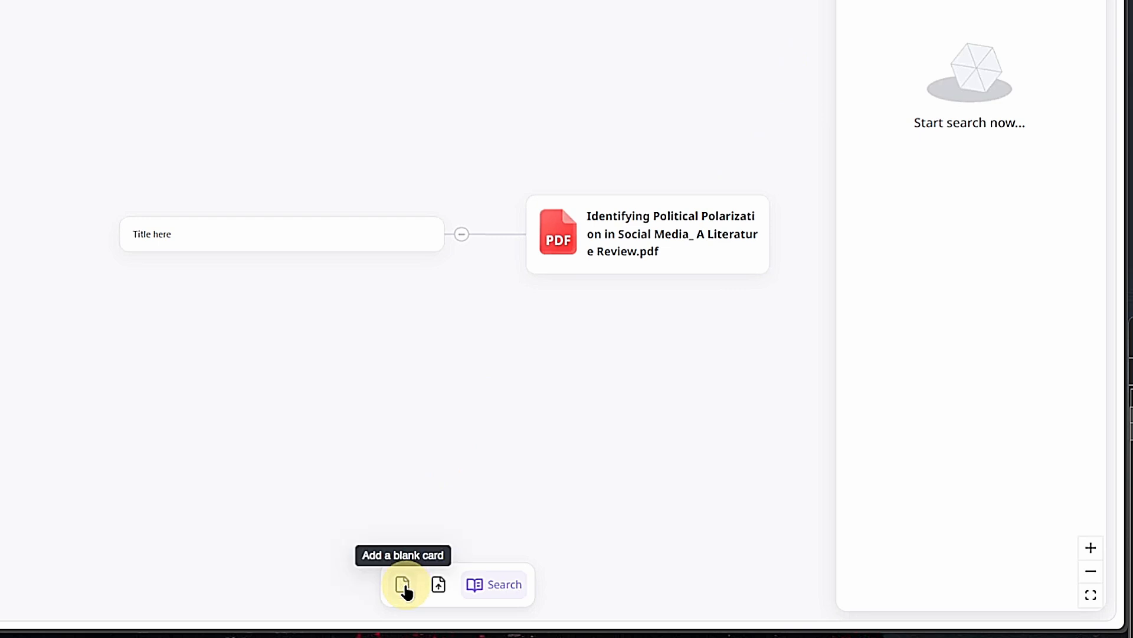
{"action": "left_click", "coordinate": [403, 583]}
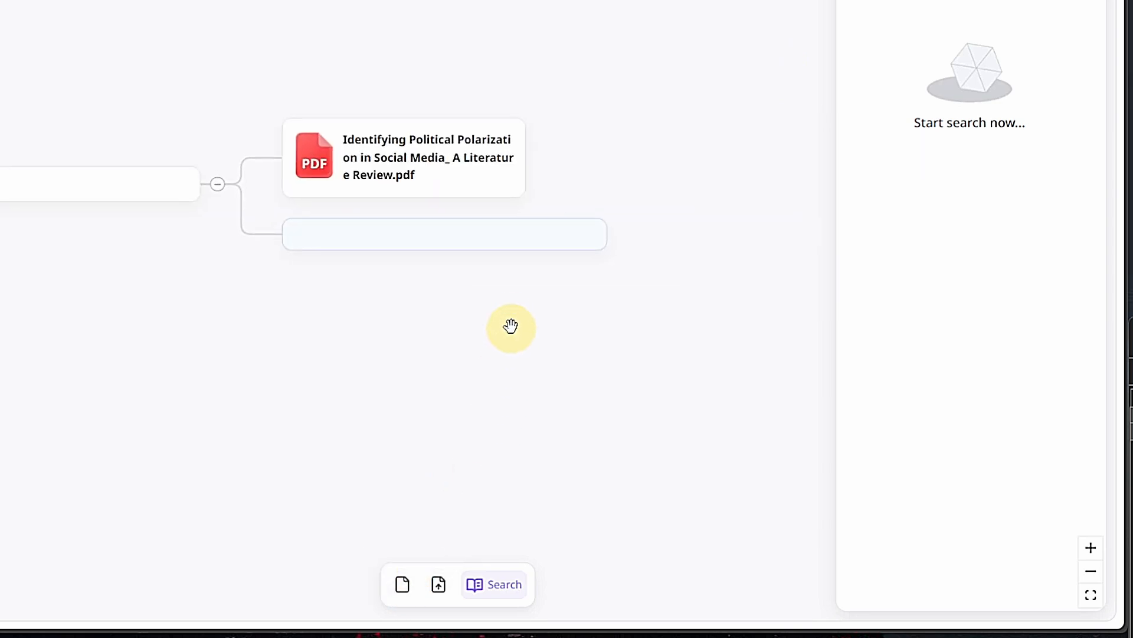
{"action": "left_click", "coordinate": [444, 234]}
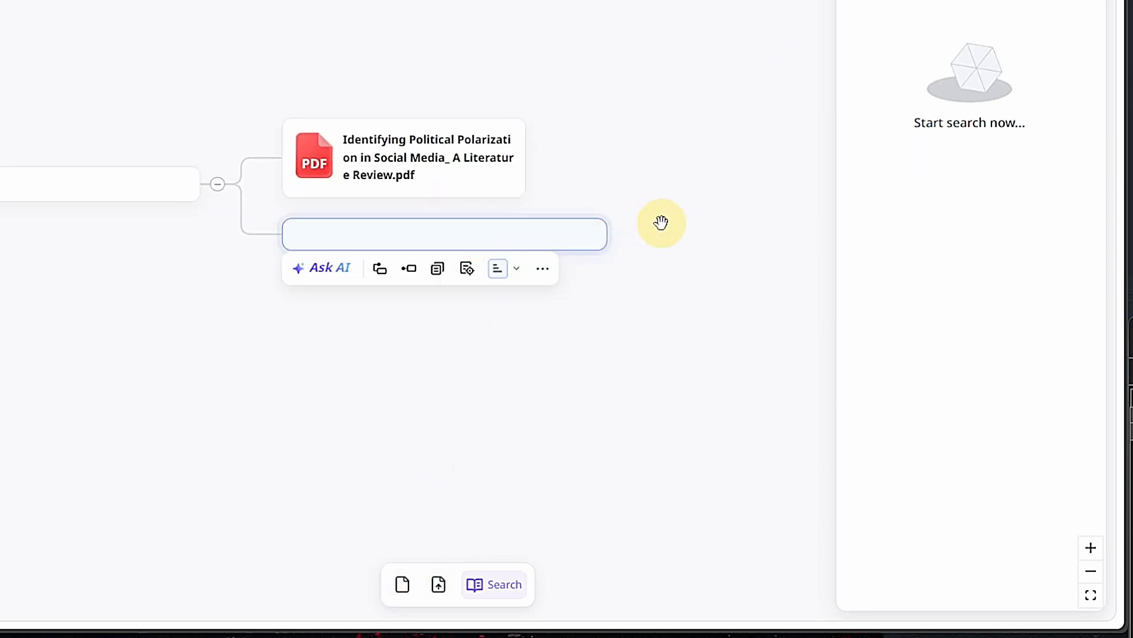
{"action": "mouse_move", "coordinate": [438, 583]}
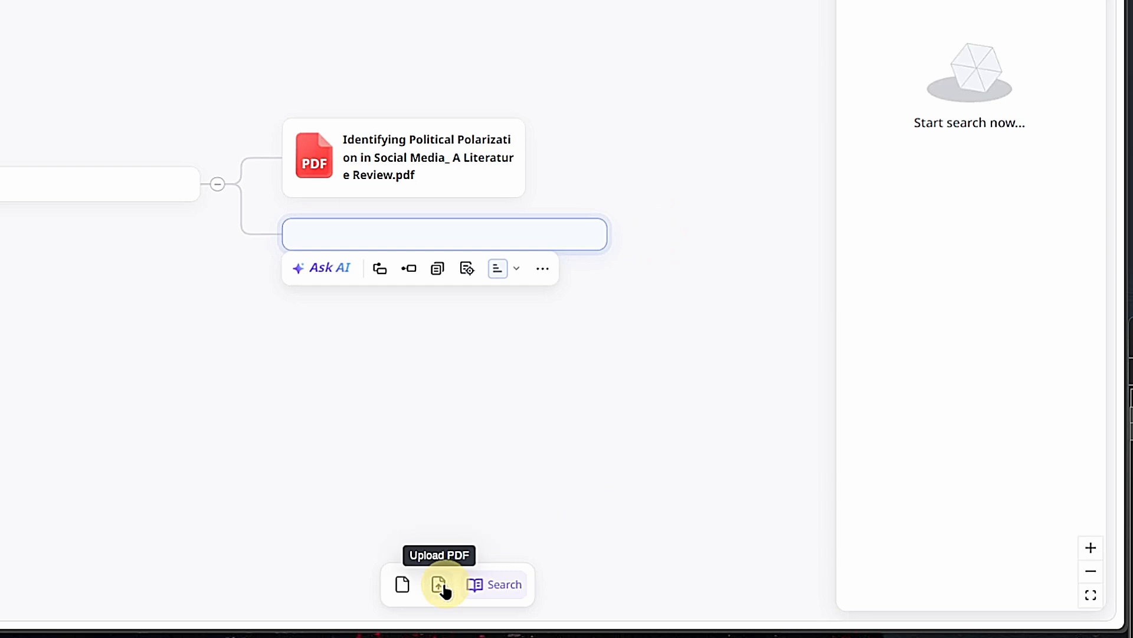
{"action": "mouse_move", "coordinate": [486, 584]}
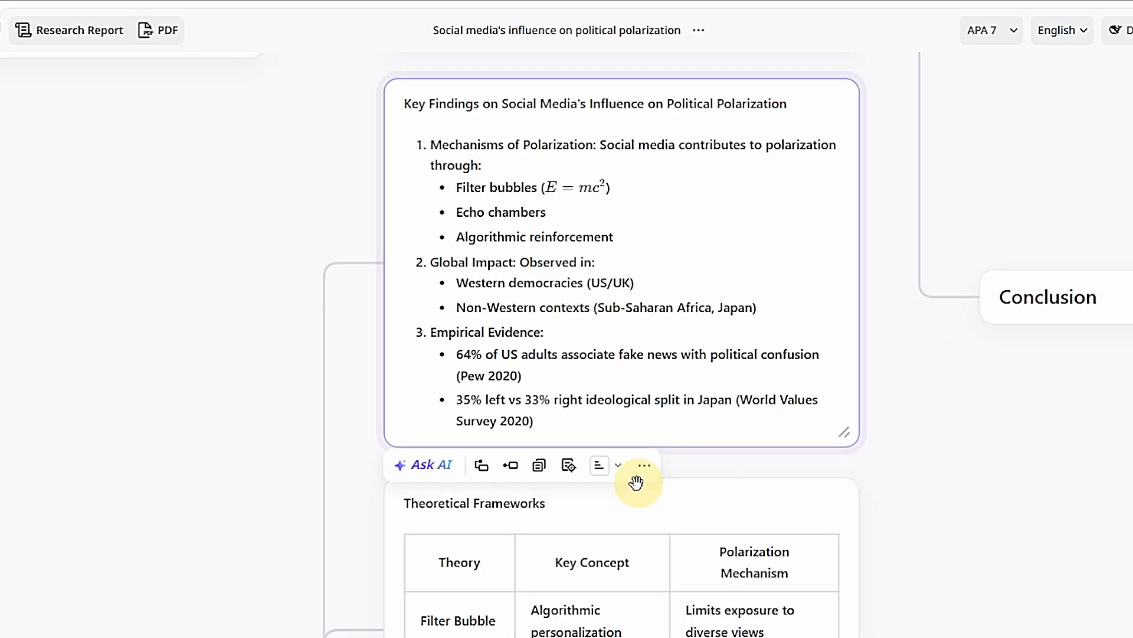
{"action": "mouse_move", "coordinate": [480, 465]}
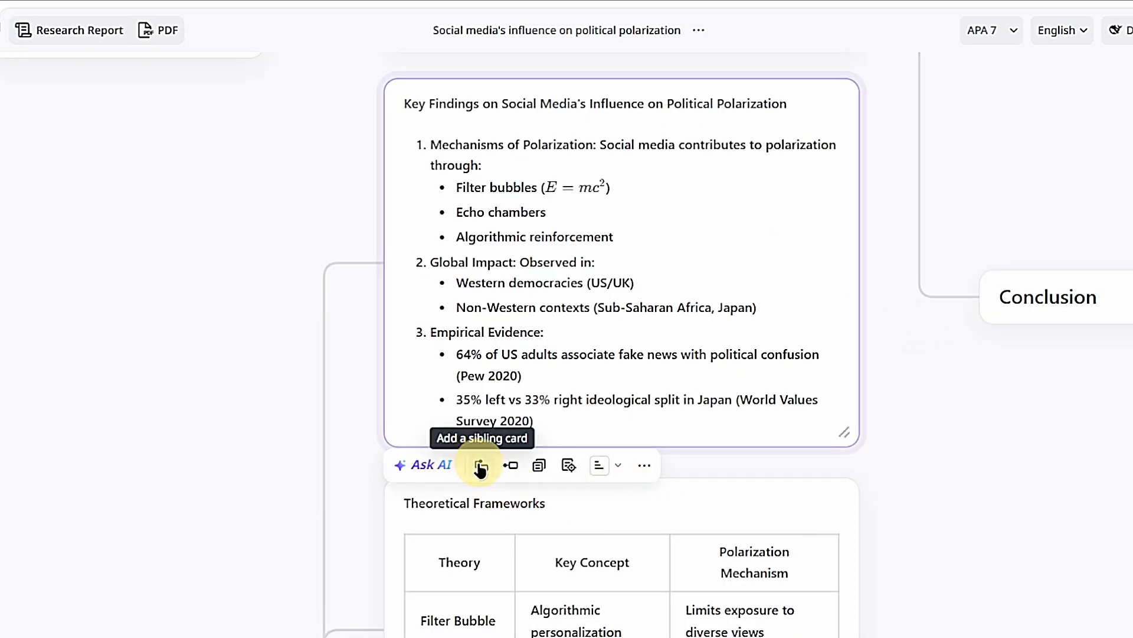
{"action": "mouse_move", "coordinate": [511, 464]}
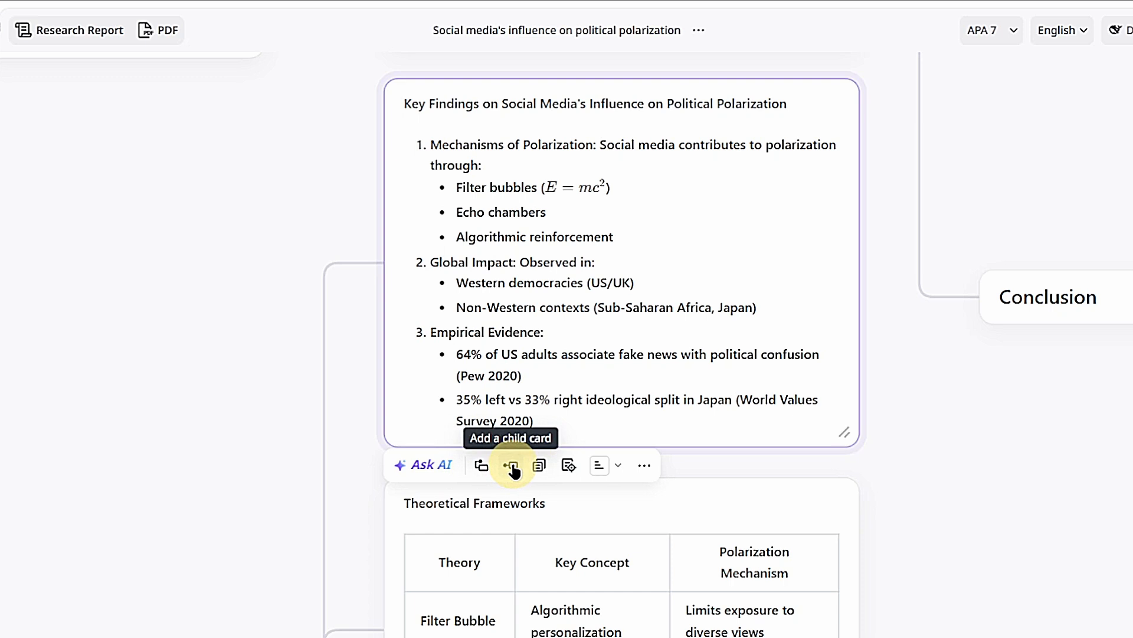
{"action": "mouse_move", "coordinate": [540, 464]}
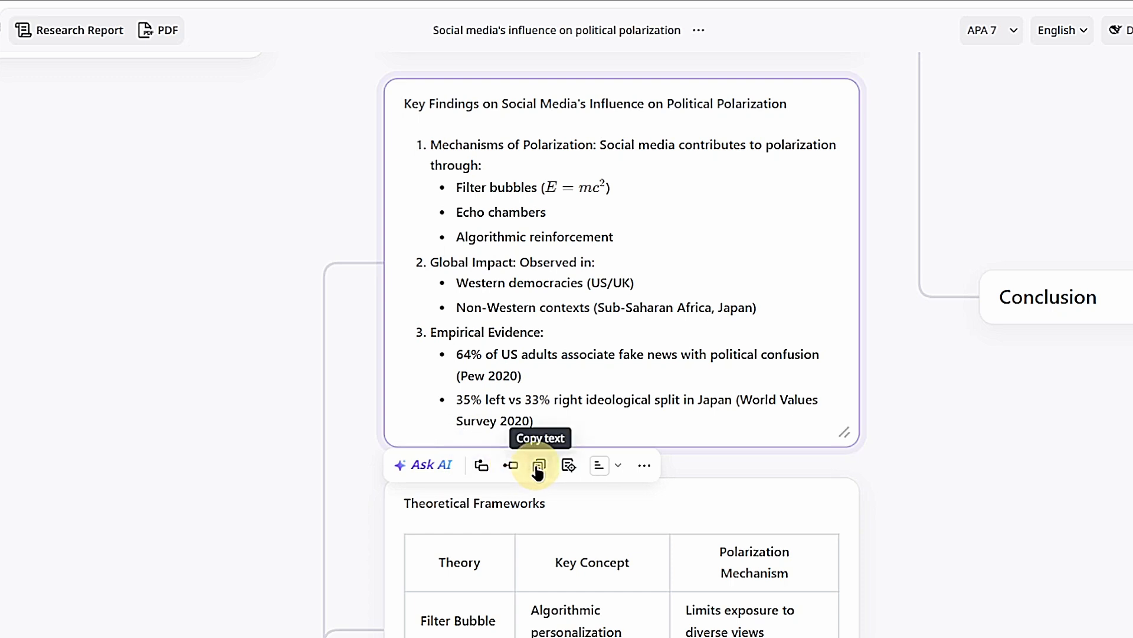
{"action": "mouse_move", "coordinate": [598, 465]}
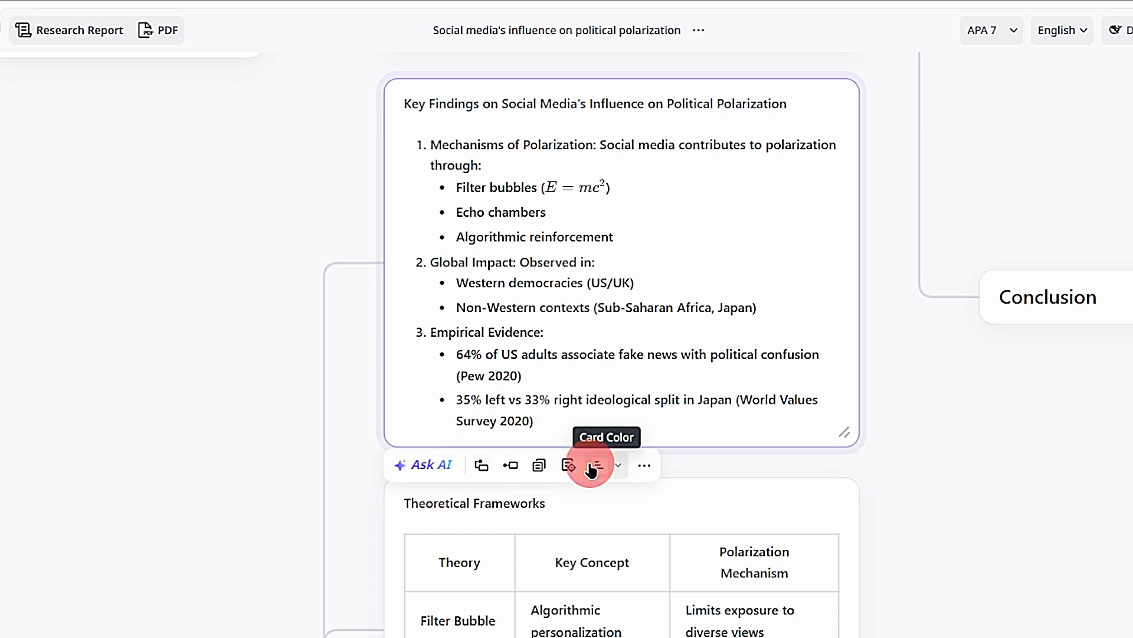
Step: Give the key findings card a yellow colour from Card Color
{"action": "left_click", "coordinate": [598, 464]}
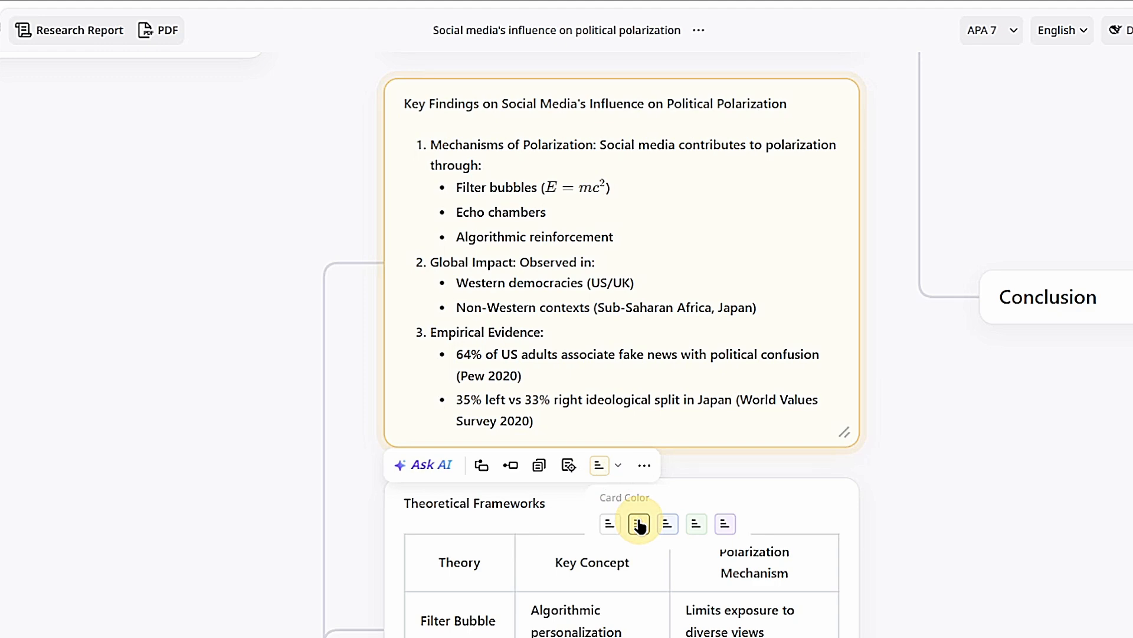
Step: Browse the key findings card's Ask AI quick actions and I Wonder suggestions
{"action": "left_click", "coordinate": [423, 464]}
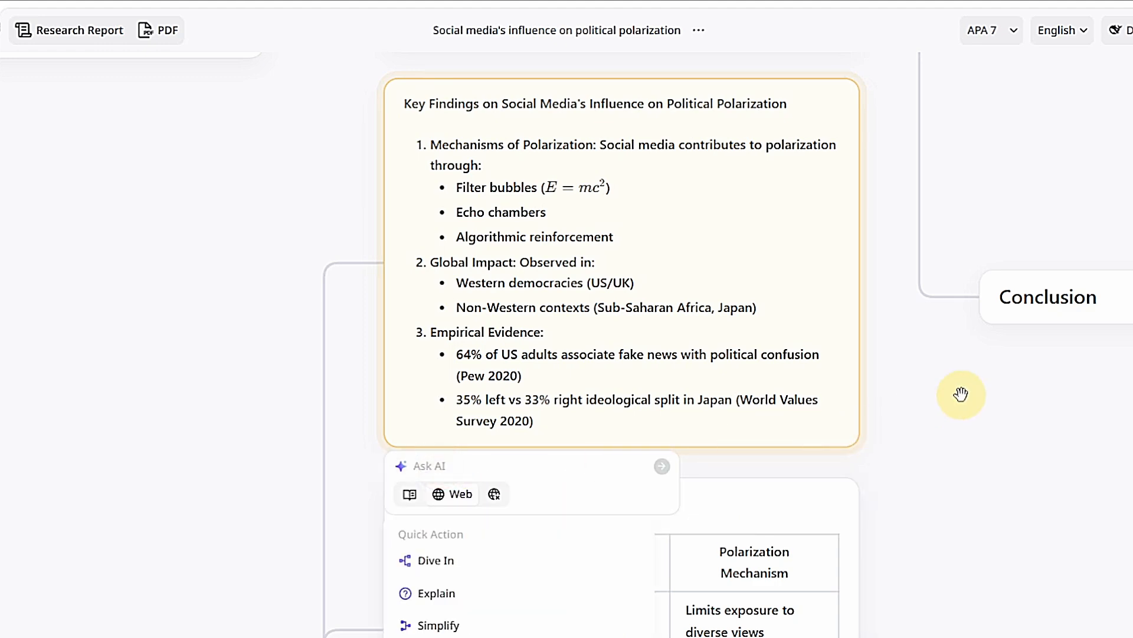
{"action": "scroll", "scroll_direction": "down", "scroll_amount": 3}
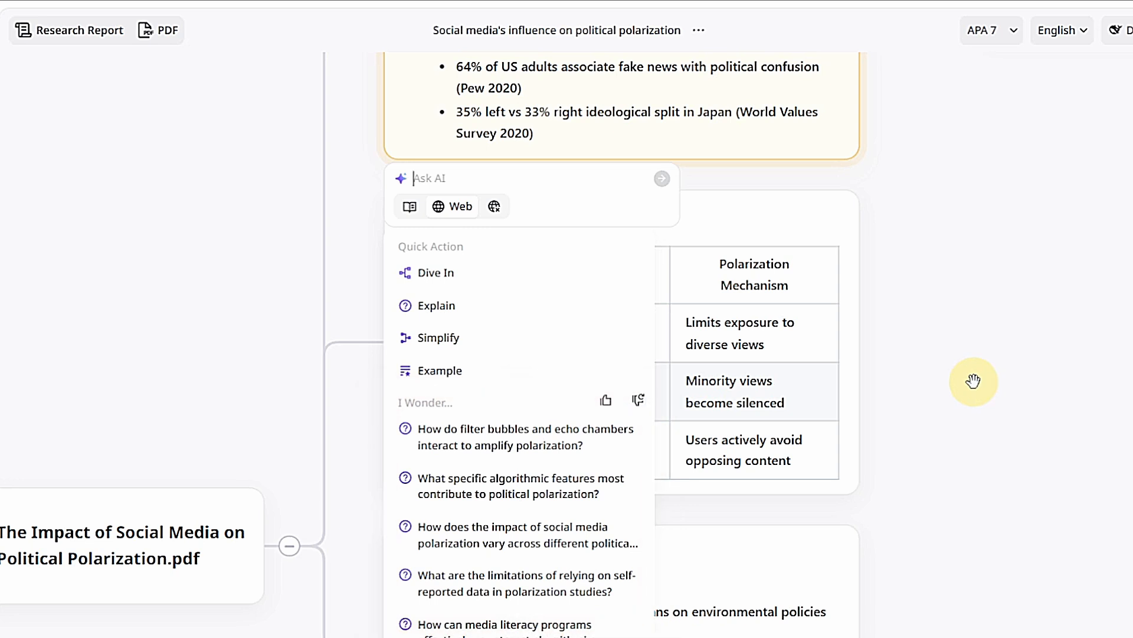
{"action": "left_click", "coordinate": [80, 30]}
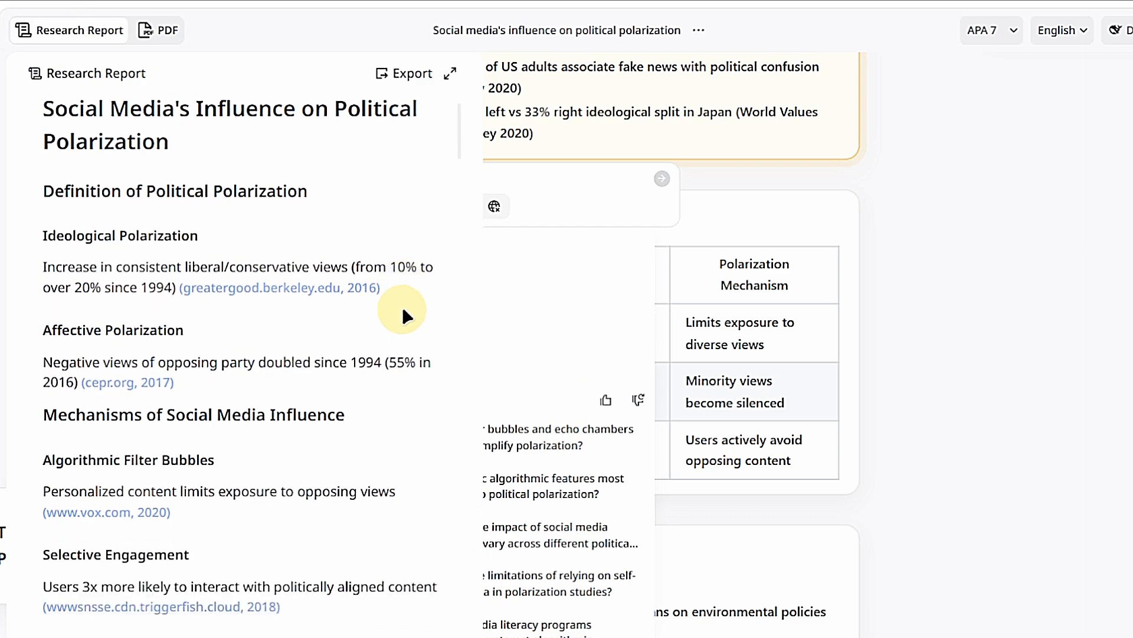
Step: Scroll through the expanded research report and its 11 referenced sources
{"action": "scroll", "scroll_direction": "down", "scroll_amount": 3}
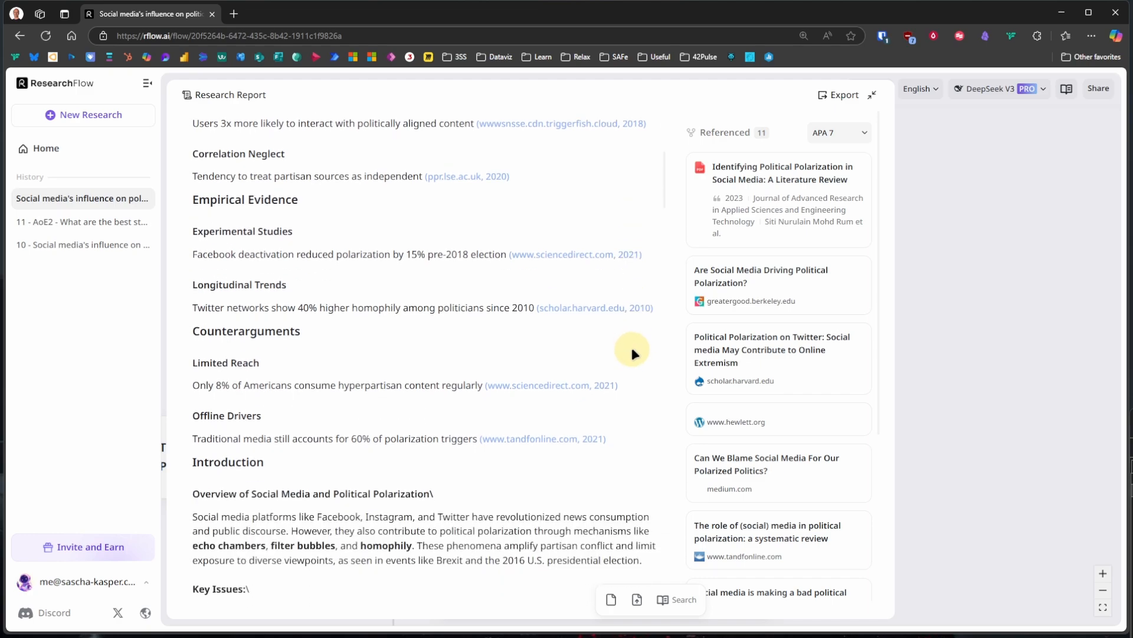
{"action": "scroll", "scroll_direction": "down", "scroll_amount": 3}
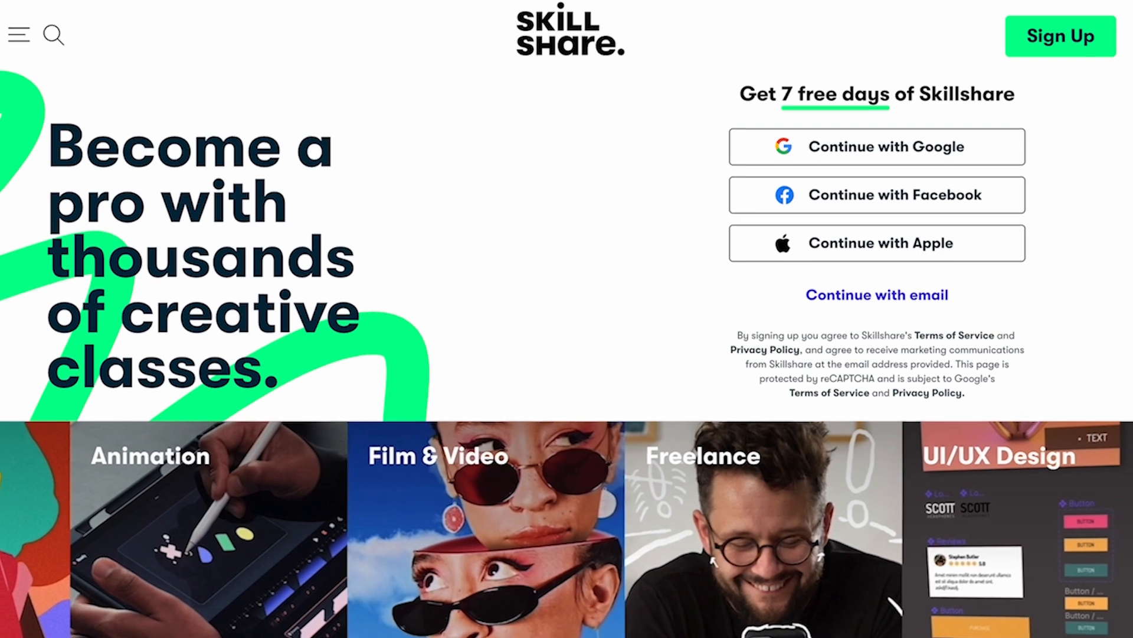
Step: Scroll to Explore Inspiring Online Courses and open the YouTube Success MKBHD class
{"action": "scroll", "scroll_direction": "down", "scroll_amount": 3}
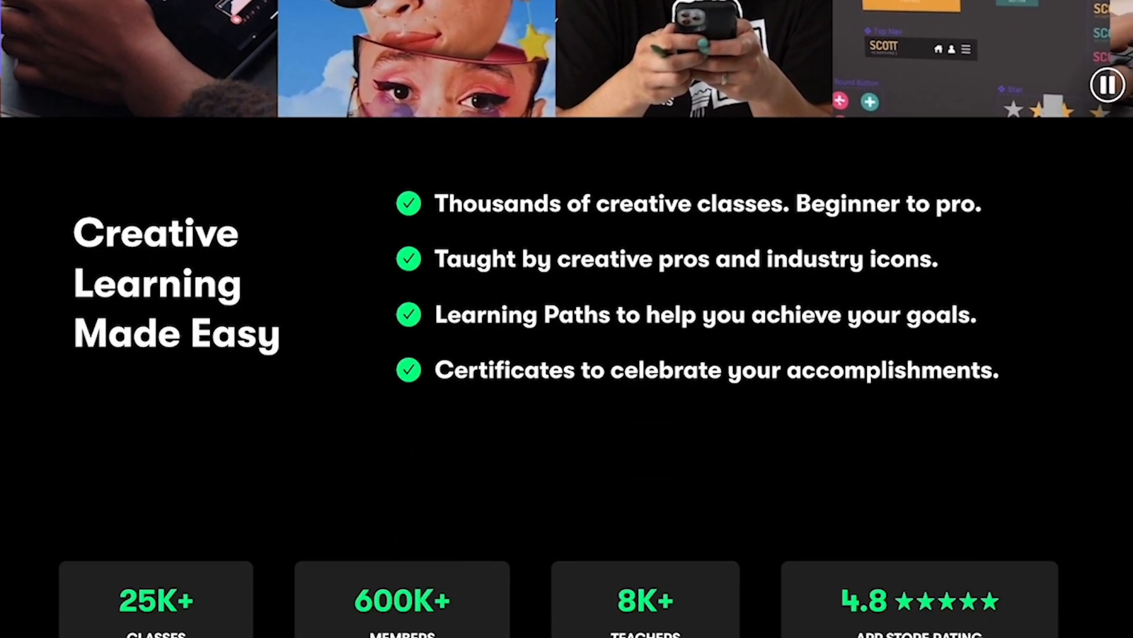
{"action": "scroll", "scroll_direction": "down", "scroll_amount": 3}
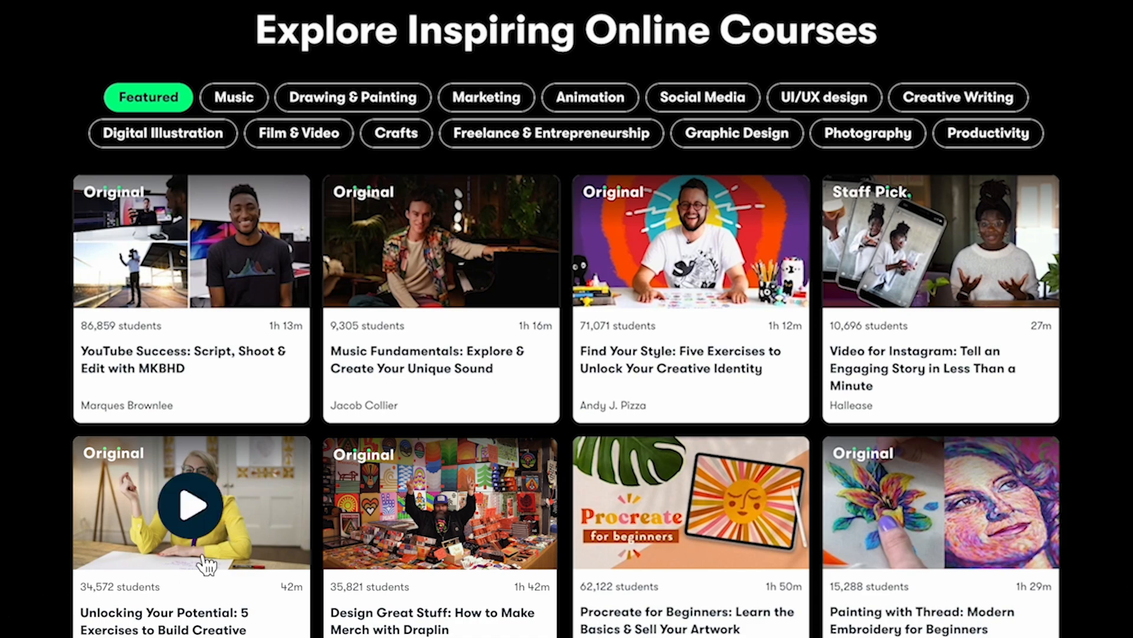
{"action": "left_click", "coordinate": [190, 505]}
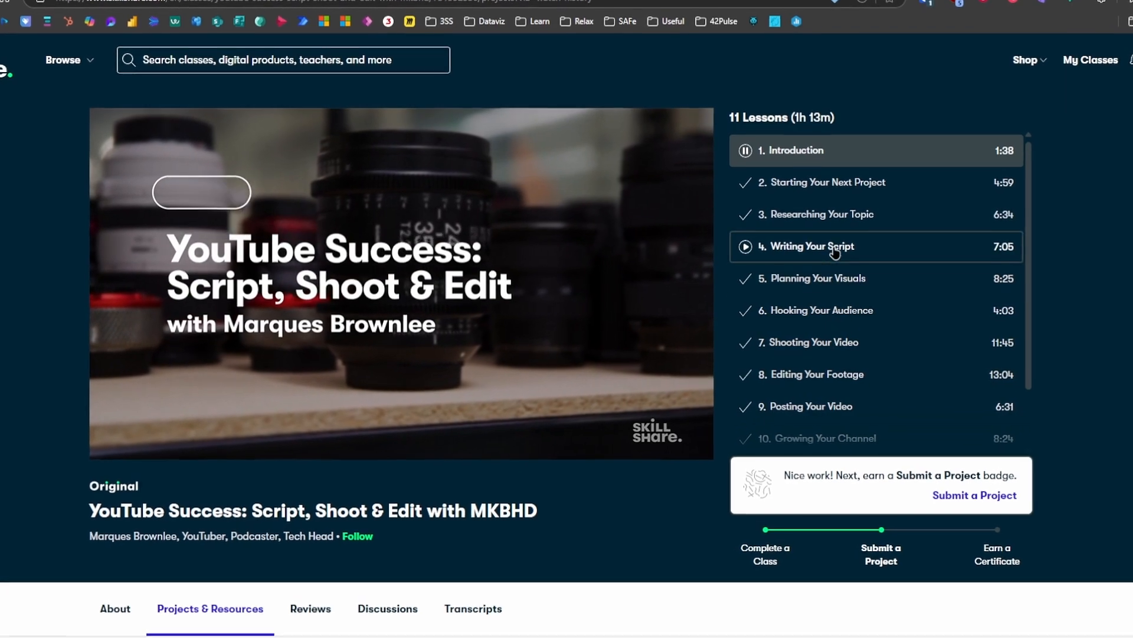
Step: Play lesson 4, Writing Your Script, from the class lesson list
{"action": "left_click", "coordinate": [809, 245]}
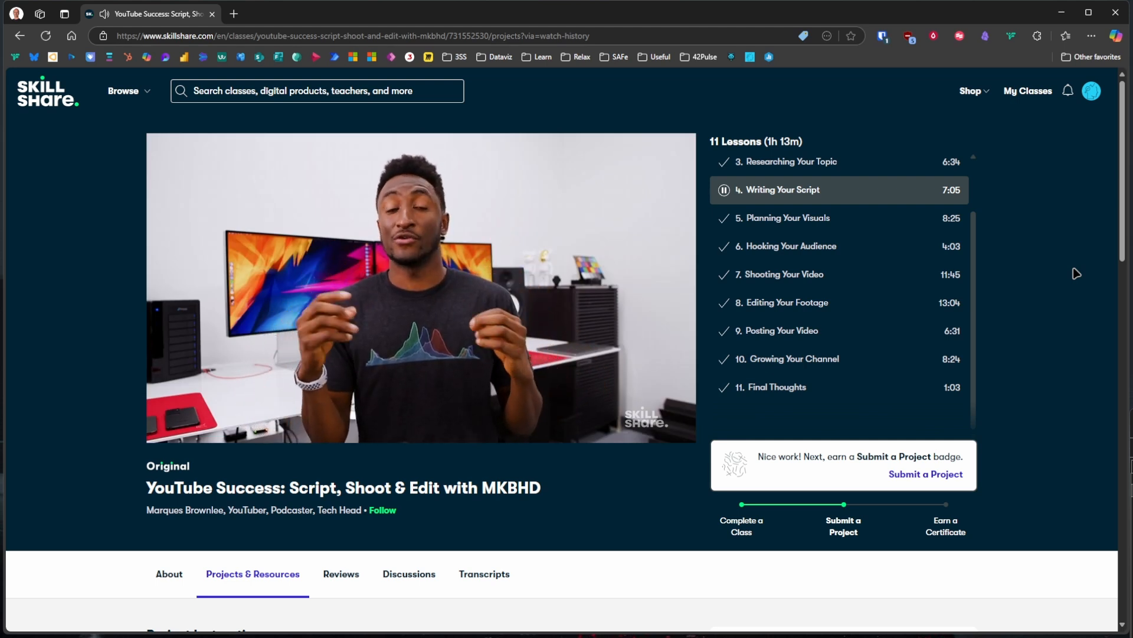
{"action": "mouse_move", "coordinate": [1063, 268]}
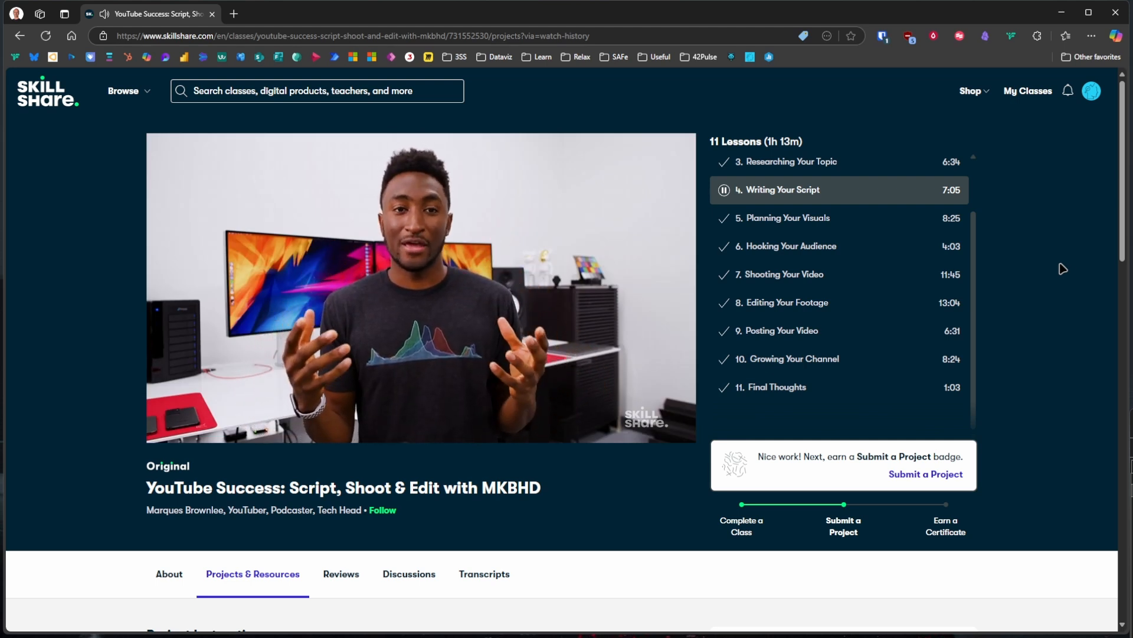
Step: Browse Skillshare's Productivity category and open its AI for Productivity subcategory
{"action": "left_click", "coordinate": [46, 91]}
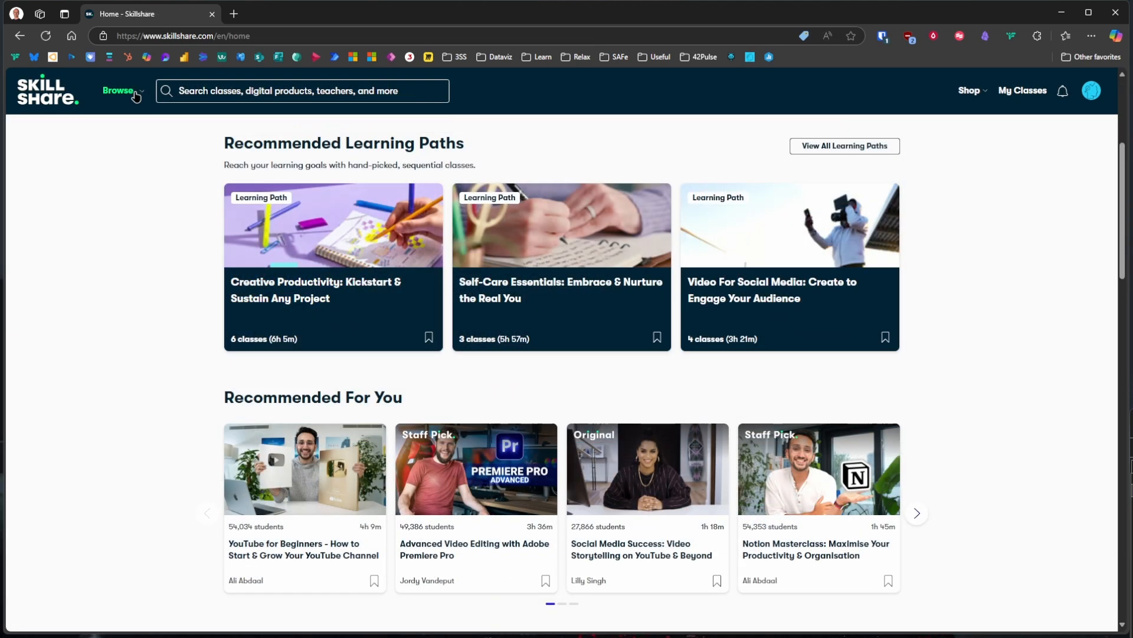
{"action": "left_click", "coordinate": [118, 91]}
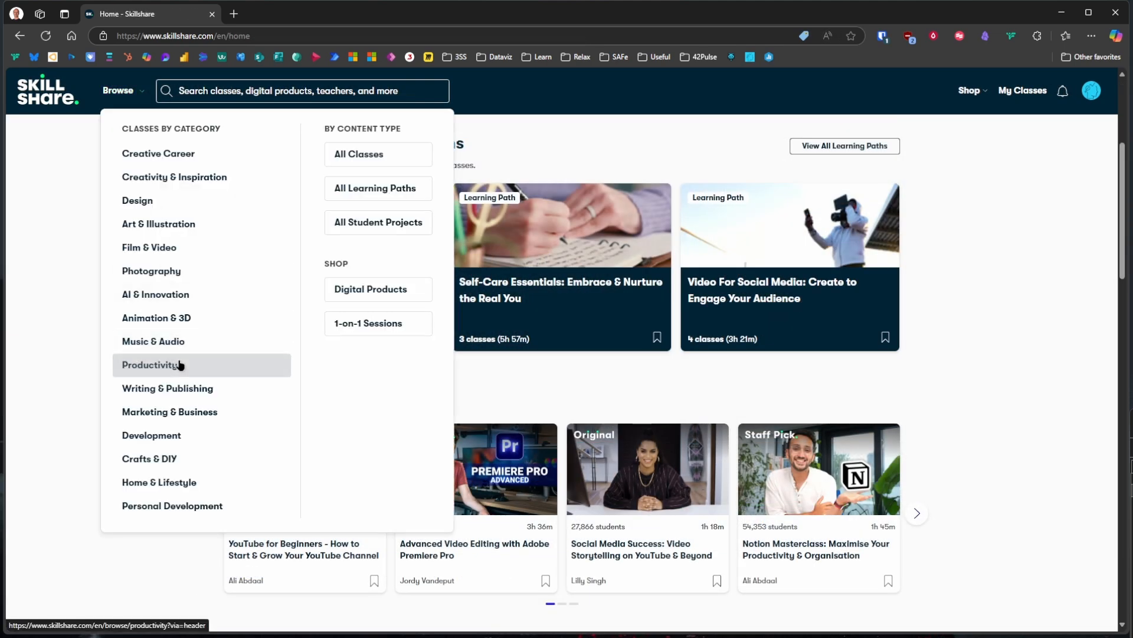
{"action": "left_click", "coordinate": [152, 364]}
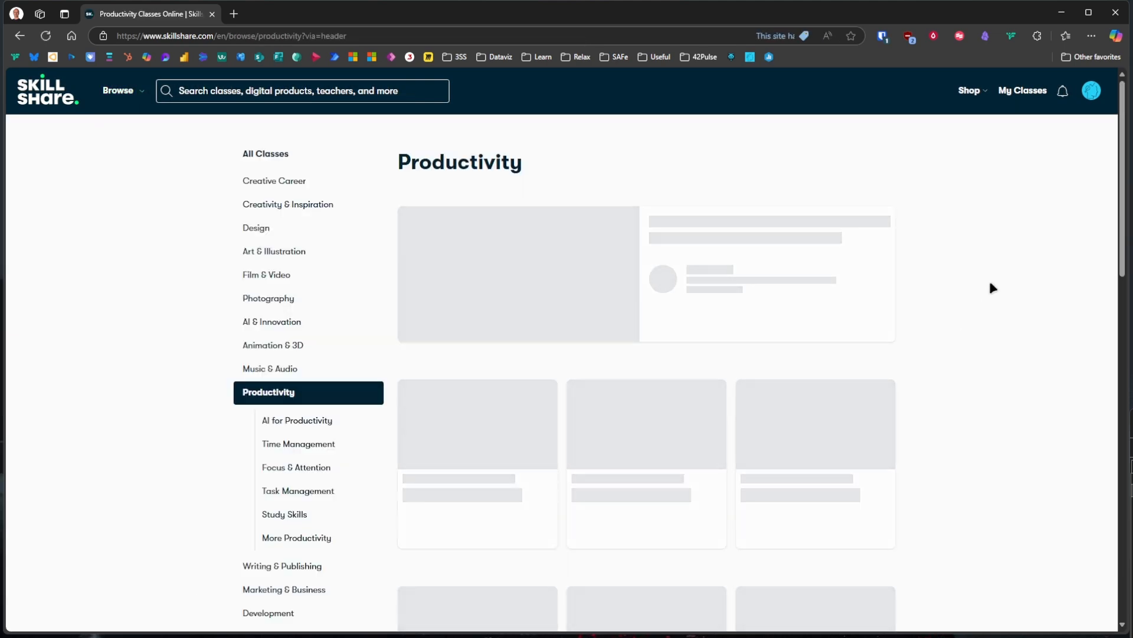
{"action": "scroll", "scroll_direction": "down", "scroll_amount": 3}
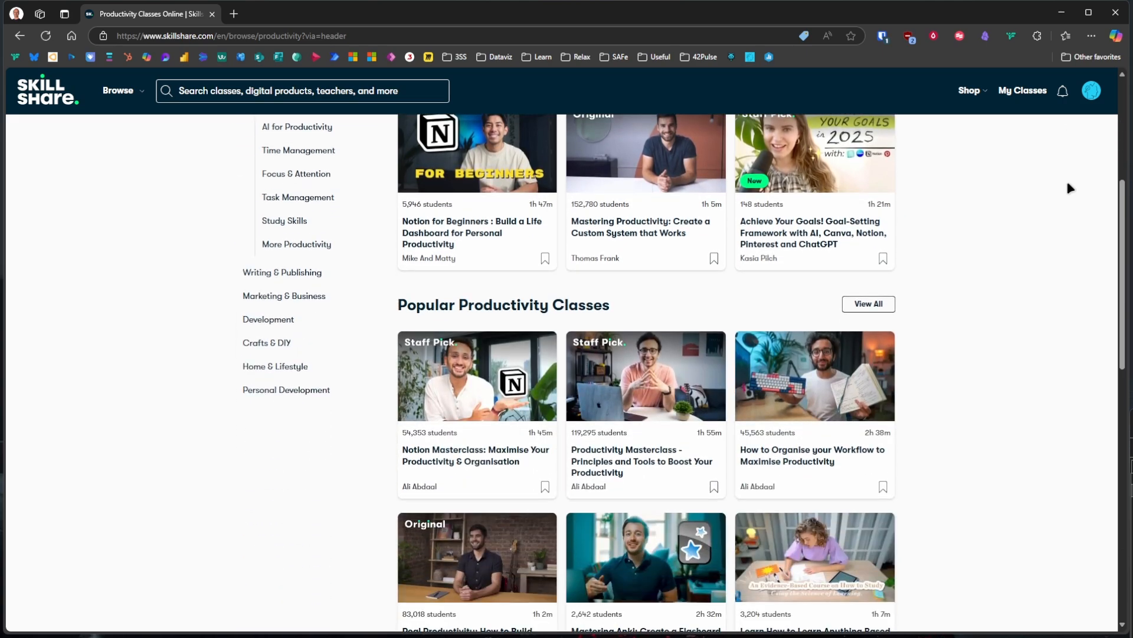
{"action": "scroll", "scroll_direction": "down", "scroll_amount": 3}
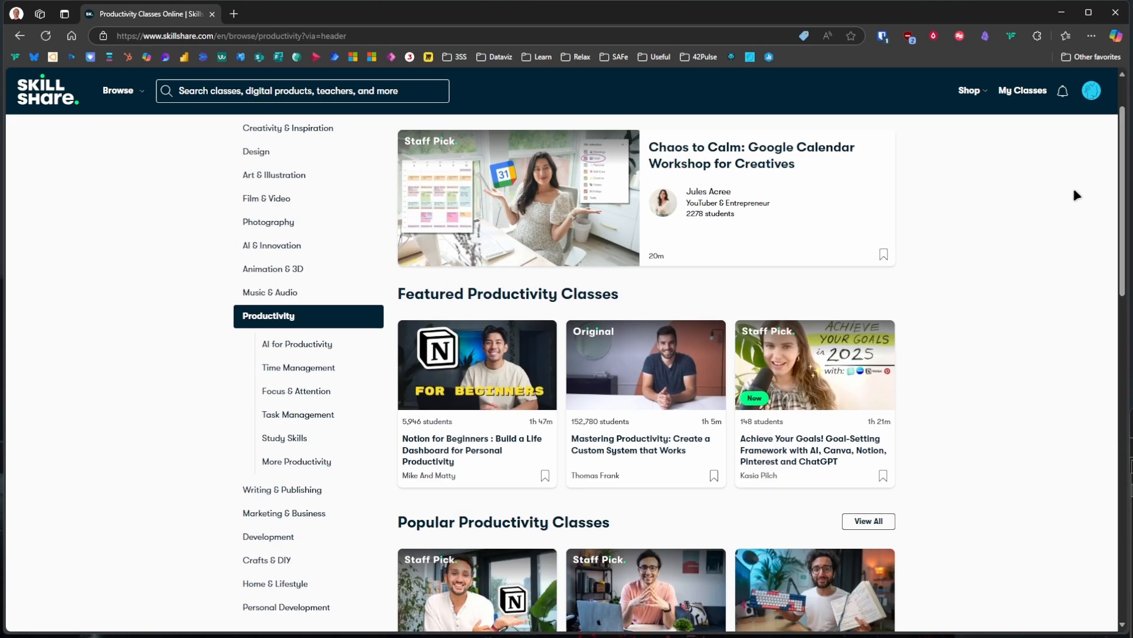
{"action": "left_click", "coordinate": [297, 343]}
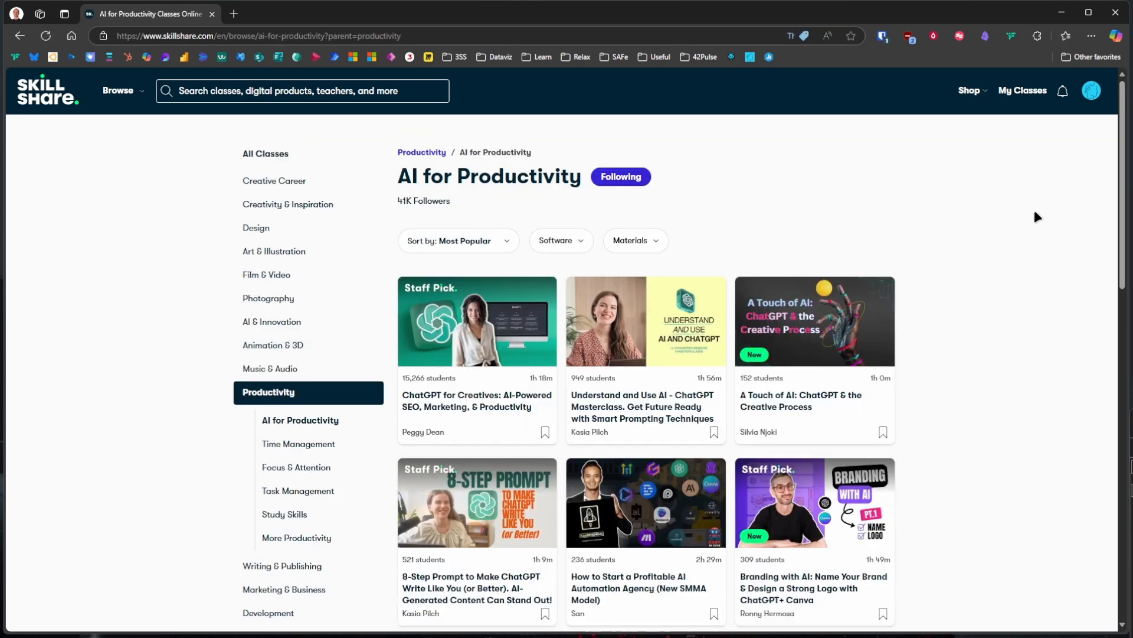
{"action": "scroll", "scroll_direction": "down", "scroll_amount": 3}
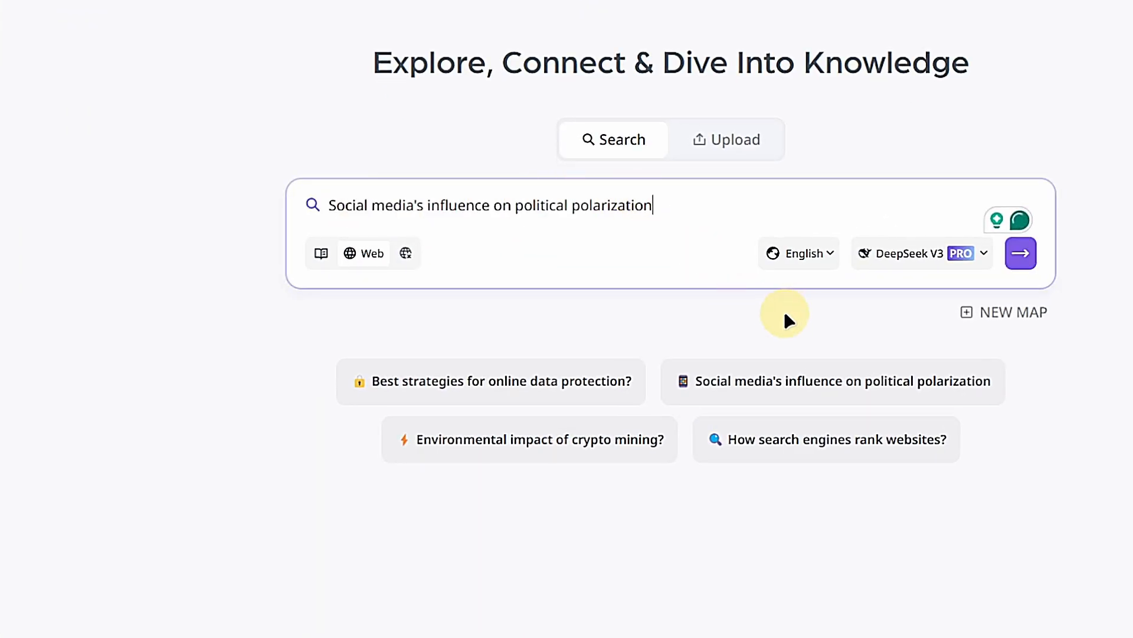
{"action": "mouse_move", "coordinate": [369, 253]}
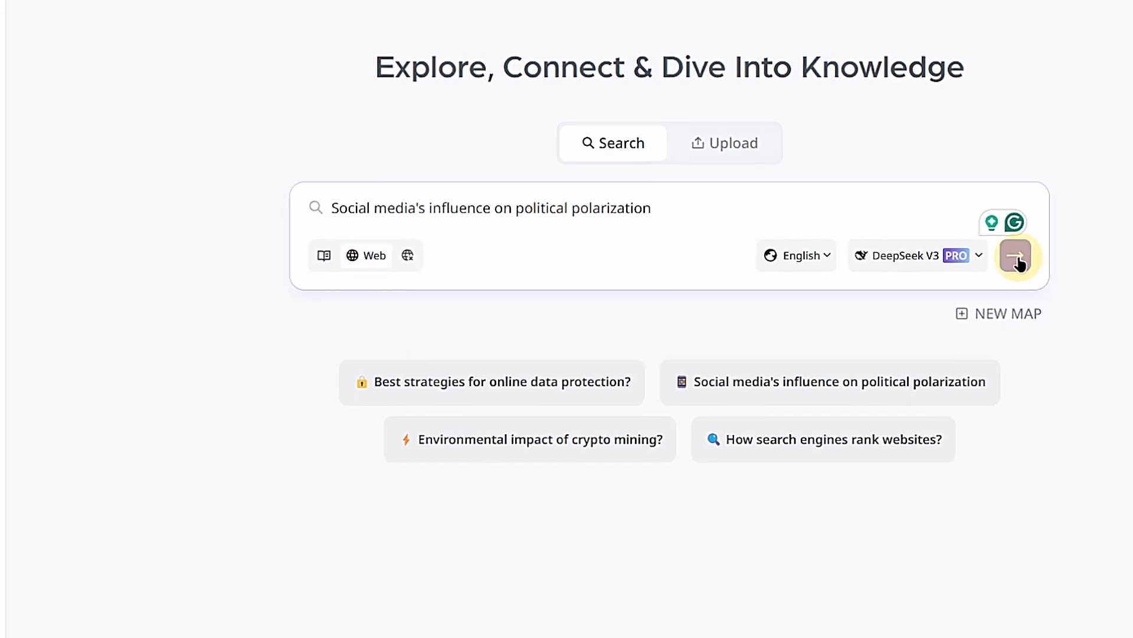
Step: Submit the social media political polarization query with Web enabled to build the mind map
{"action": "left_click", "coordinate": [1014, 255]}
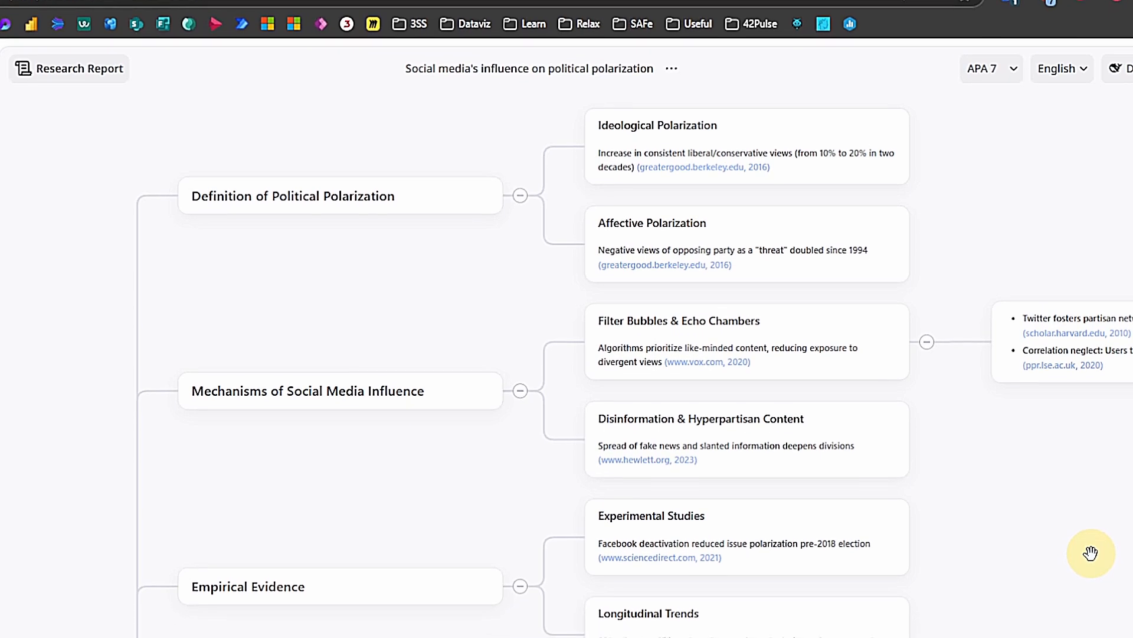
{"action": "scroll", "scroll_direction": "up", "scroll_amount": 3}
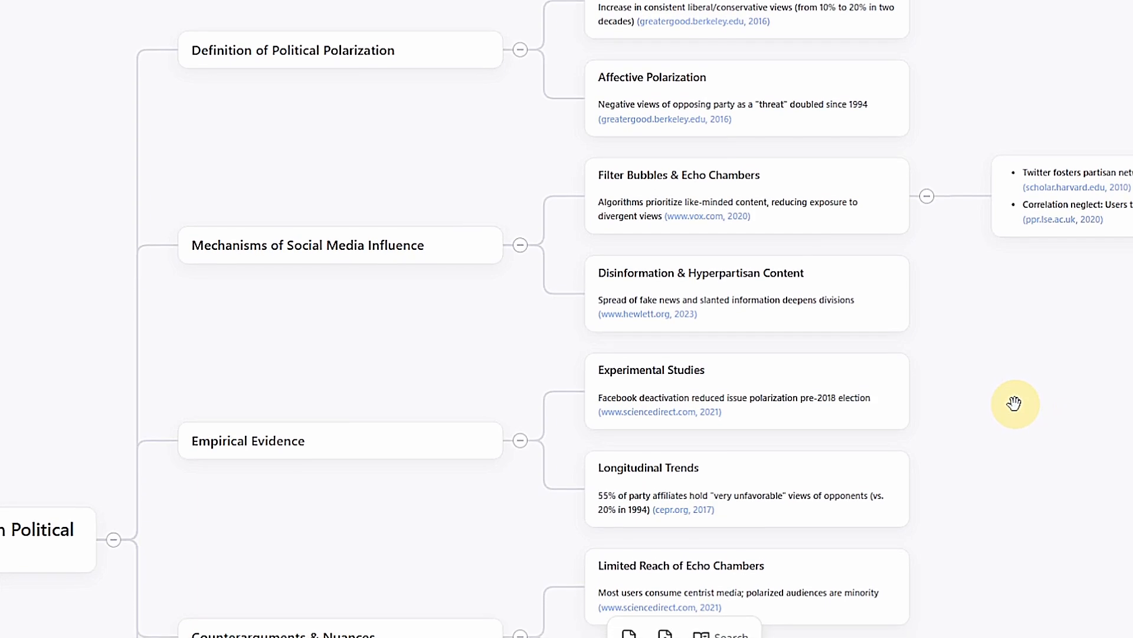
{"action": "scroll", "scroll_direction": "down", "scroll_amount": 3}
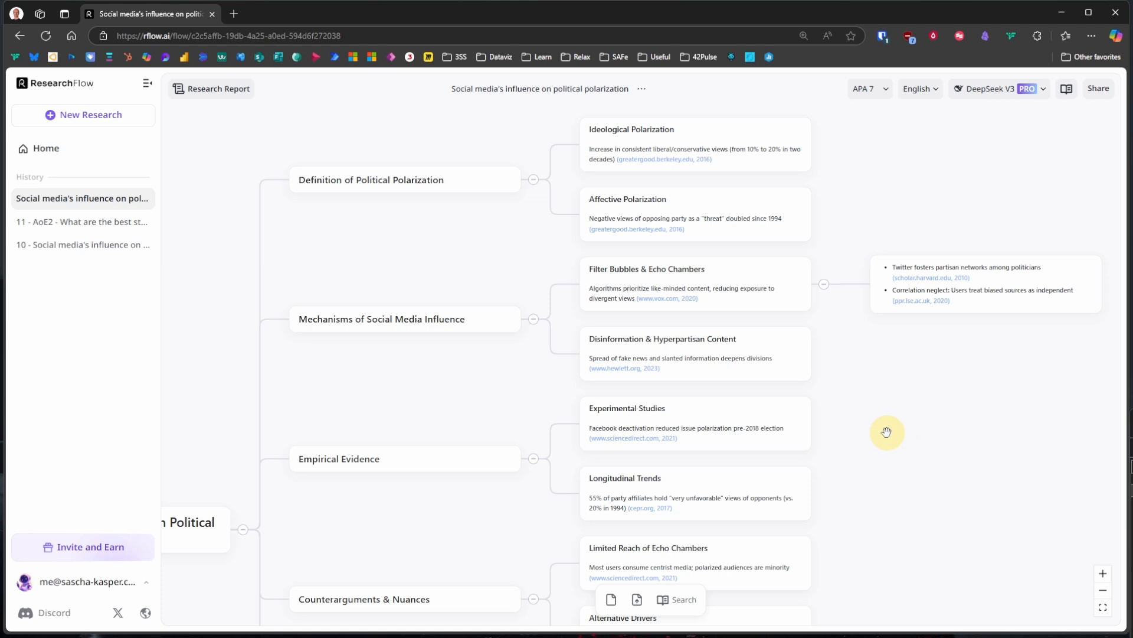
{"action": "scroll", "scroll_direction": "down", "scroll_amount": 3}
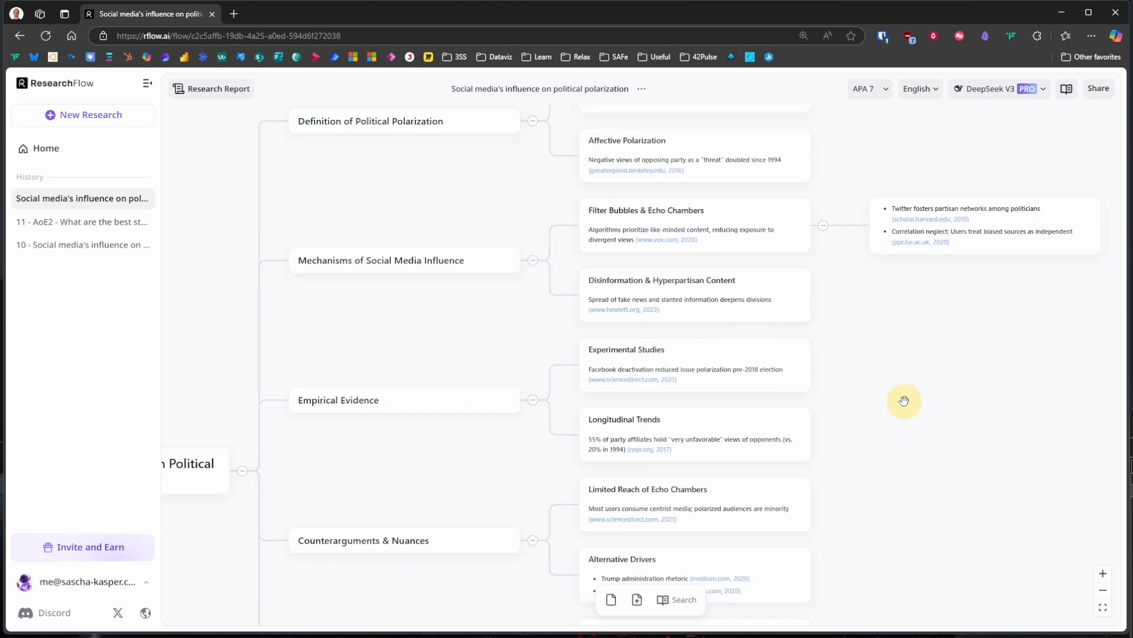
{"action": "mouse_move", "coordinate": [676, 600]}
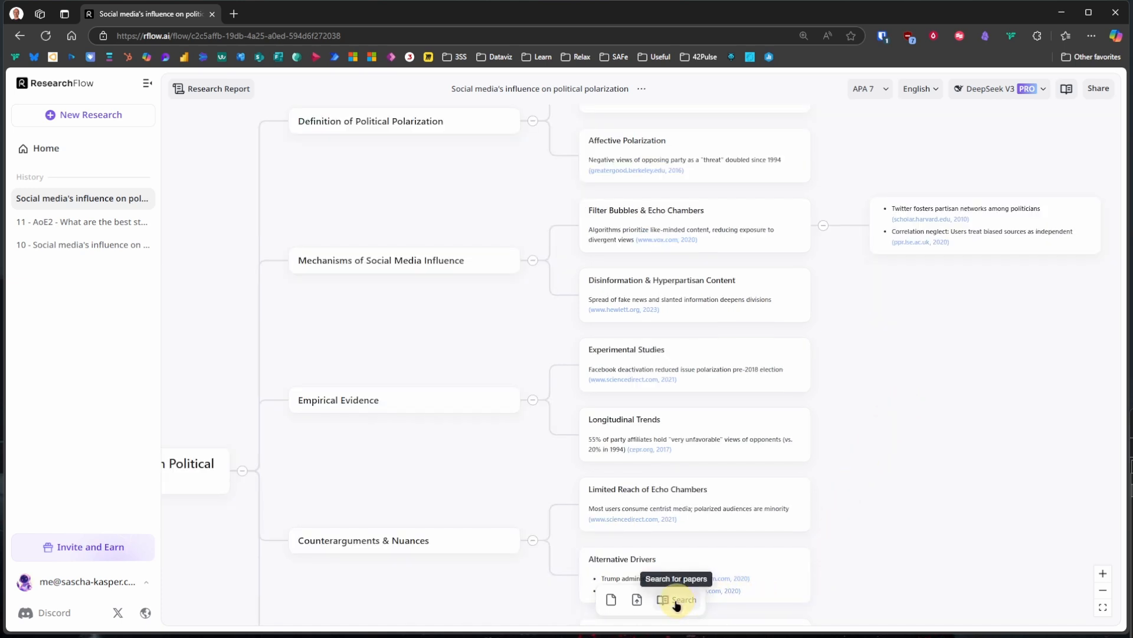
Step: Run an Academic Search for papers on social media and political polarization
{"action": "left_click", "coordinate": [676, 600]}
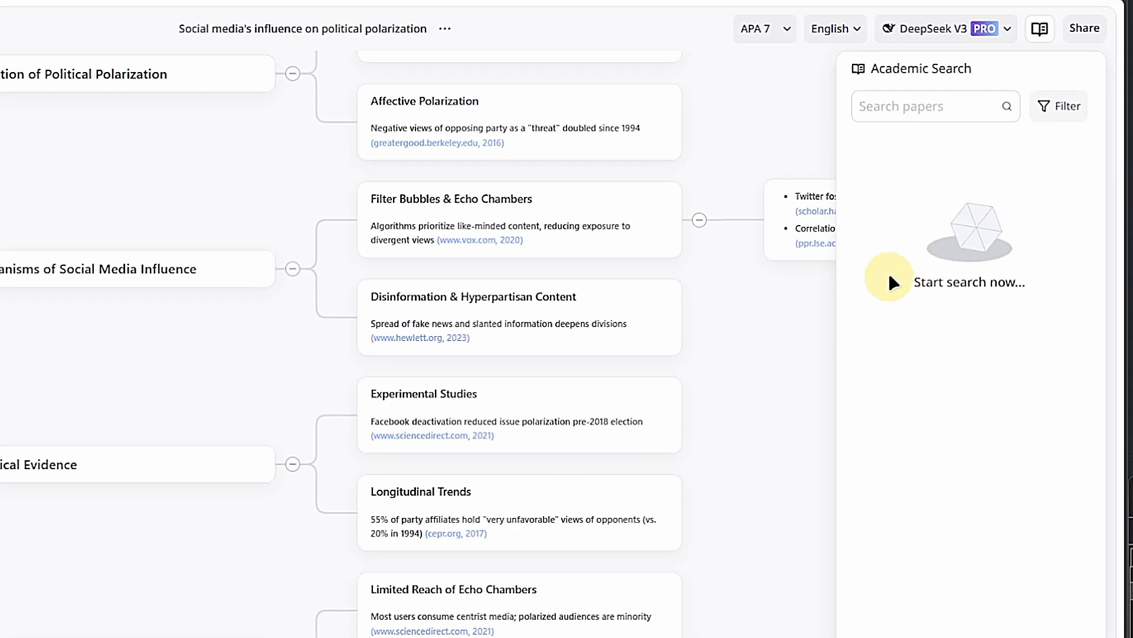
{"action": "mouse_move", "coordinate": [895, 311]}
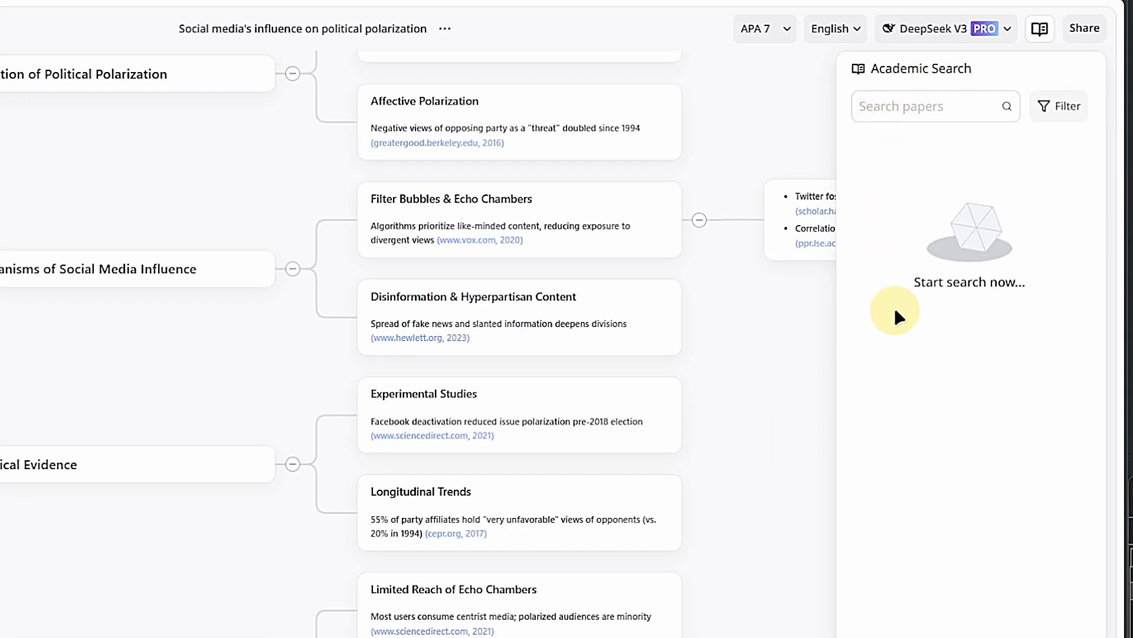
{"action": "type", "text": "on political polarization"}
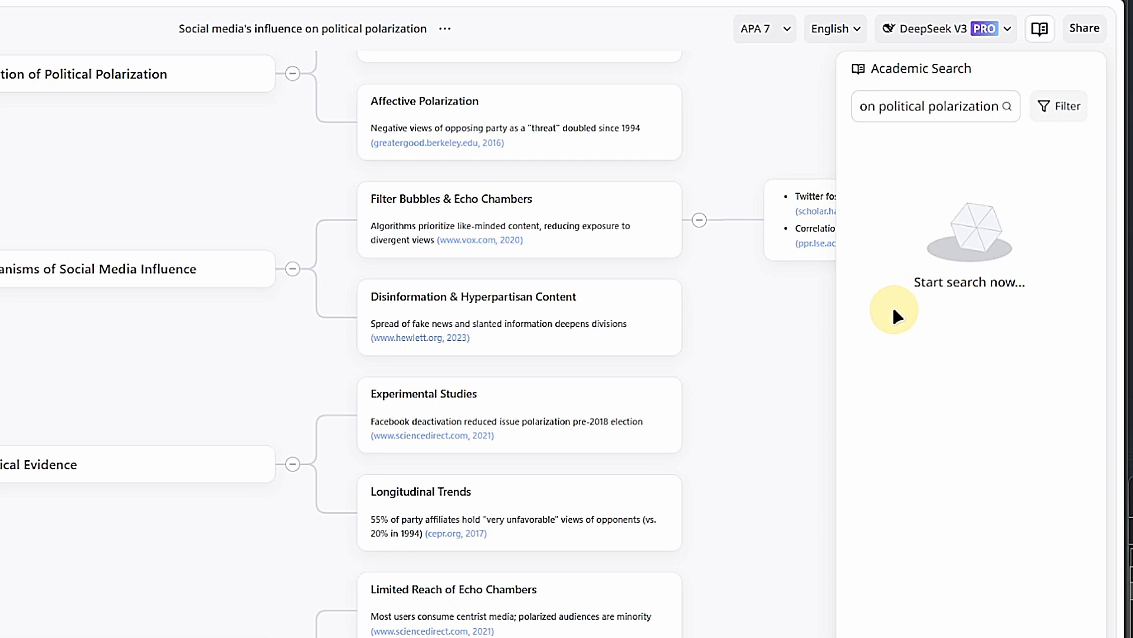
{"action": "left_click", "coordinate": [1007, 106]}
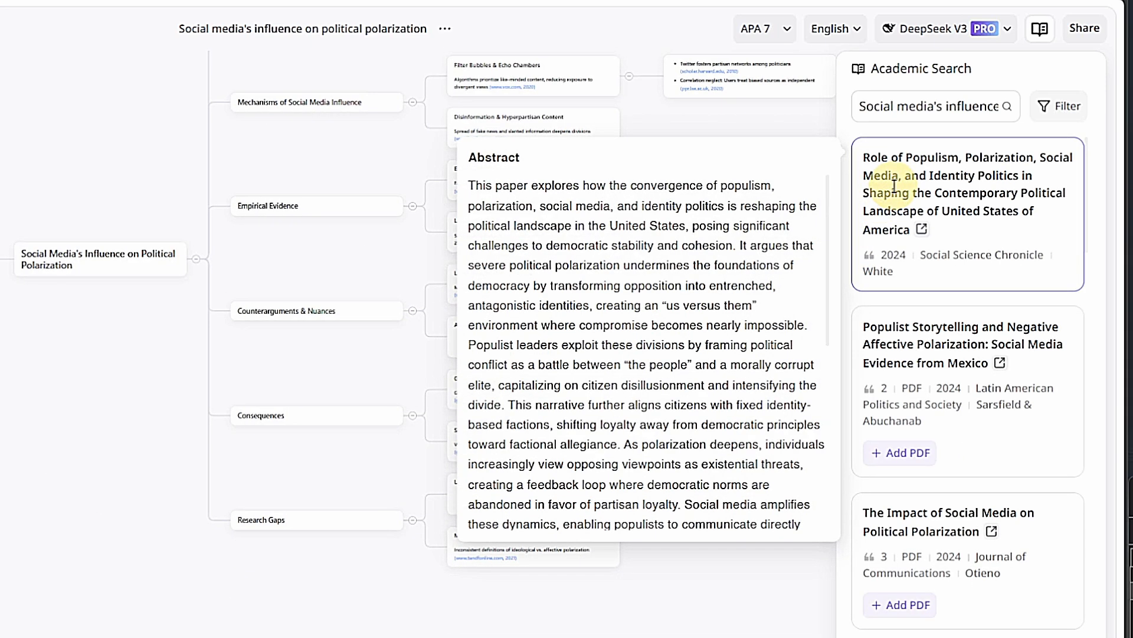
Step: View a result paper on Semantic Scholar, then return to the ResearchFlow tab
{"action": "left_click", "coordinate": [962, 344]}
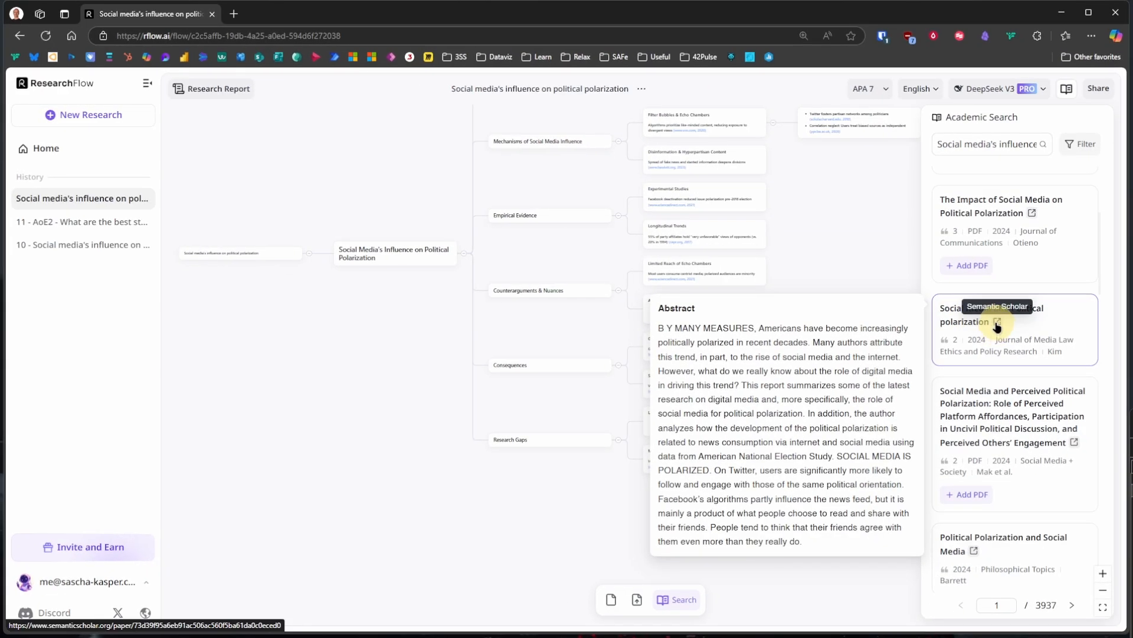
{"action": "left_click", "coordinate": [996, 322]}
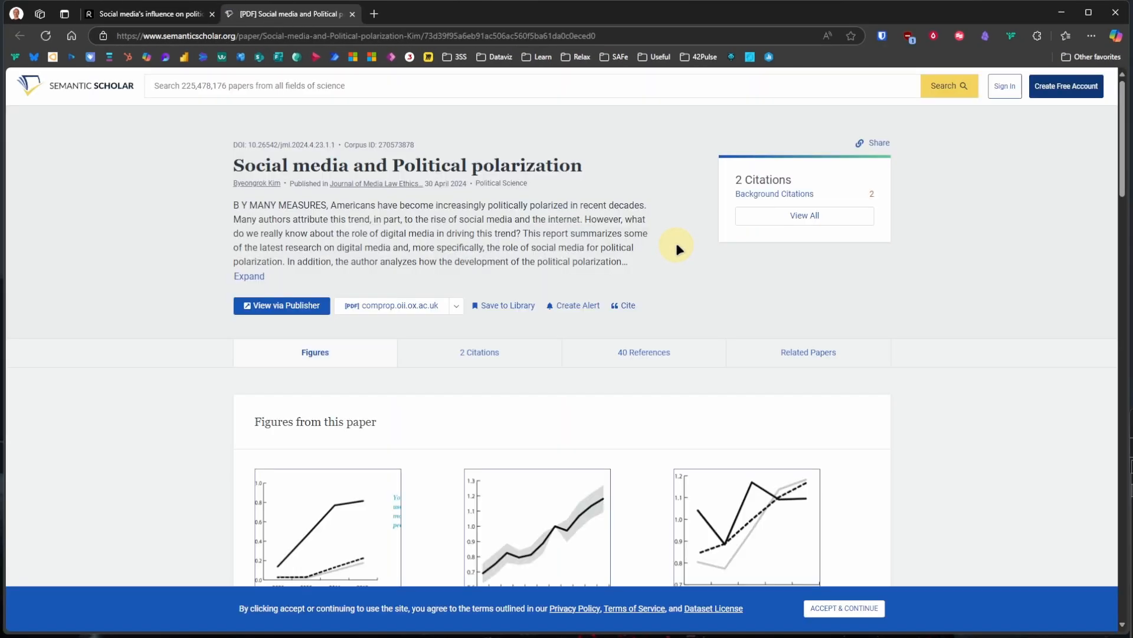
{"action": "scroll", "scroll_direction": "down", "scroll_amount": 3}
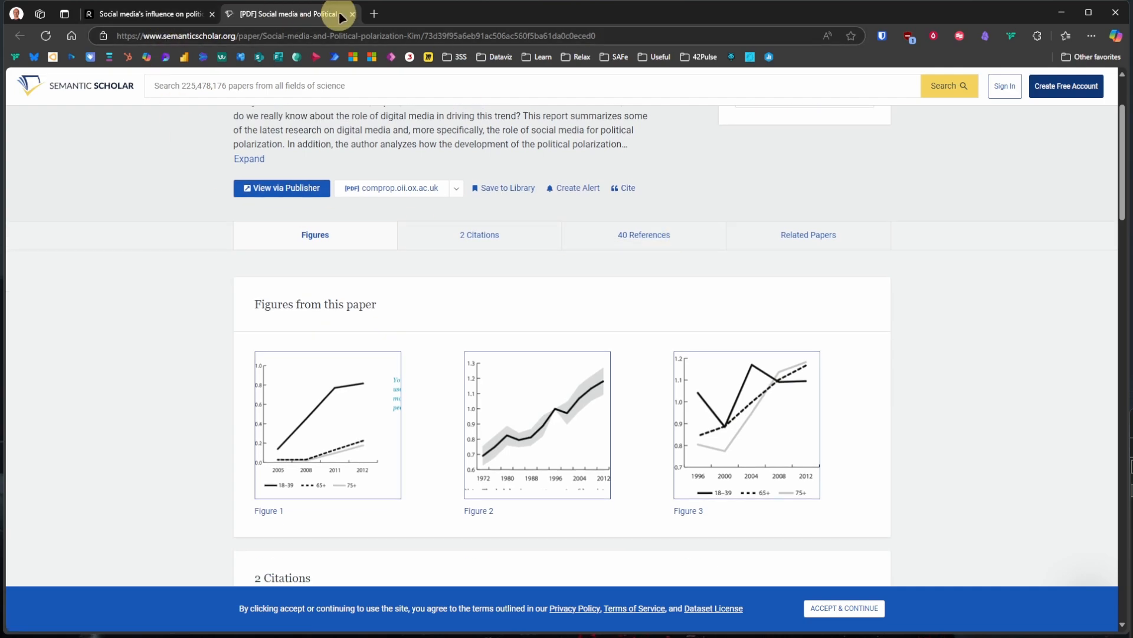
{"action": "left_click", "coordinate": [151, 13]}
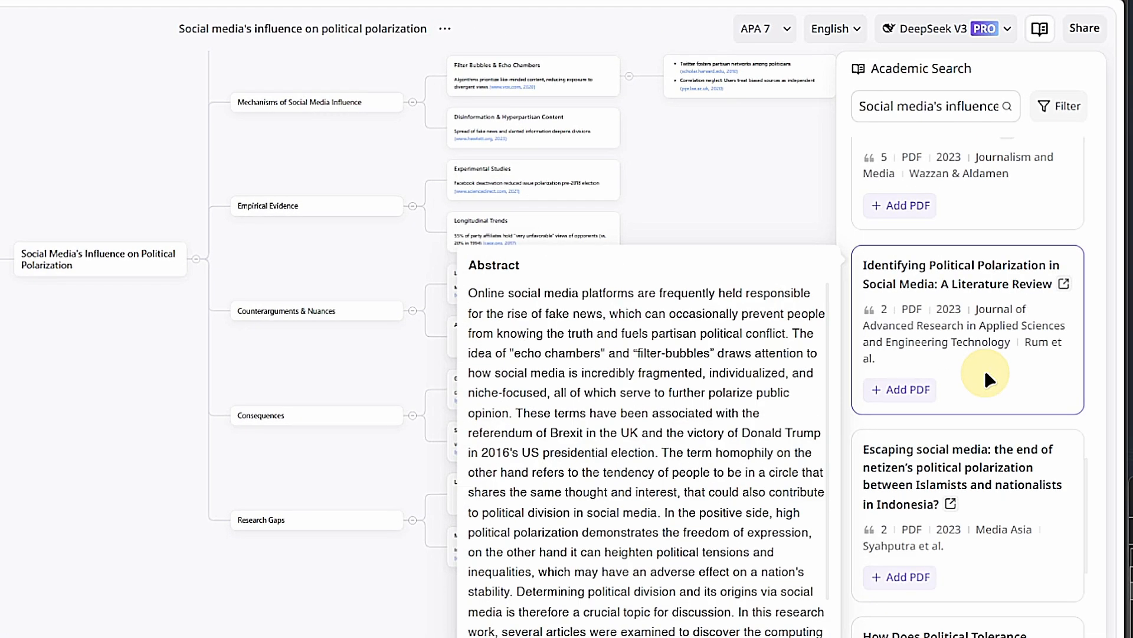
{"action": "mouse_move", "coordinate": [942, 382]}
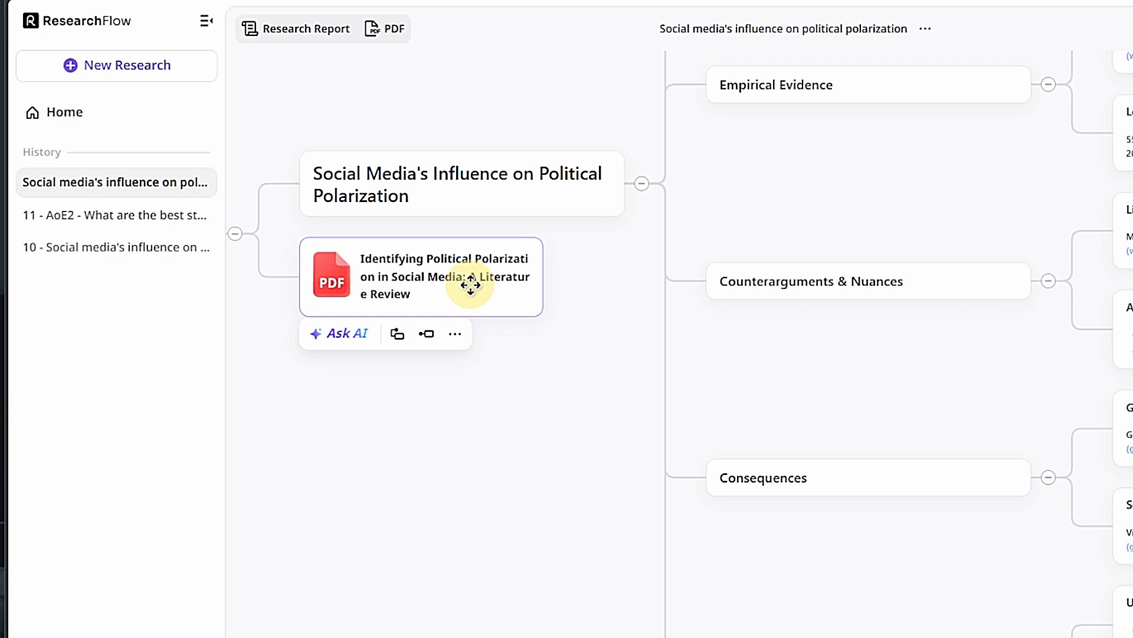
{"action": "mouse_move", "coordinate": [374, 334]}
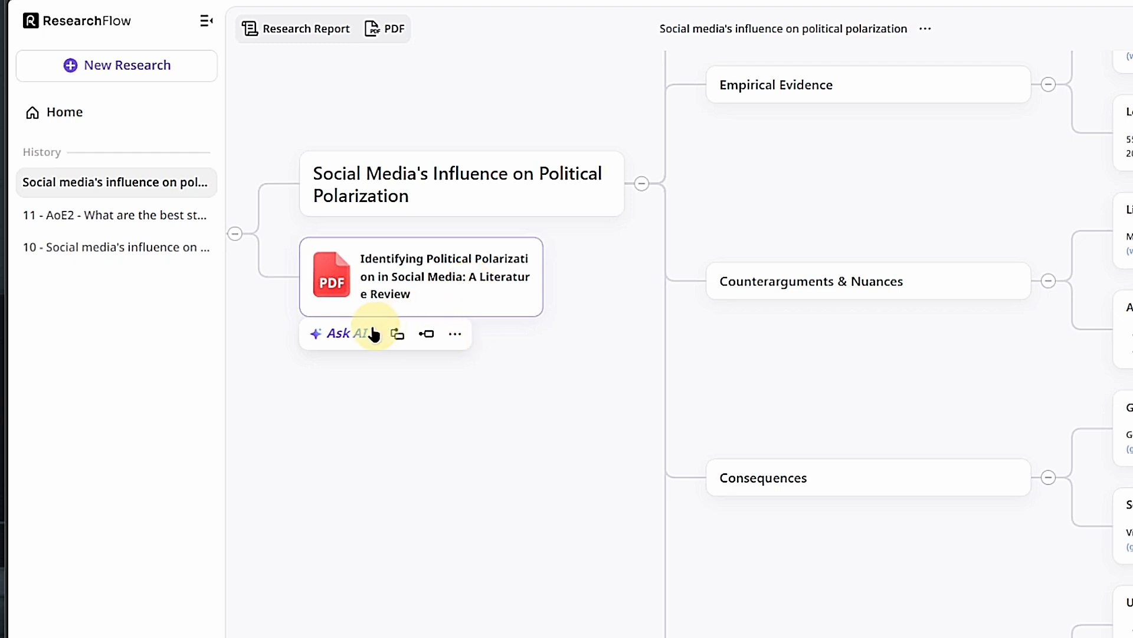
Step: Ask AI for a Mindmap of the literature review PDF node
{"action": "left_click", "coordinate": [340, 333]}
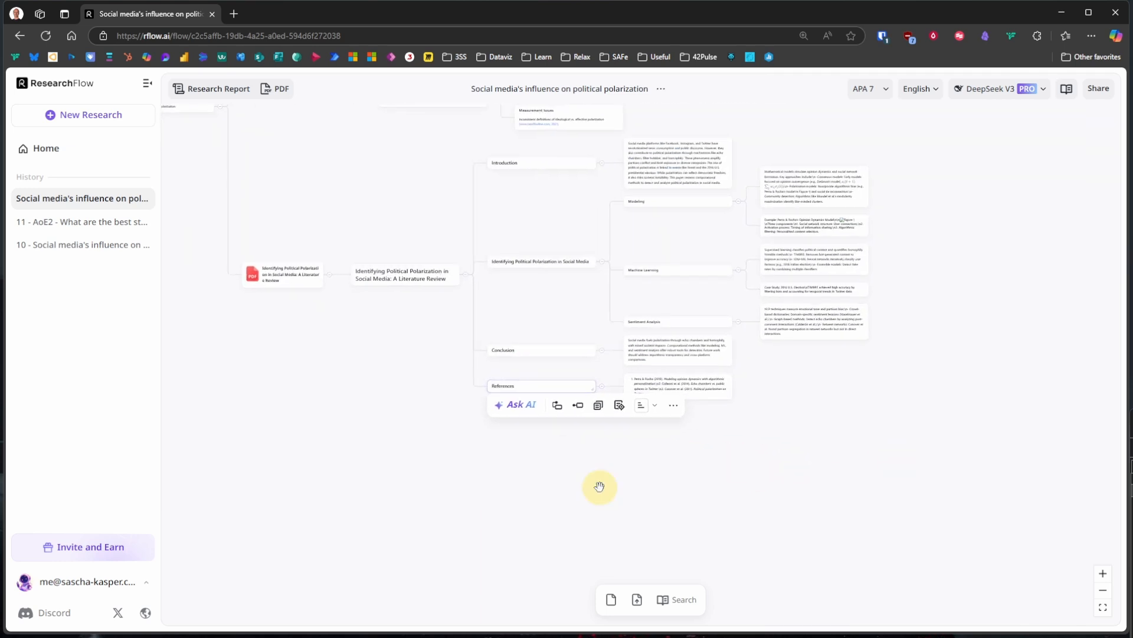
{"action": "mouse_move", "coordinate": [637, 599]}
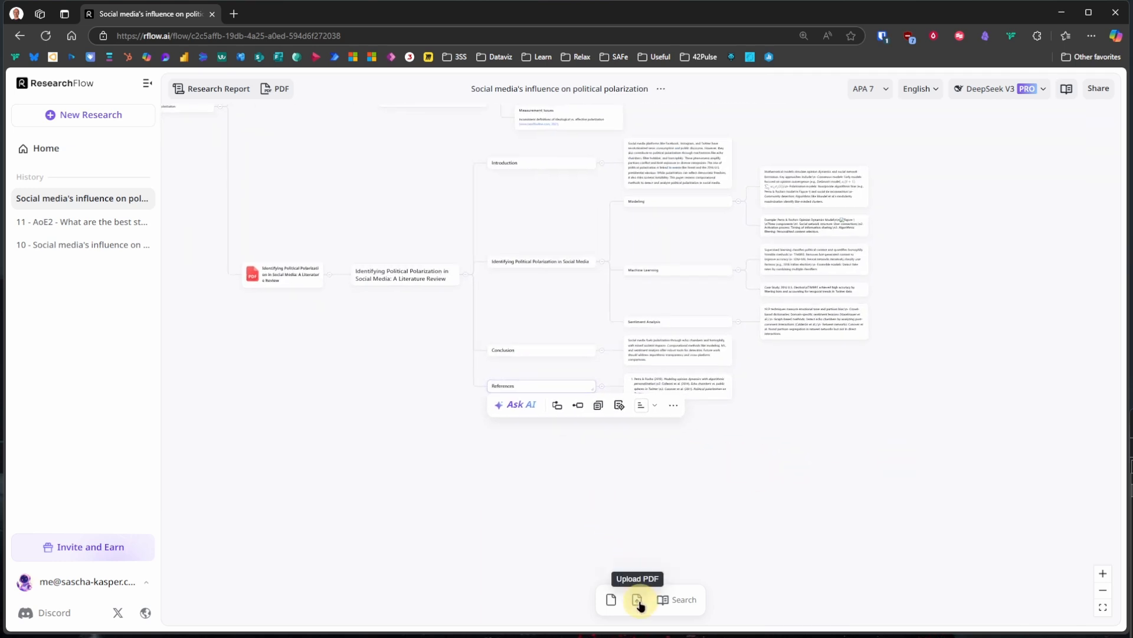
Step: Upload both polarization PDFs from Downloads via Upload PDF
{"action": "left_click", "coordinate": [637, 600]}
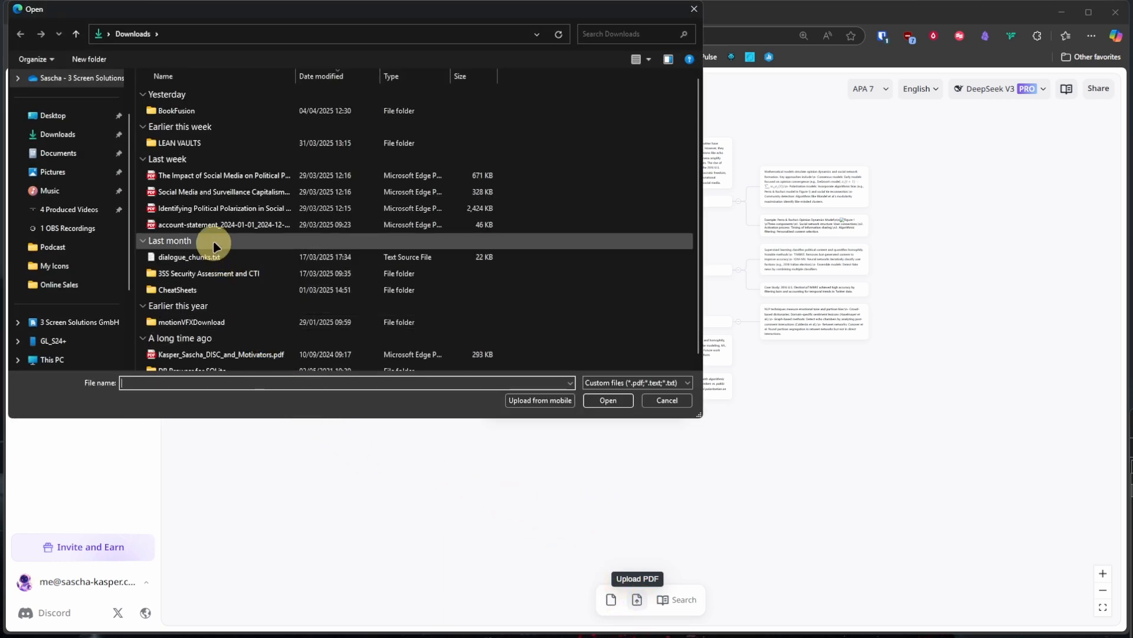
{"action": "left_click", "coordinate": [220, 191]}
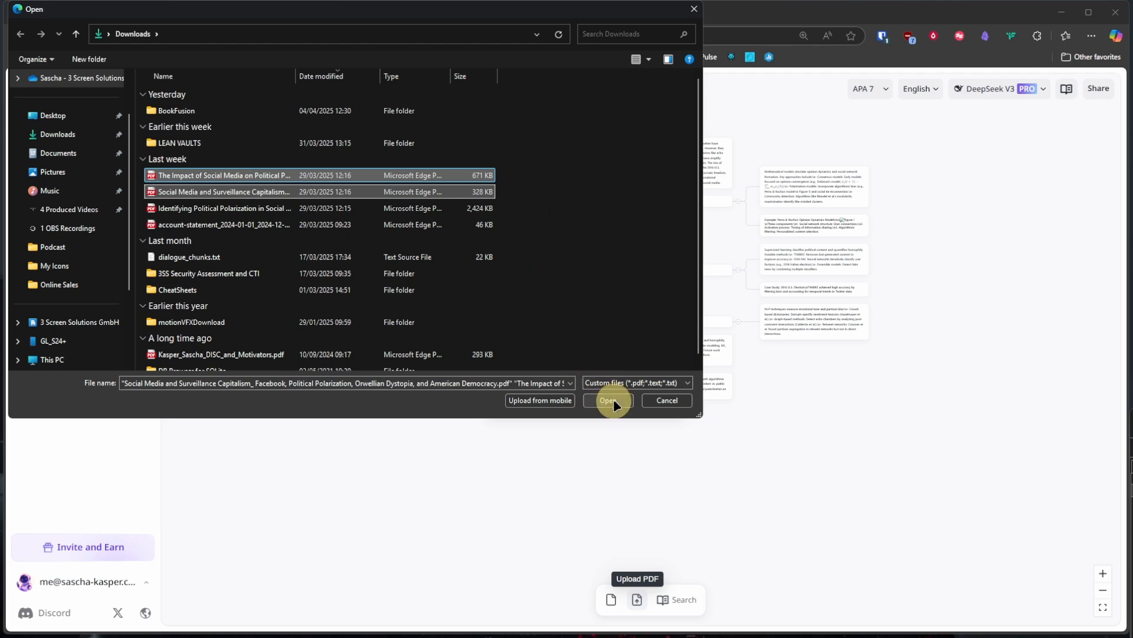
{"action": "left_click", "coordinate": [609, 399]}
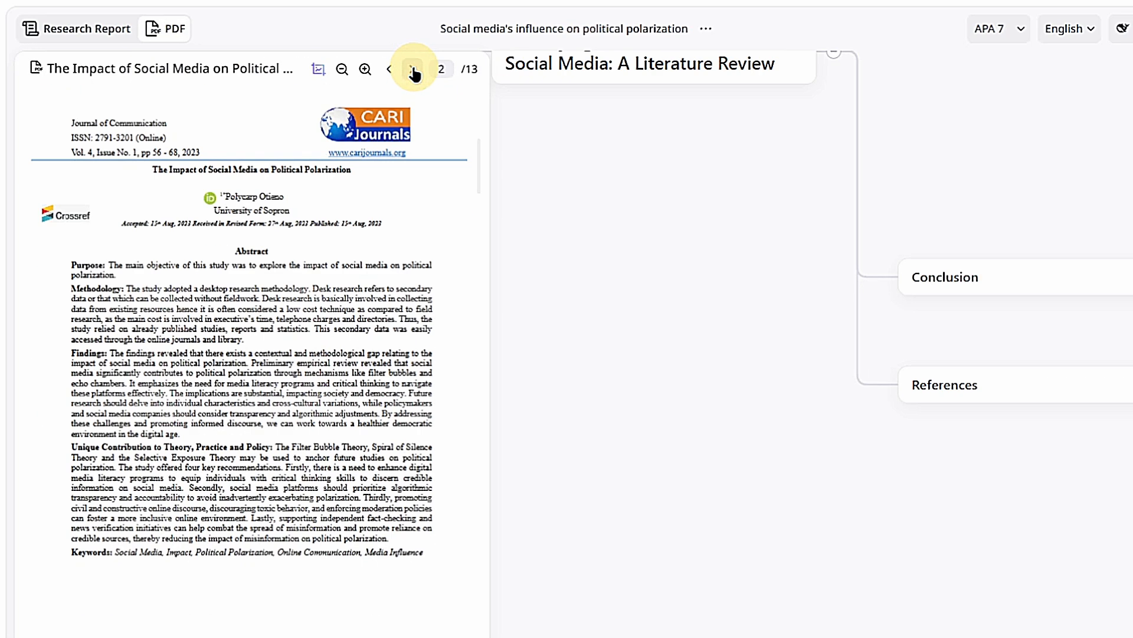
Step: Preview the Impact paper, then generate an AI Conclusion from its PDF node
{"action": "left_click", "coordinate": [413, 68]}
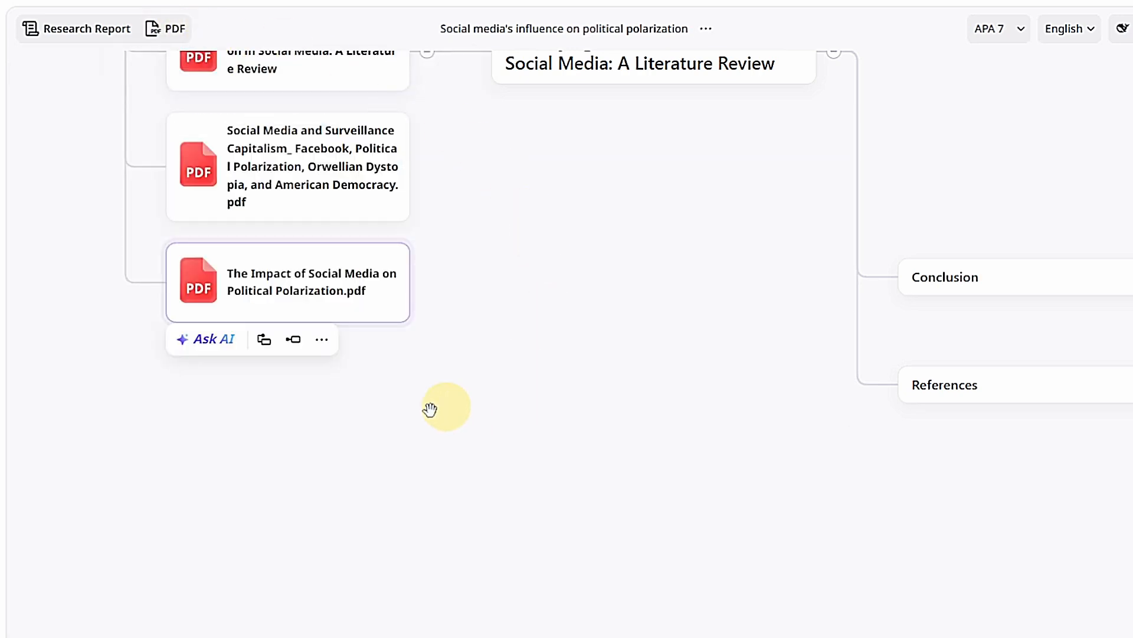
{"action": "mouse_move", "coordinate": [206, 339]}
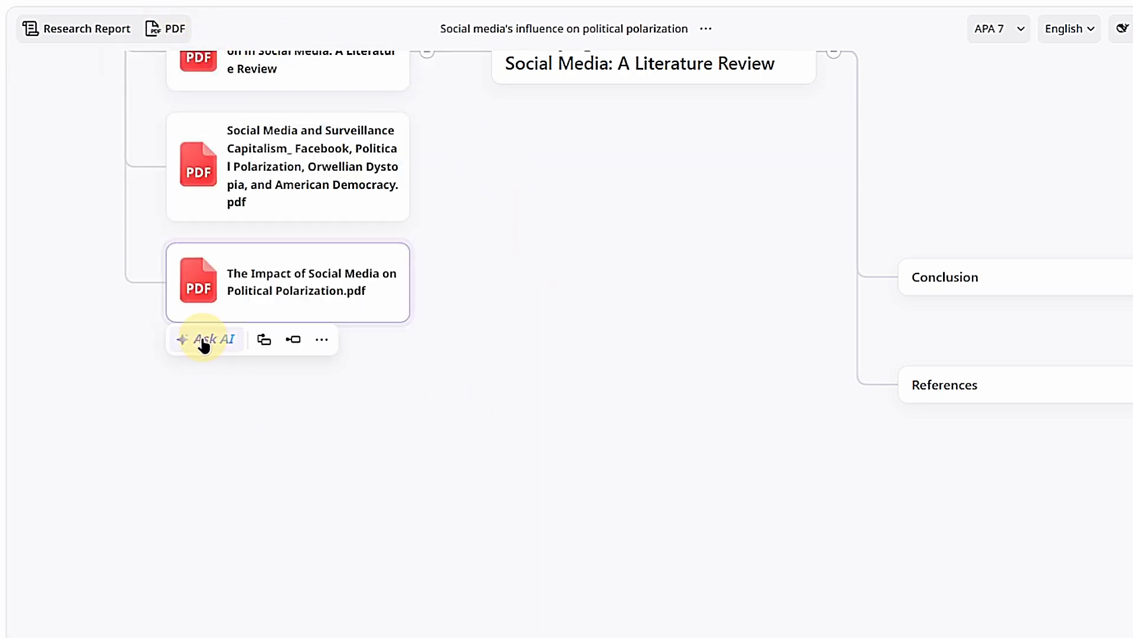
{"action": "left_click", "coordinate": [213, 339]}
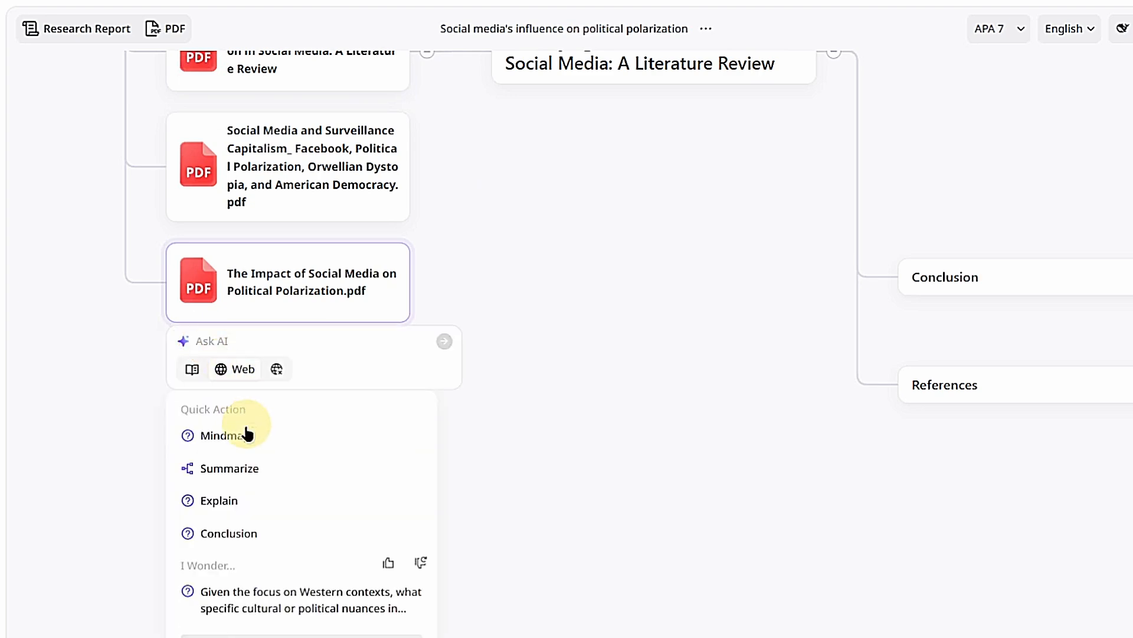
{"action": "left_click", "coordinate": [229, 533]}
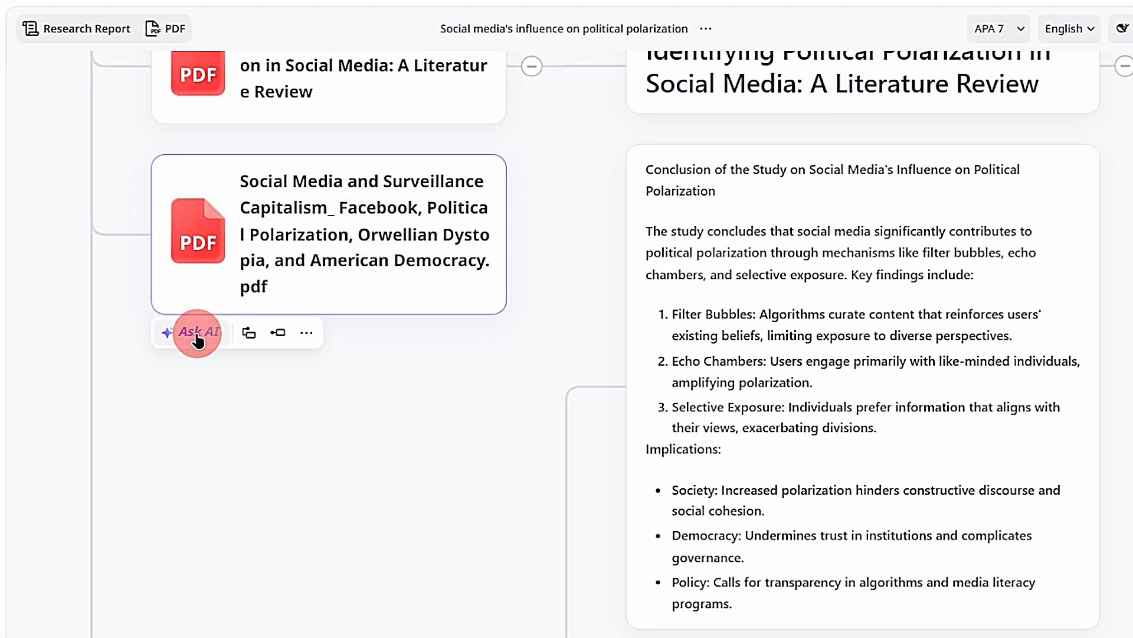
Step: Summarize the Surveillance Capitalism PDF with AI, then deselect on empty canvas
{"action": "left_click", "coordinate": [197, 332]}
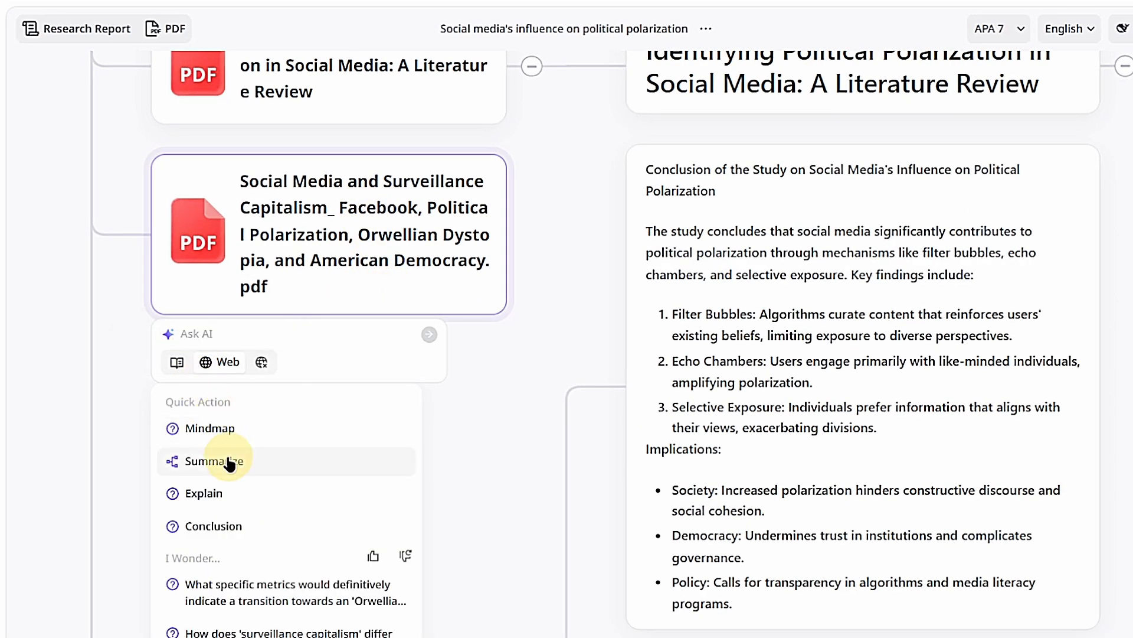
{"action": "left_click", "coordinate": [215, 461]}
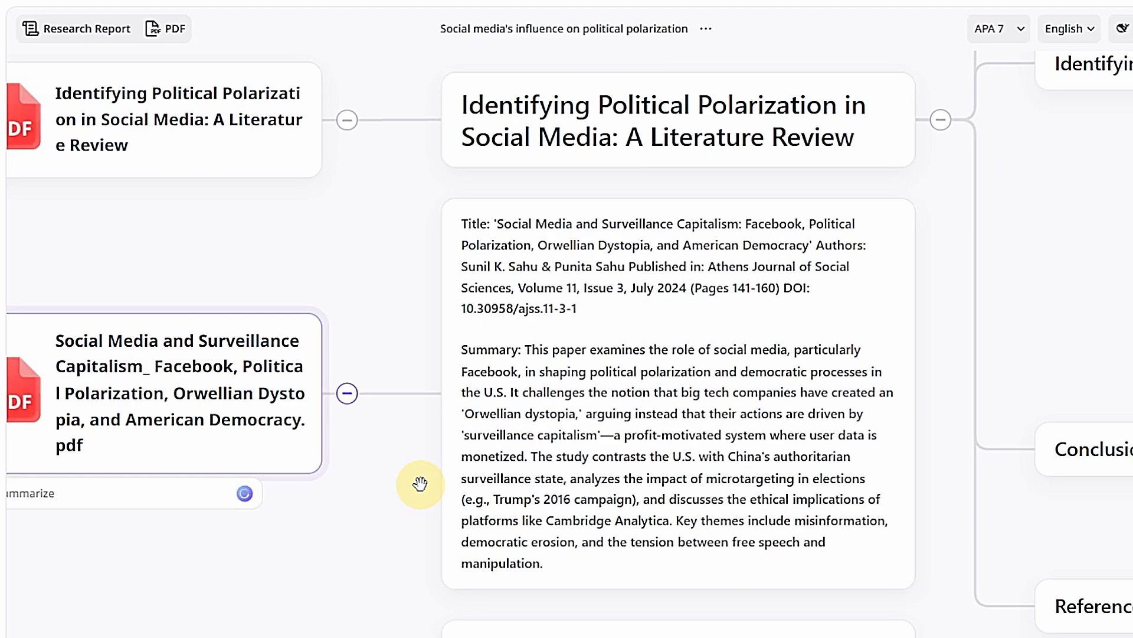
{"action": "scroll", "scroll_direction": "down", "scroll_amount": 3}
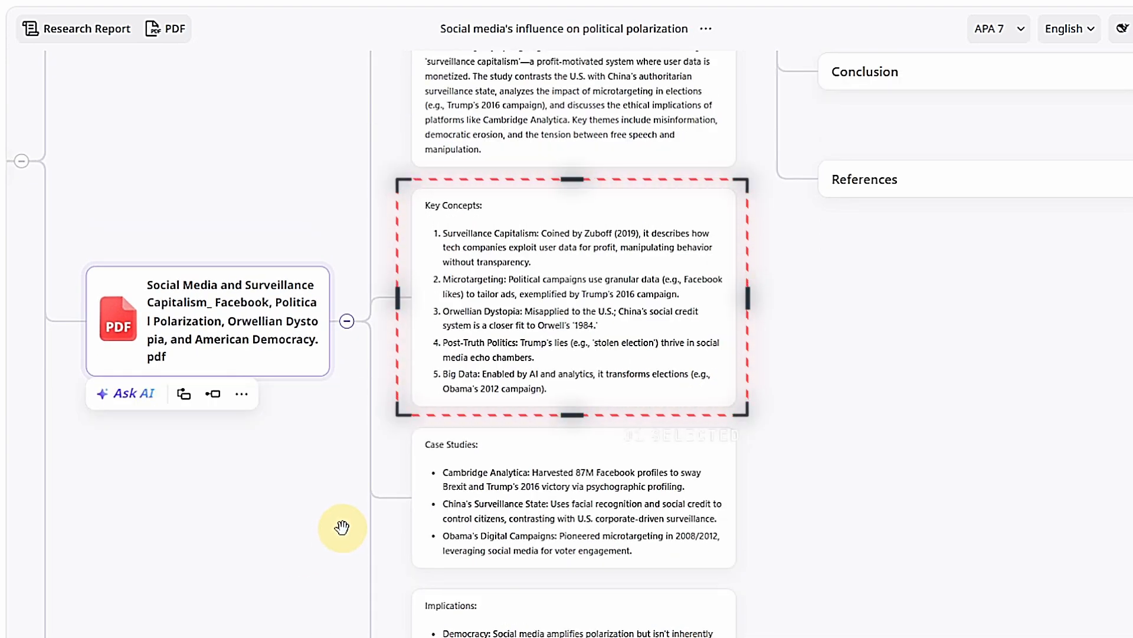
{"action": "mouse_move", "coordinate": [320, 517]}
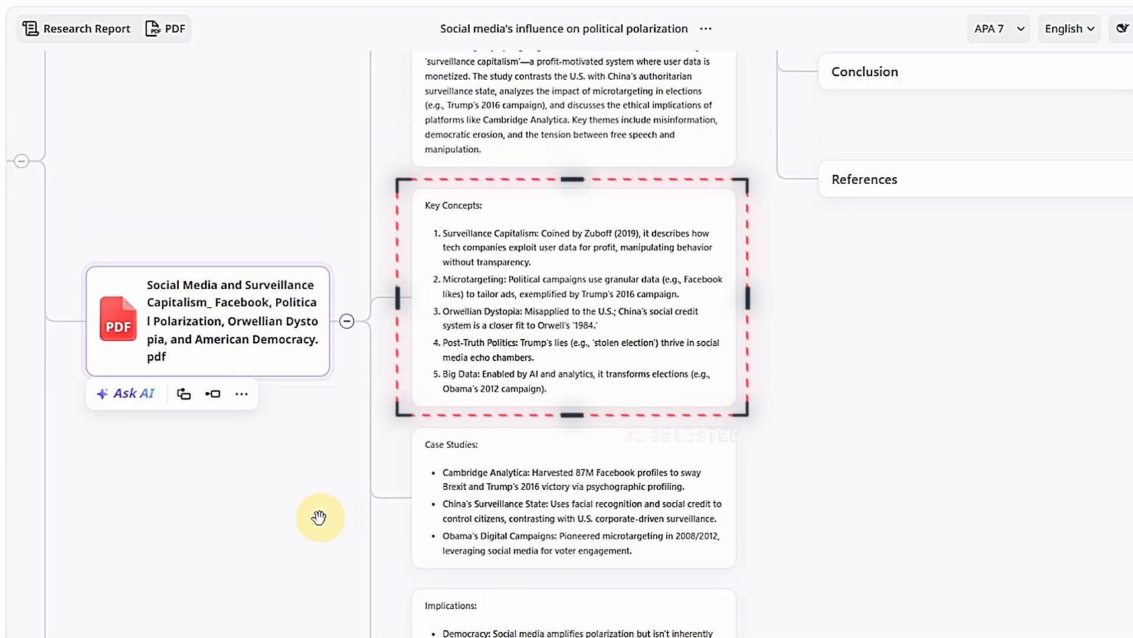
{"action": "left_click", "coordinate": [318, 518]}
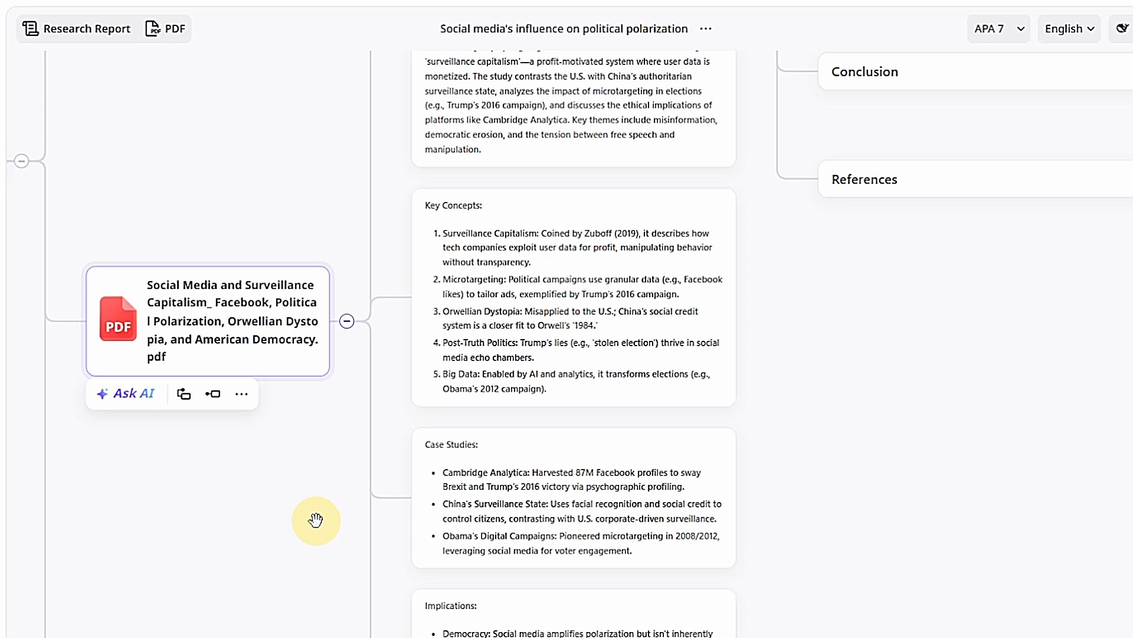
Step: Have AI expand on the Key Concepts node with a quick action
{"action": "left_click", "coordinate": [611, 261]}
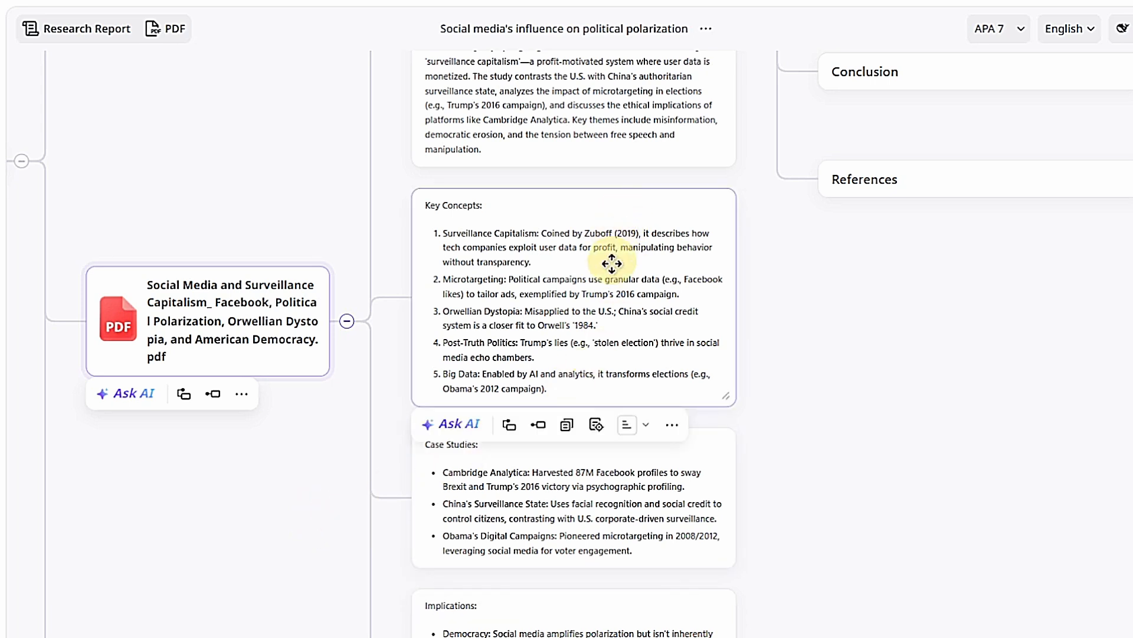
{"action": "left_click", "coordinate": [450, 424]}
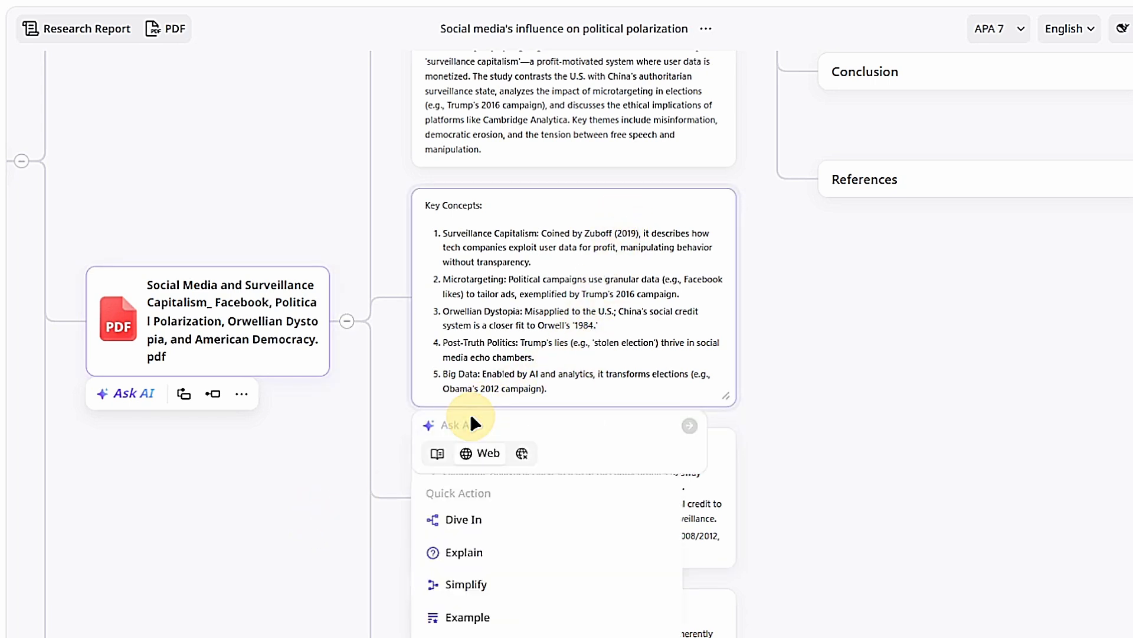
{"action": "left_click", "coordinate": [463, 519]}
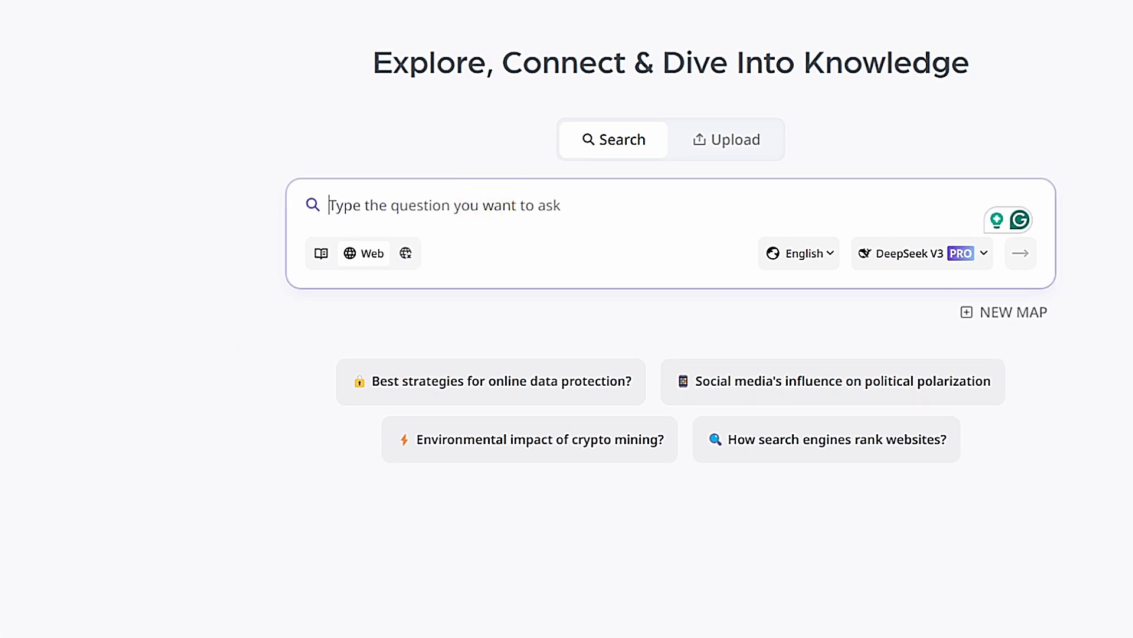
Step: Submit 'What are the best strategies in Age of Empires 2, depending on a player's skill level'
{"action": "type", "text": "What are the best strategies in Age of Empires 2, depending on a player's skill level (from absolute beginner to professional)?"}
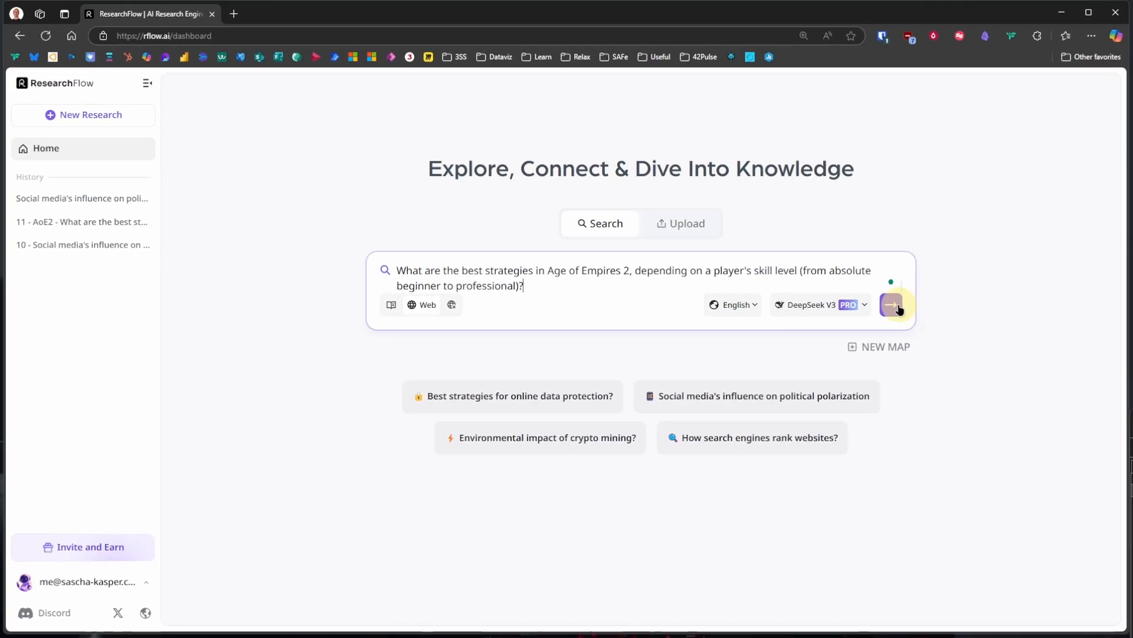
{"action": "left_click", "coordinate": [893, 305]}
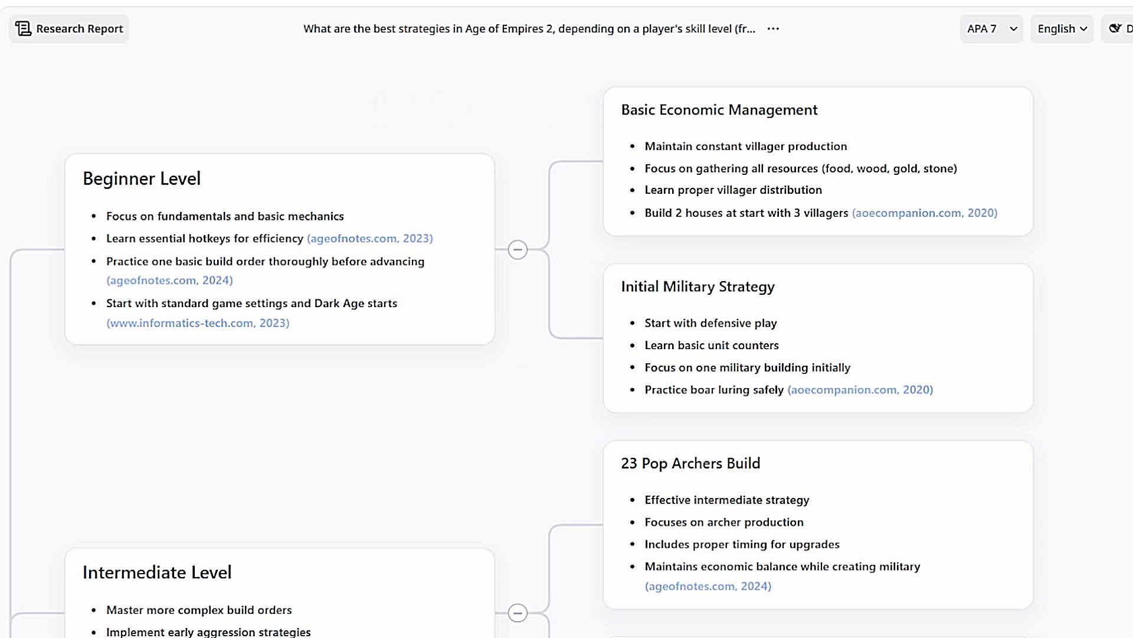
Step: Ask AI about basic unit counters from the Initial Military Strategy card
{"action": "left_click", "coordinate": [814, 338]}
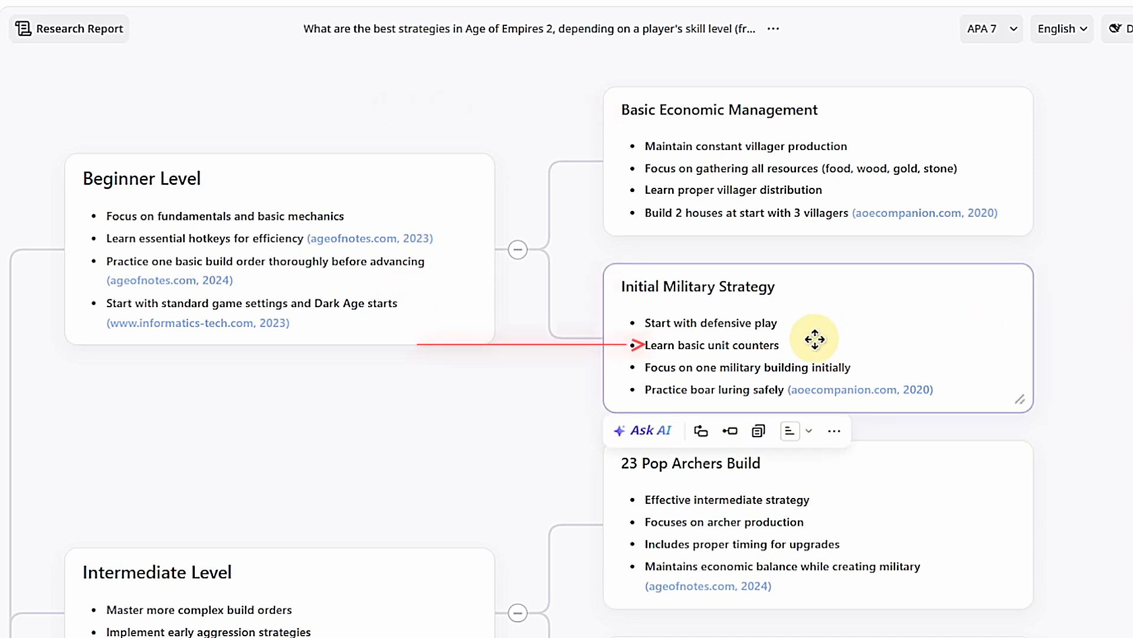
{"action": "left_click", "coordinate": [789, 430]}
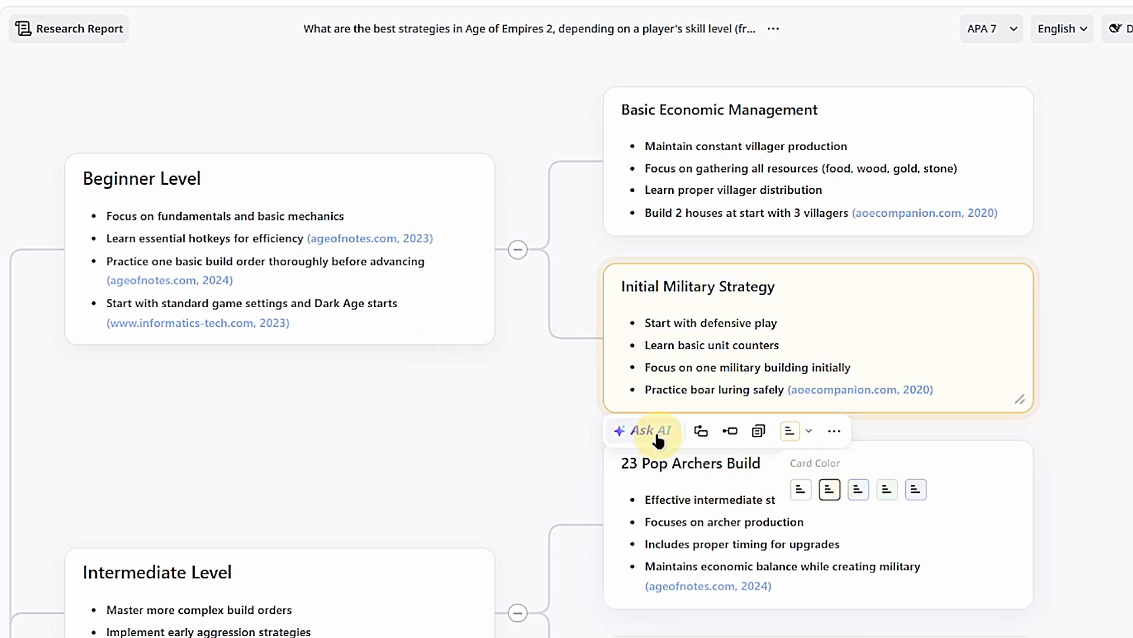
{"action": "left_click", "coordinate": [651, 431]}
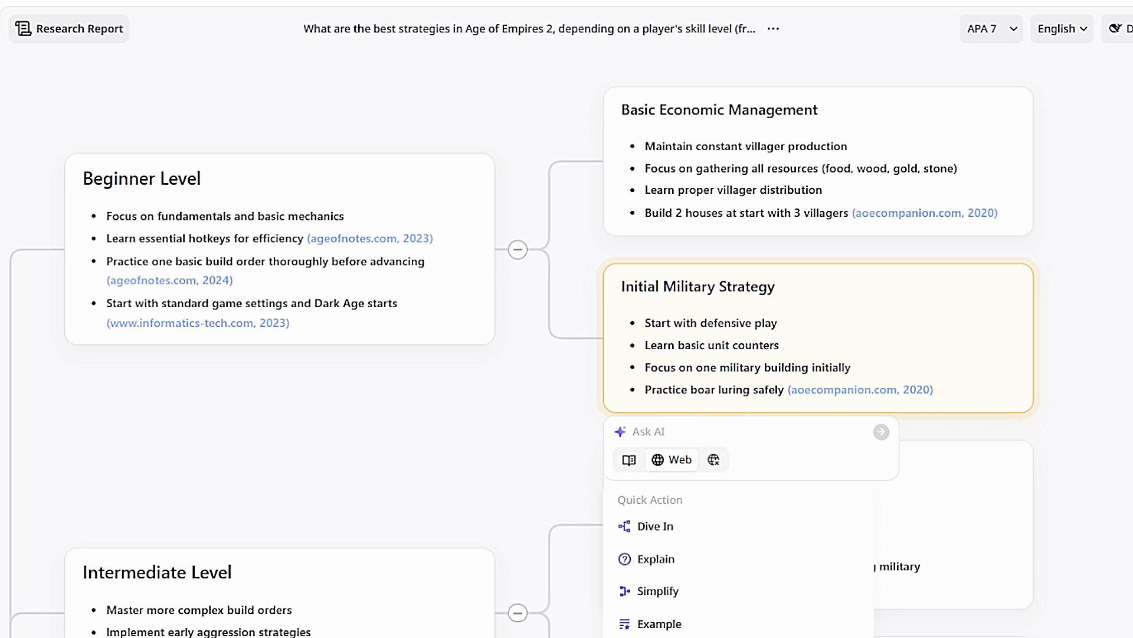
{"action": "left_click", "coordinate": [656, 558]}
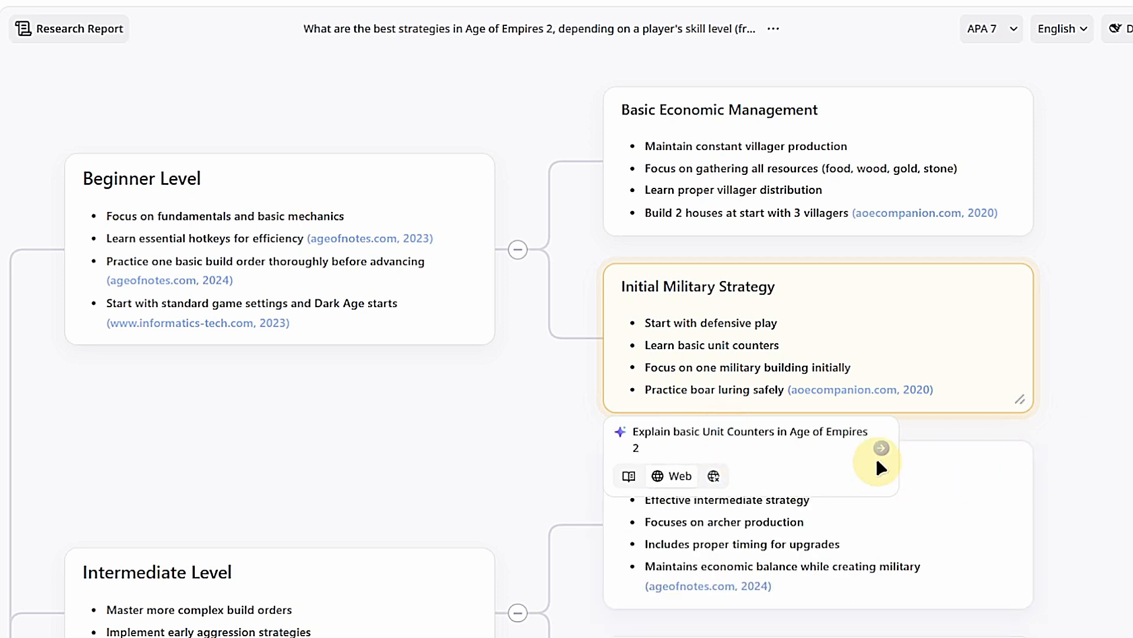
{"action": "left_click", "coordinate": [879, 448]}
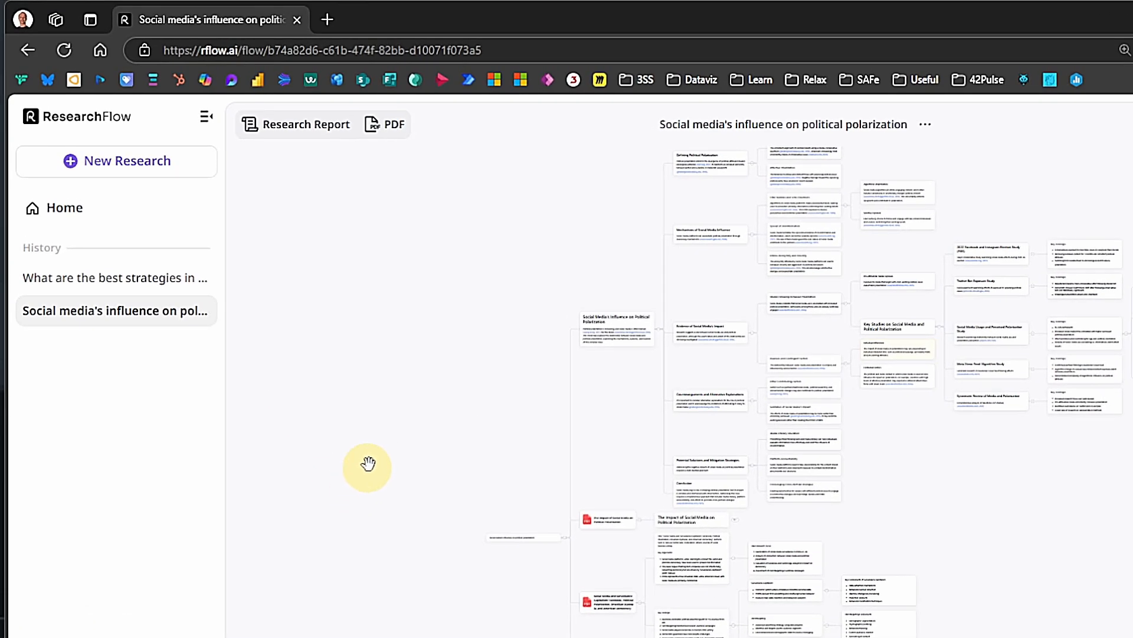
Step: From the Research Report export options, save the polarization report as Markdown and copy it as Markdown
{"action": "left_click", "coordinate": [296, 123]}
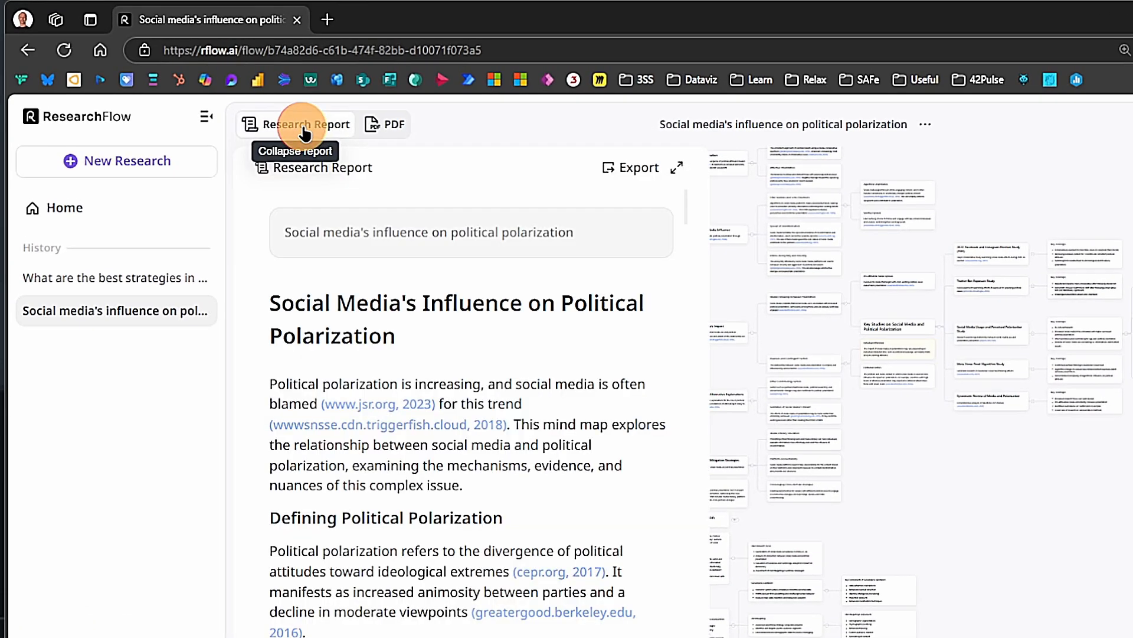
{"action": "mouse_move", "coordinate": [631, 167]}
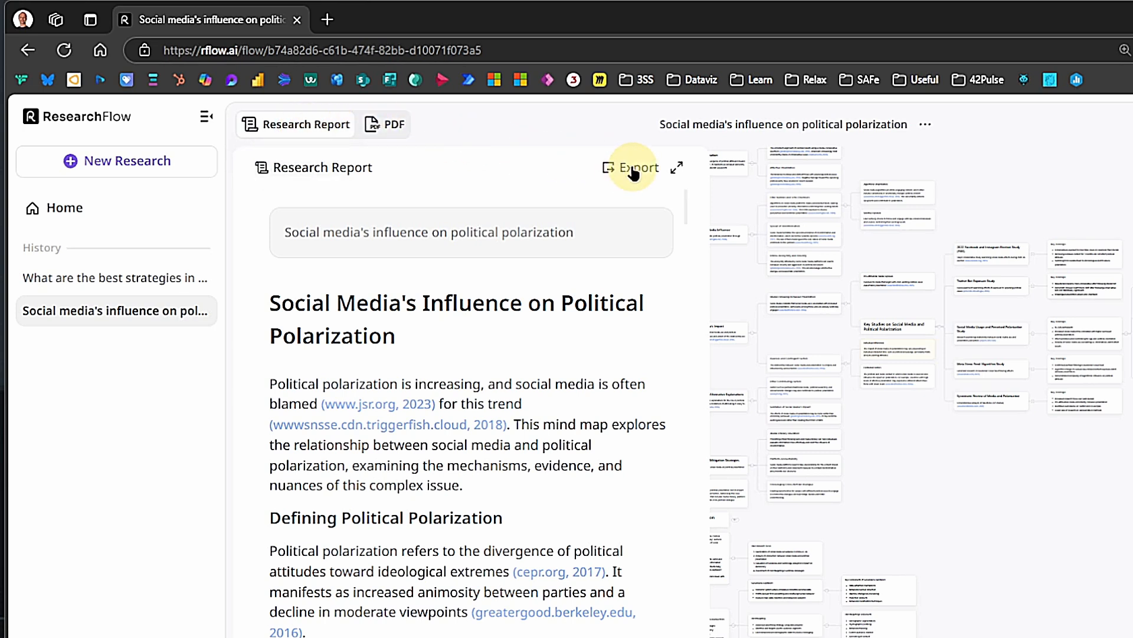
{"action": "left_click", "coordinate": [637, 167]}
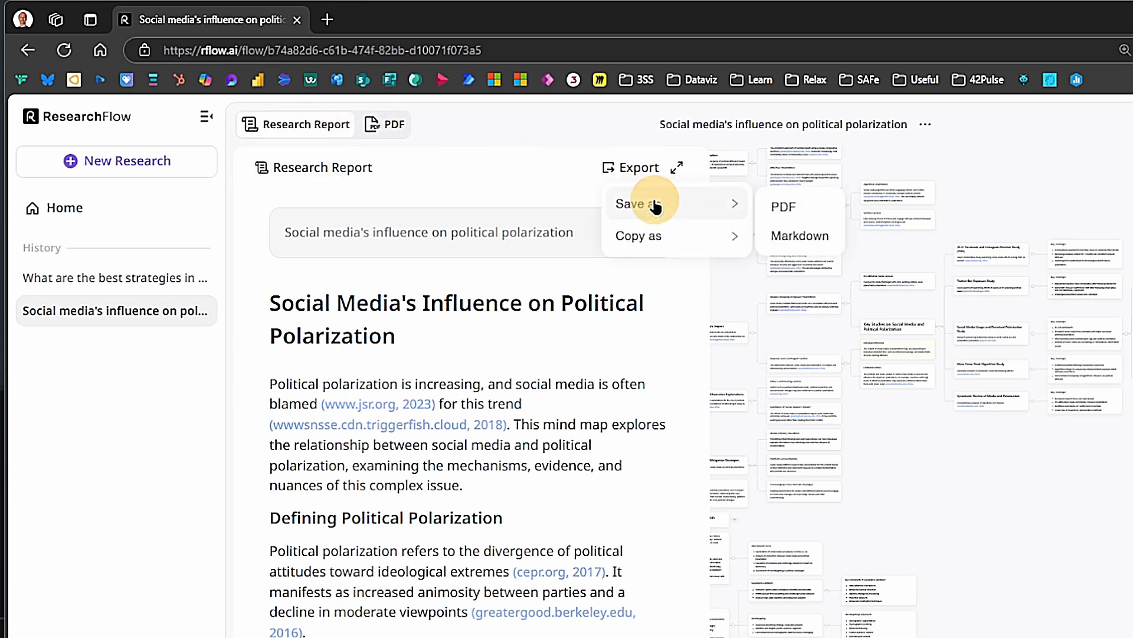
{"action": "mouse_move", "coordinate": [820, 249]}
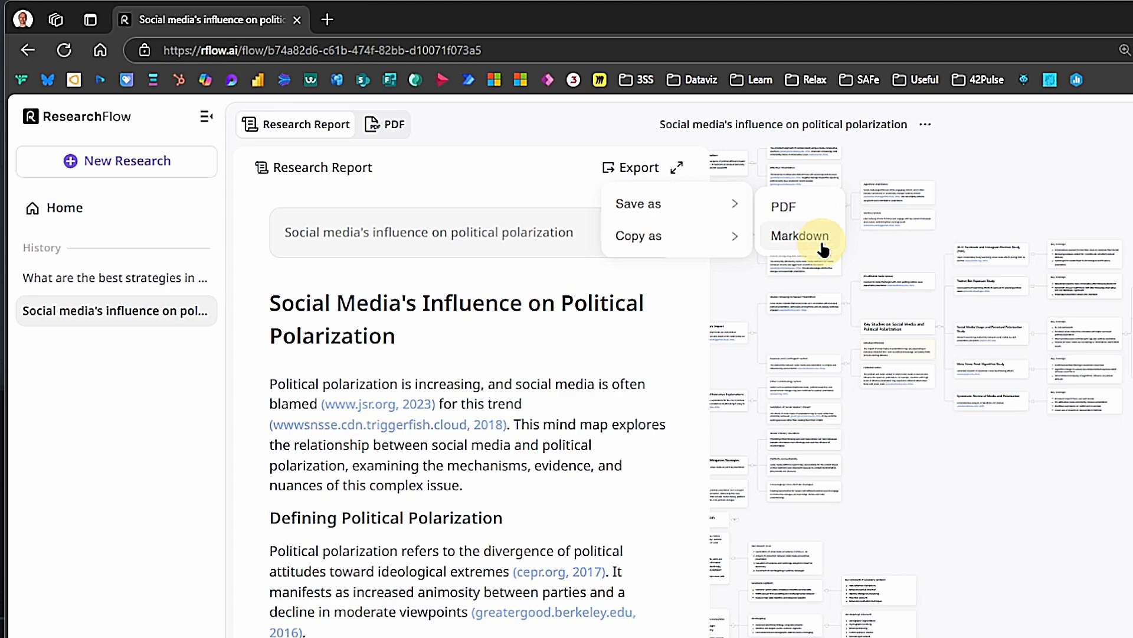
{"action": "left_click", "coordinate": [801, 236]}
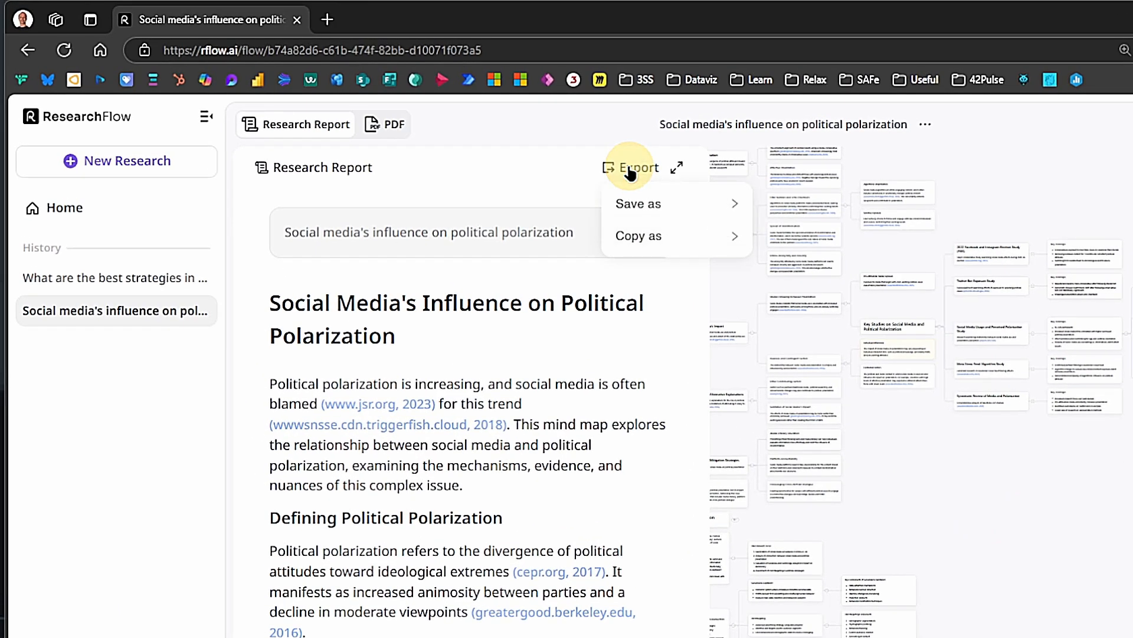
{"action": "mouse_move", "coordinate": [663, 235]}
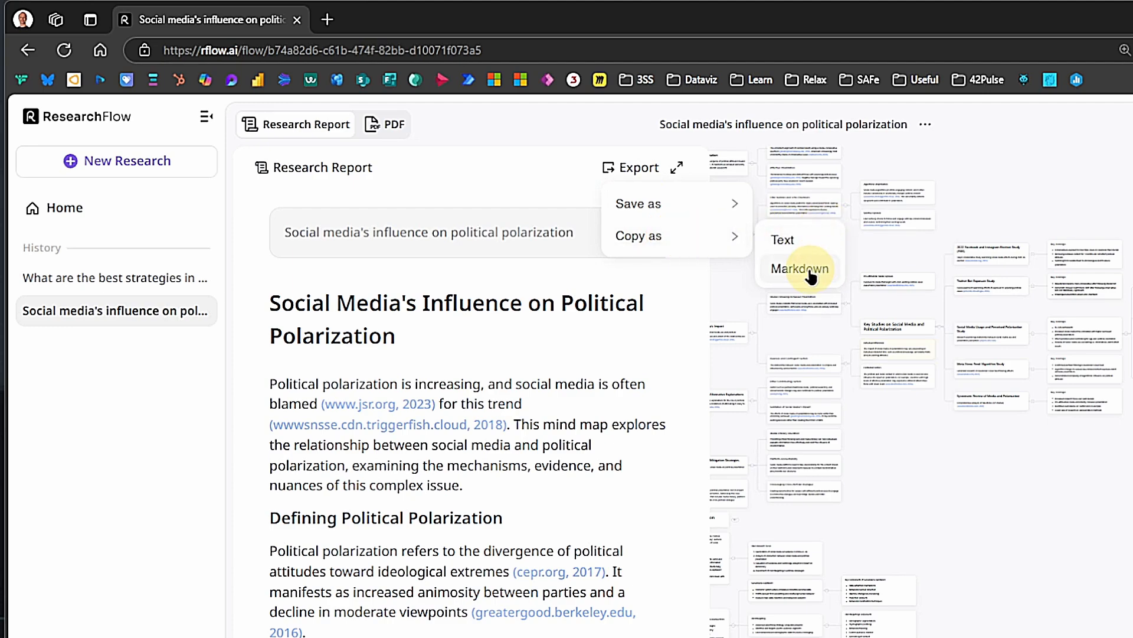
{"action": "left_click", "coordinate": [791, 269]}
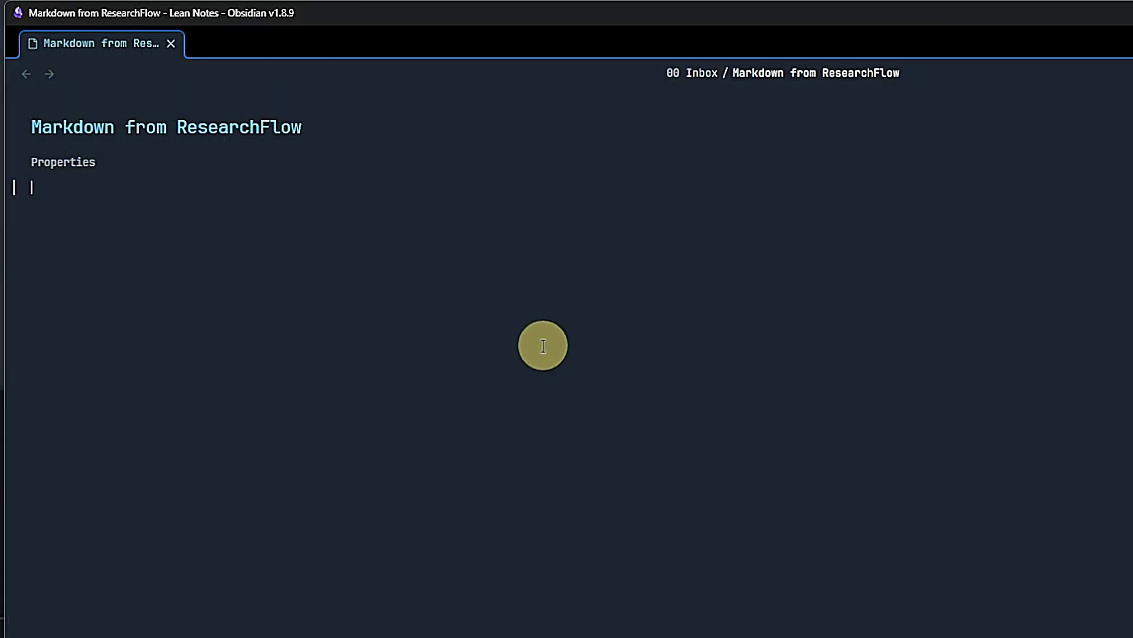
Step: Scroll through the pasted polarization report's headings, lists and diagram in the Obsidian note
{"action": "scroll", "scroll_direction": "down", "scroll_amount": 3}
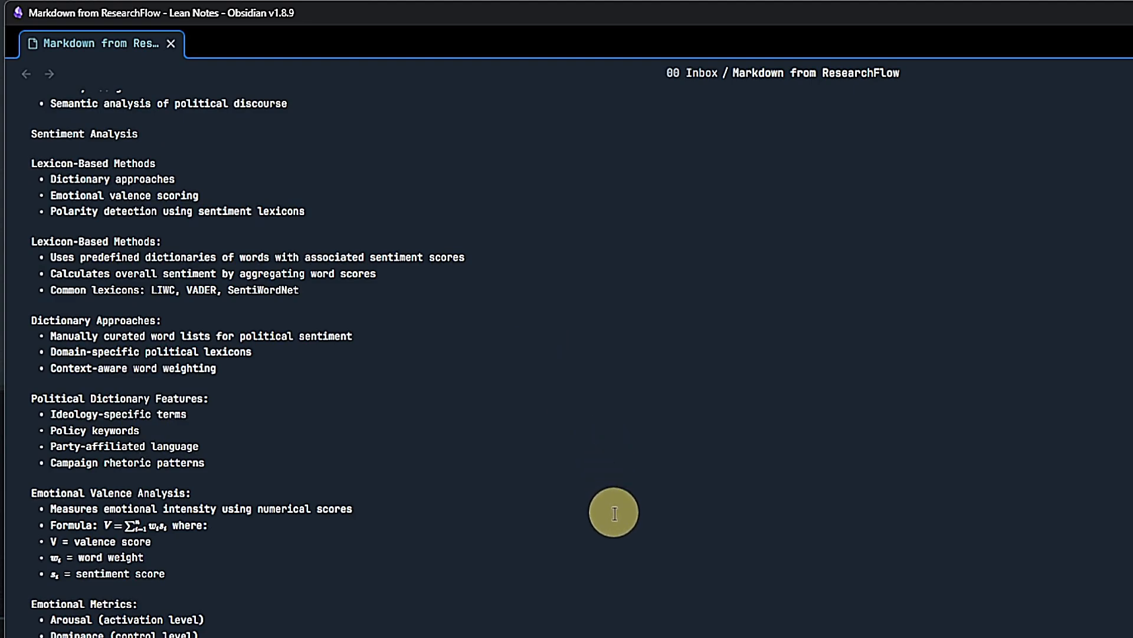
{"action": "scroll", "scroll_direction": "up", "scroll_amount": 3}
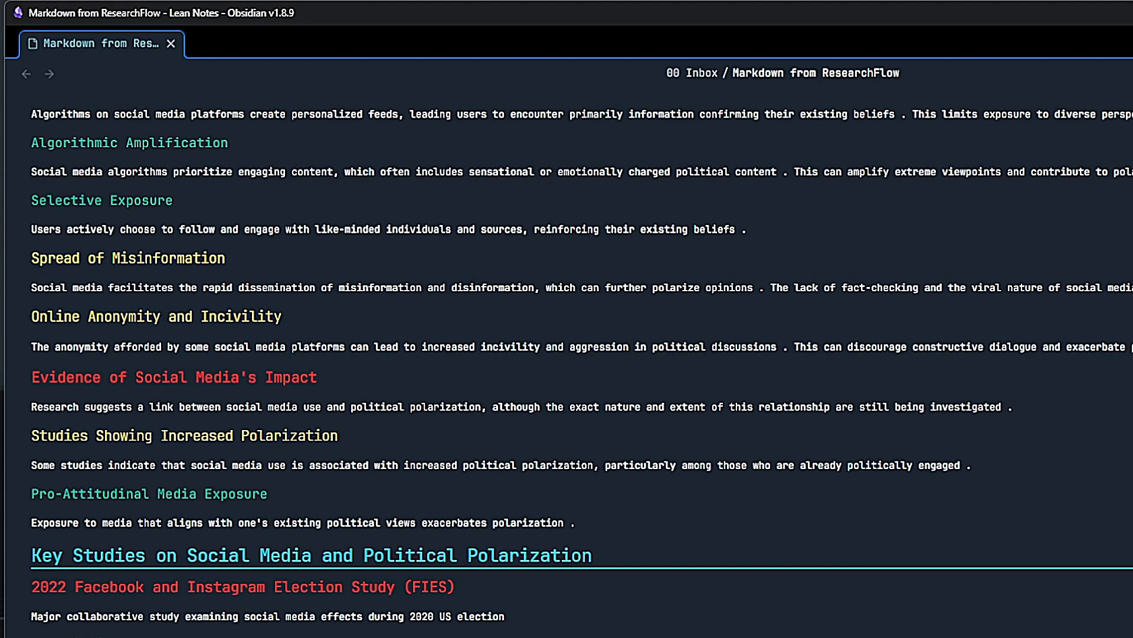
{"action": "scroll", "scroll_direction": "down", "scroll_amount": 3}
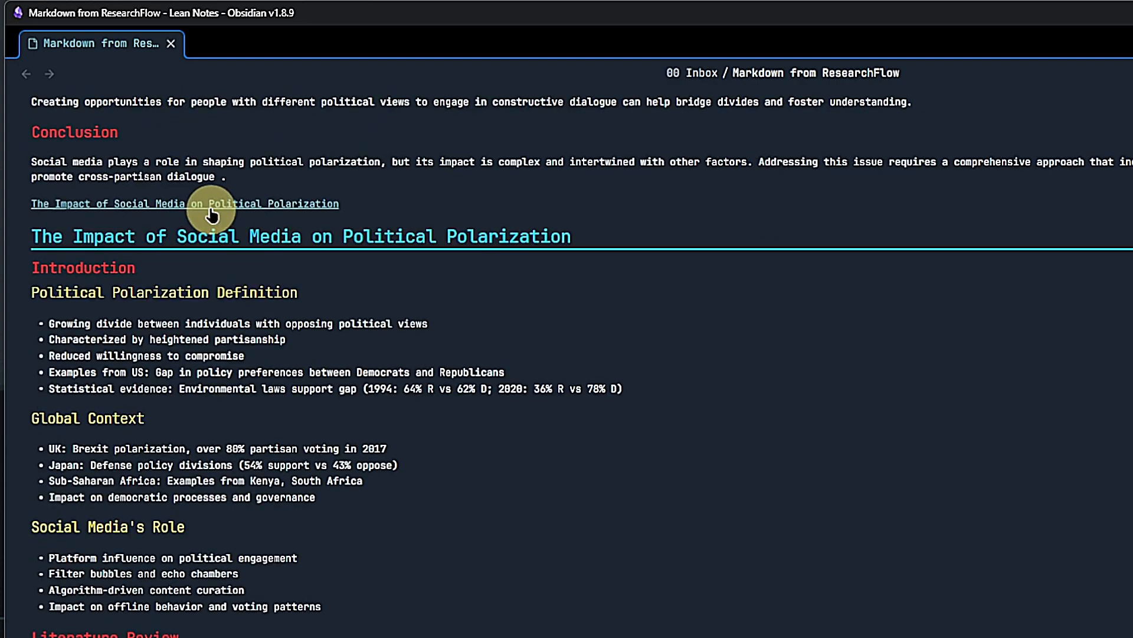
{"action": "mouse_move", "coordinate": [759, 197]}
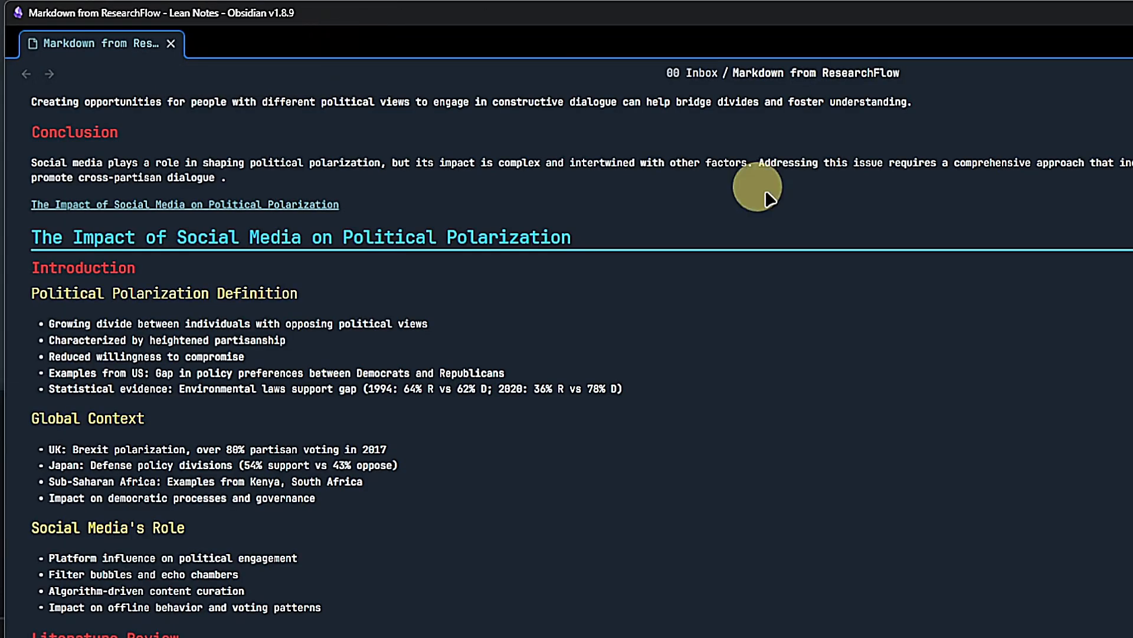
{"action": "scroll", "scroll_direction": "down", "scroll_amount": 3}
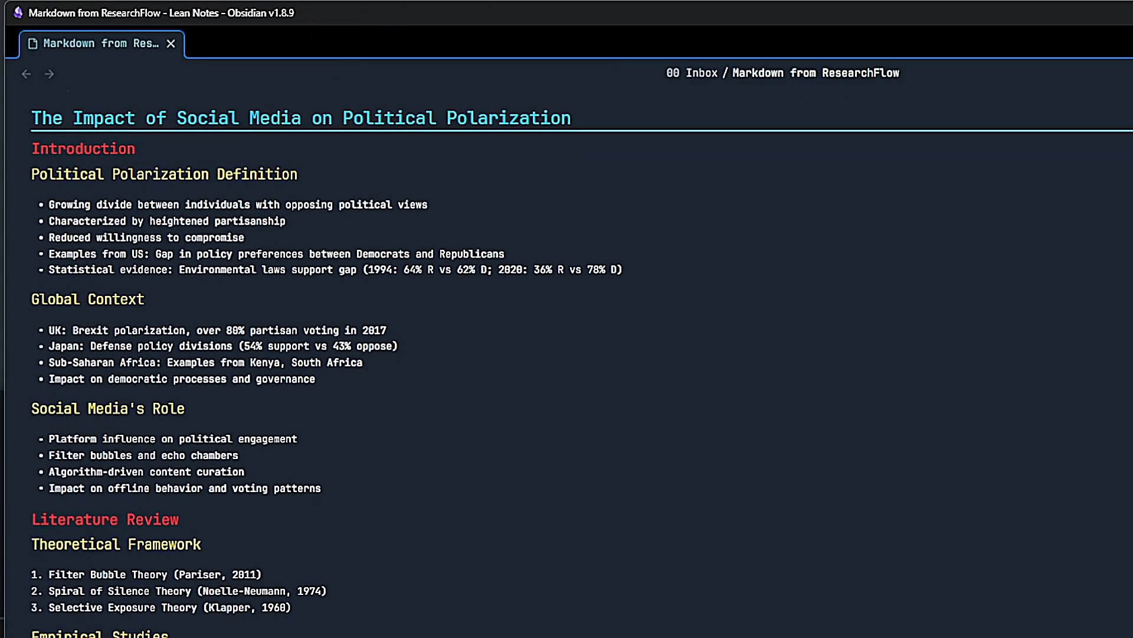
{"action": "scroll", "scroll_direction": "down", "scroll_amount": 3}
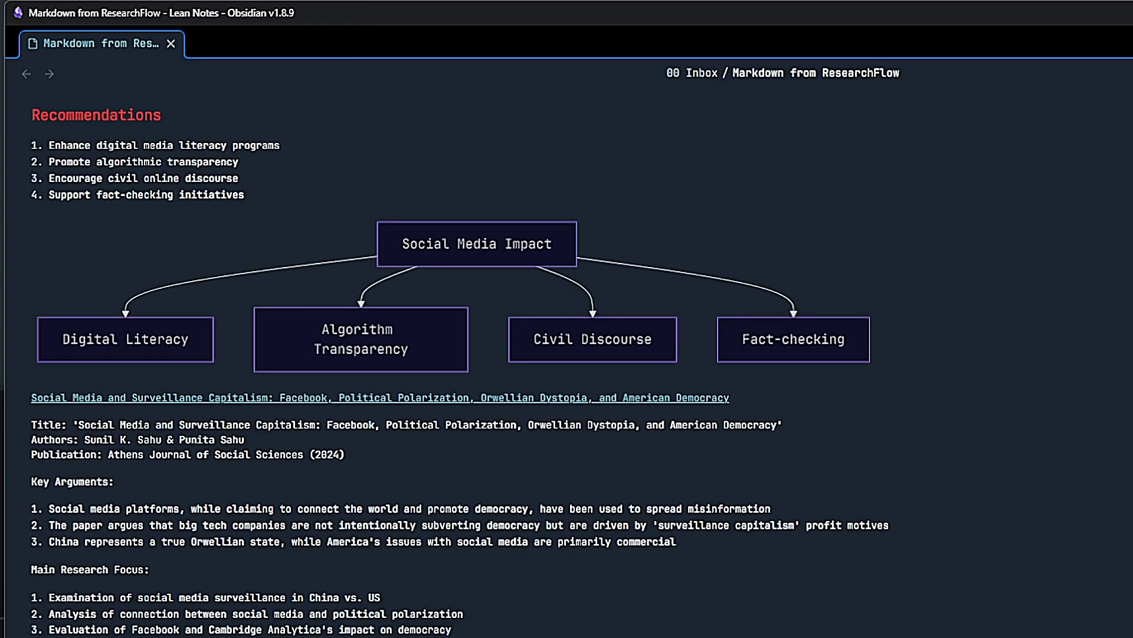
{"action": "scroll", "scroll_direction": "down", "scroll_amount": 3}
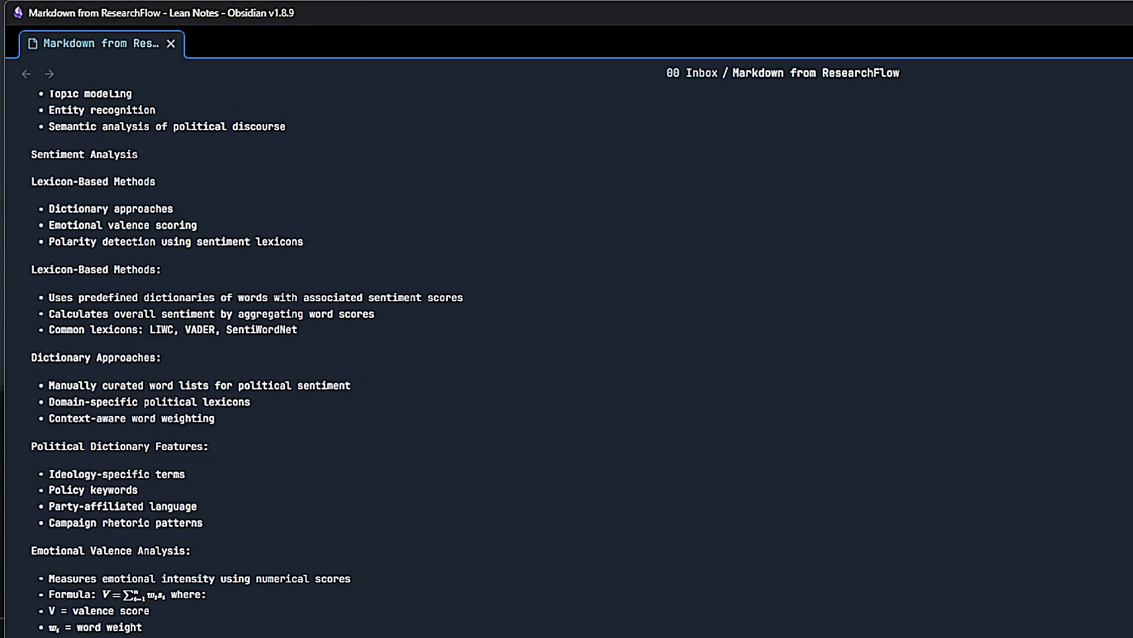
{"action": "scroll", "scroll_direction": "down", "scroll_amount": 3}
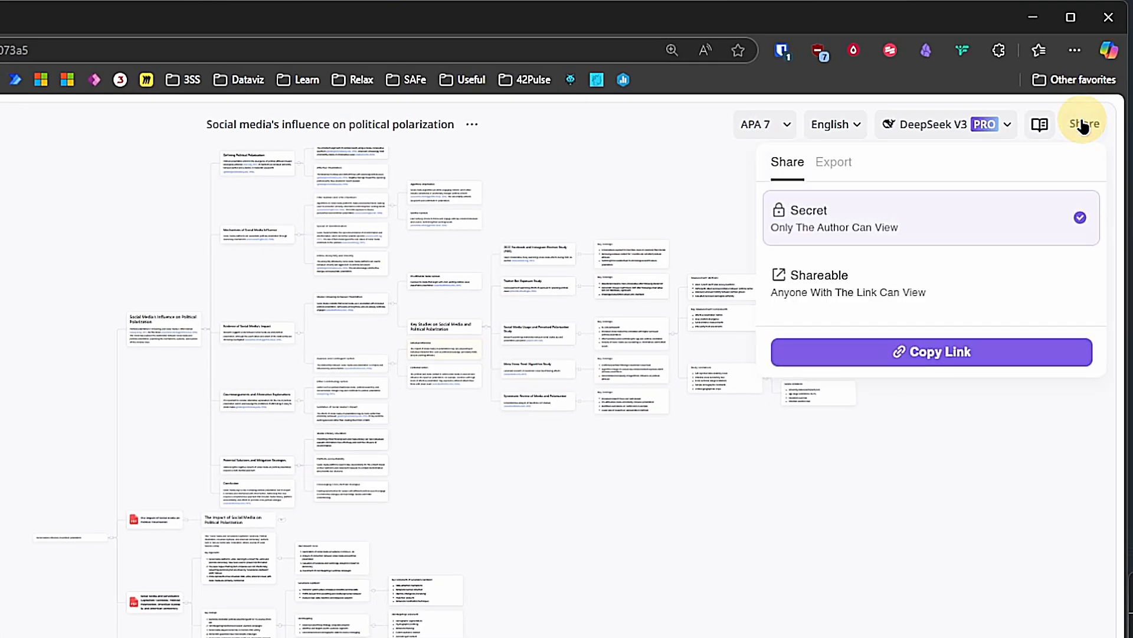
Step: Export the mind map as a Mindmap PNG and confirm it appears in Downloads
{"action": "left_click", "coordinate": [833, 161]}
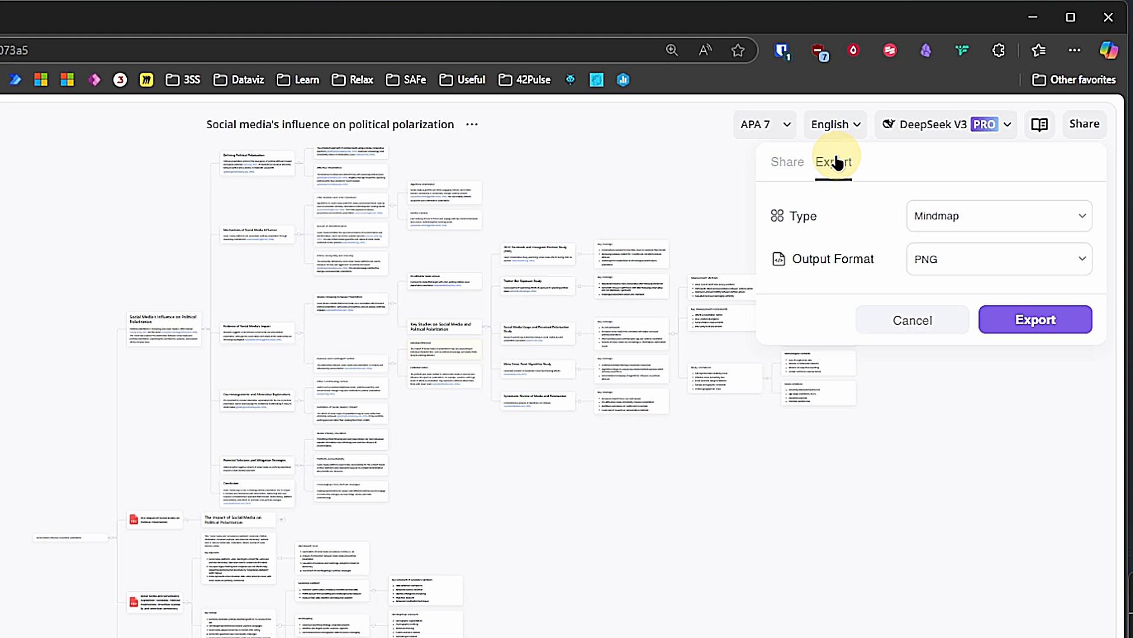
{"action": "mouse_move", "coordinate": [1034, 319]}
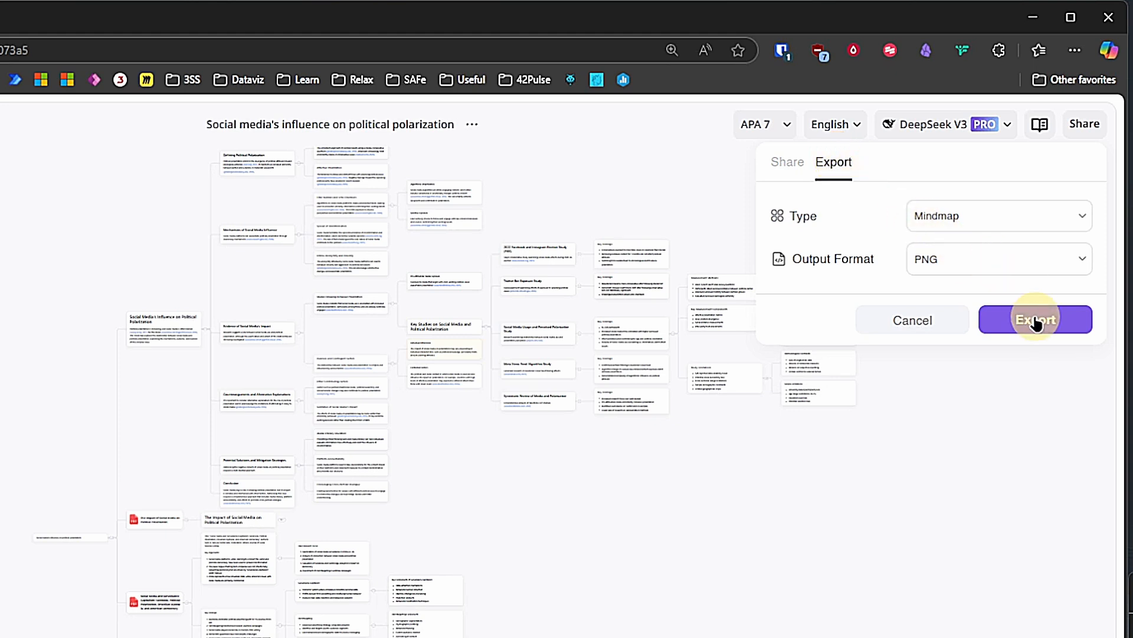
{"action": "left_click", "coordinate": [1035, 320]}
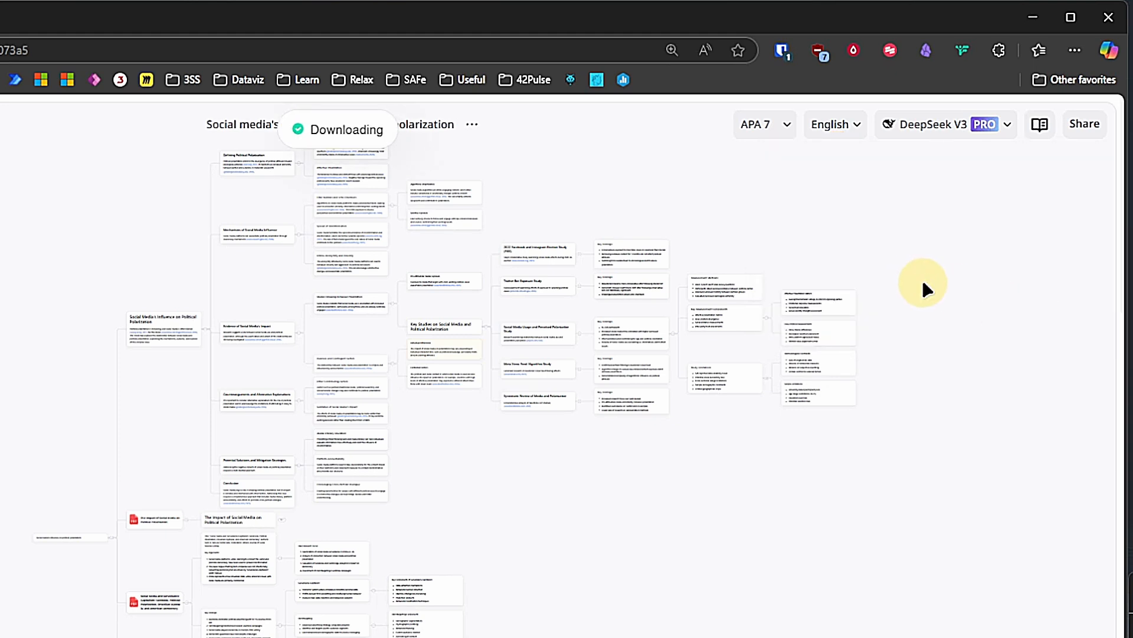
{"action": "left_click", "coordinate": [1040, 49]}
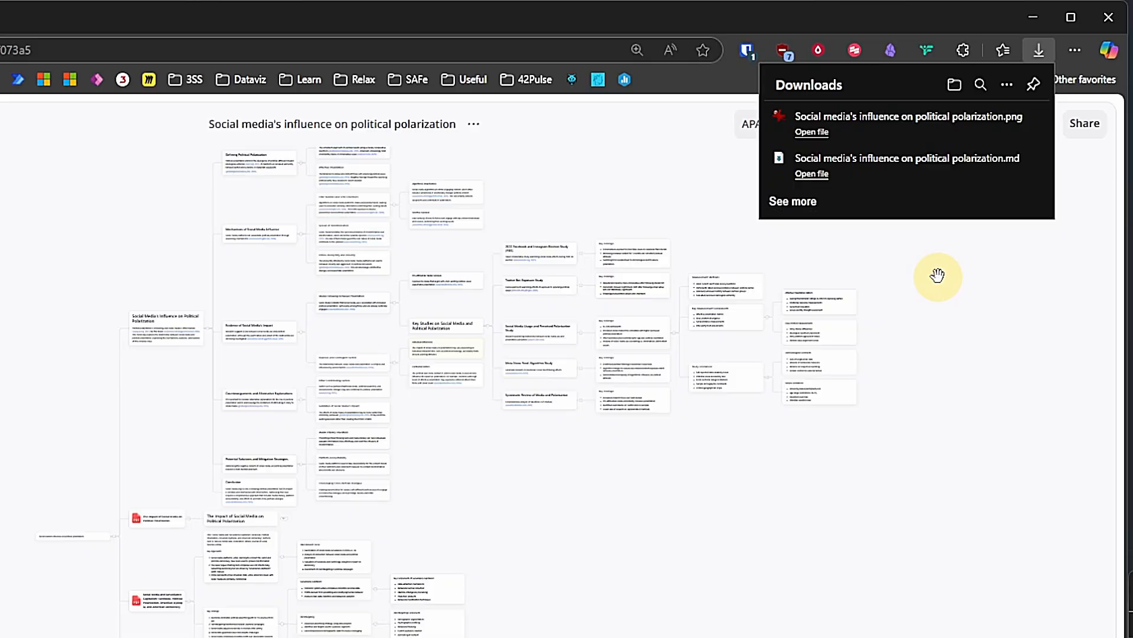
{"action": "left_click", "coordinate": [811, 132]}
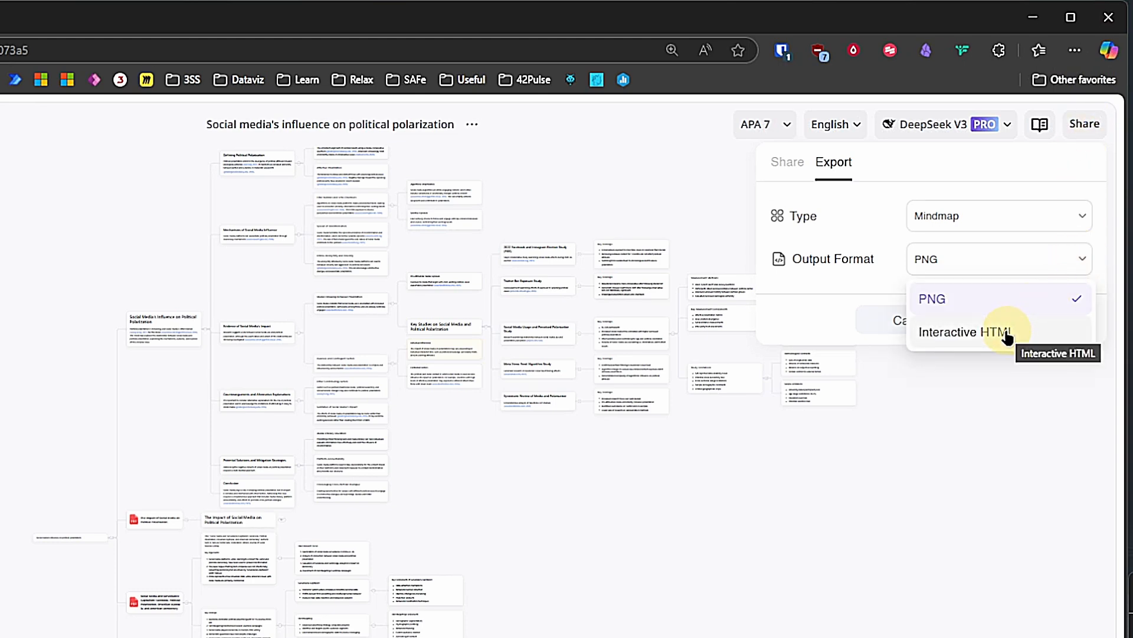
Step: Export the mind map as Interactive HTML and open the downloaded markmap file
{"action": "left_click", "coordinate": [932, 299]}
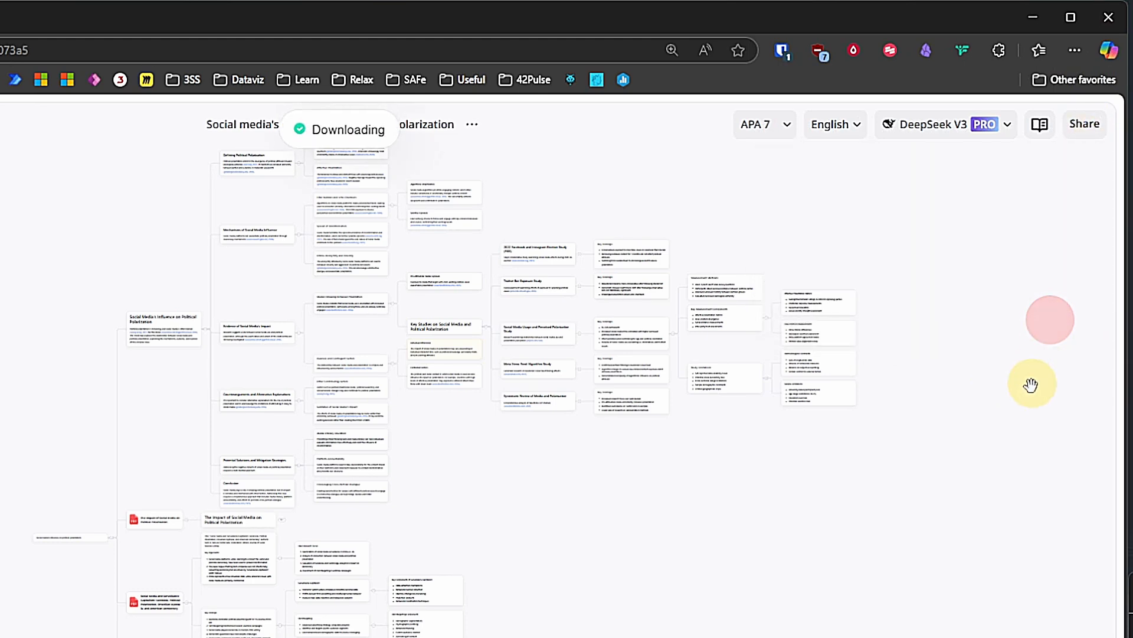
{"action": "left_click", "coordinate": [1065, 36]}
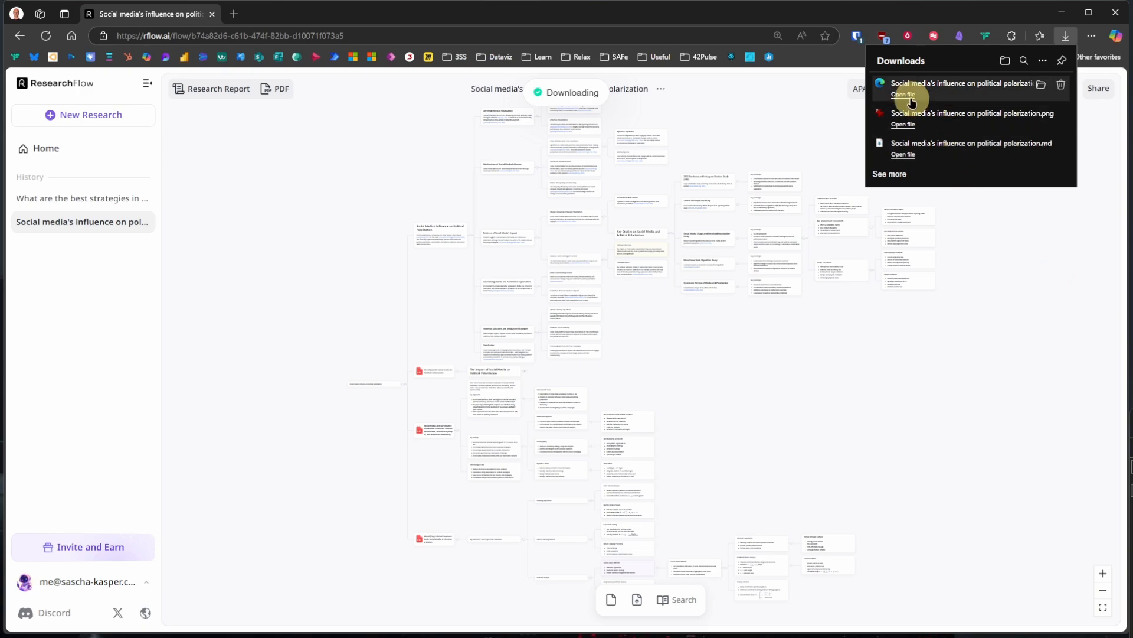
{"action": "left_click", "coordinate": [902, 94]}
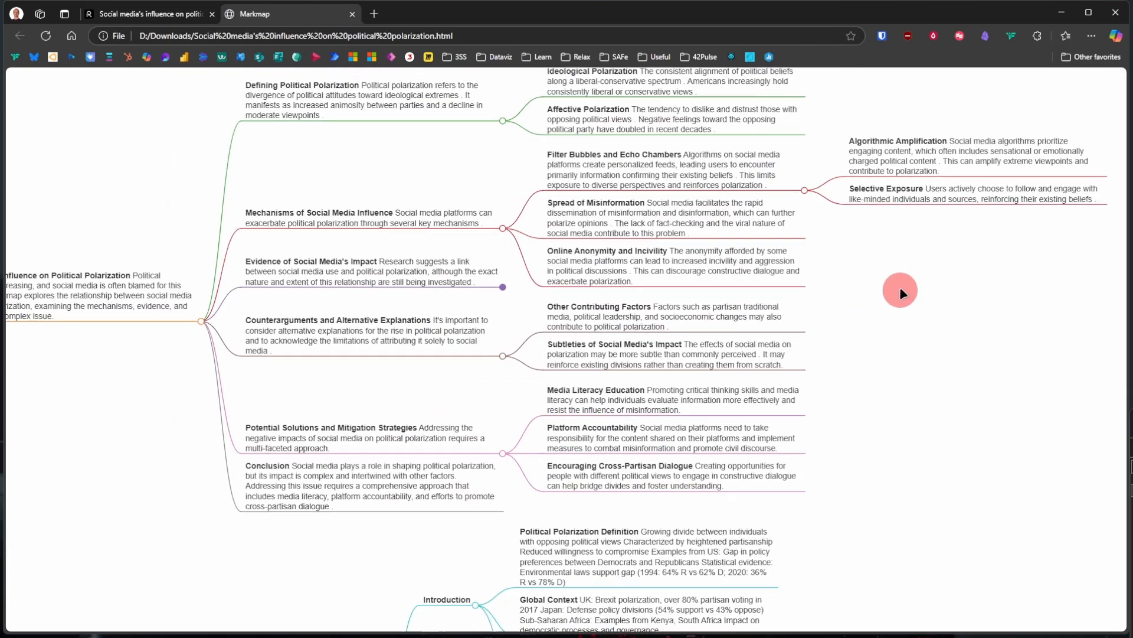
{"action": "scroll", "scroll_direction": "down", "scroll_amount": 3}
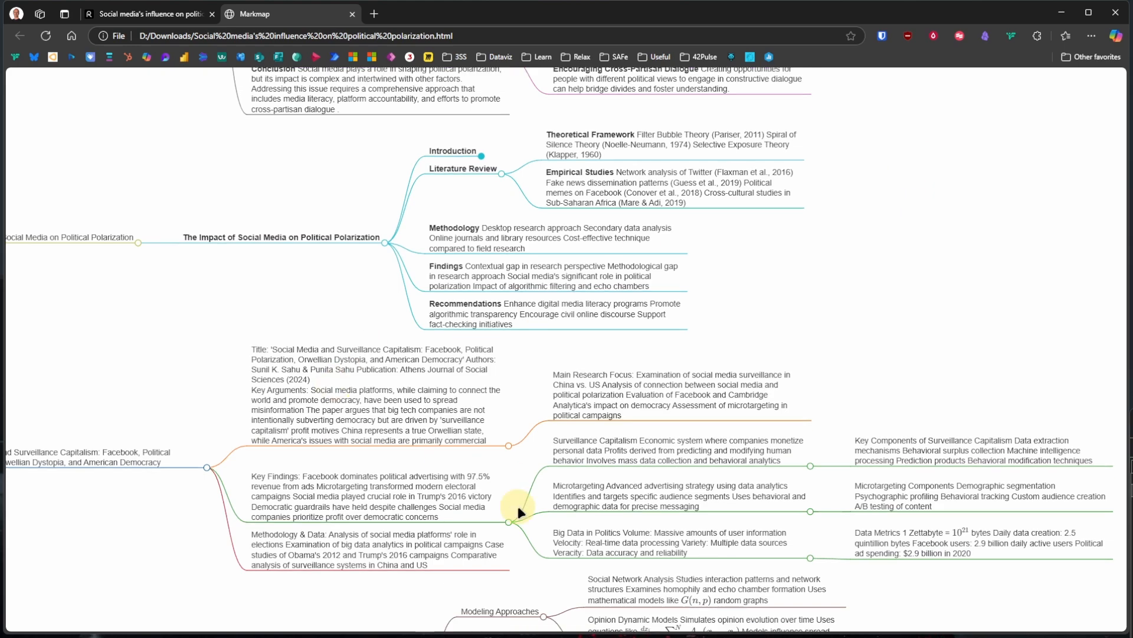